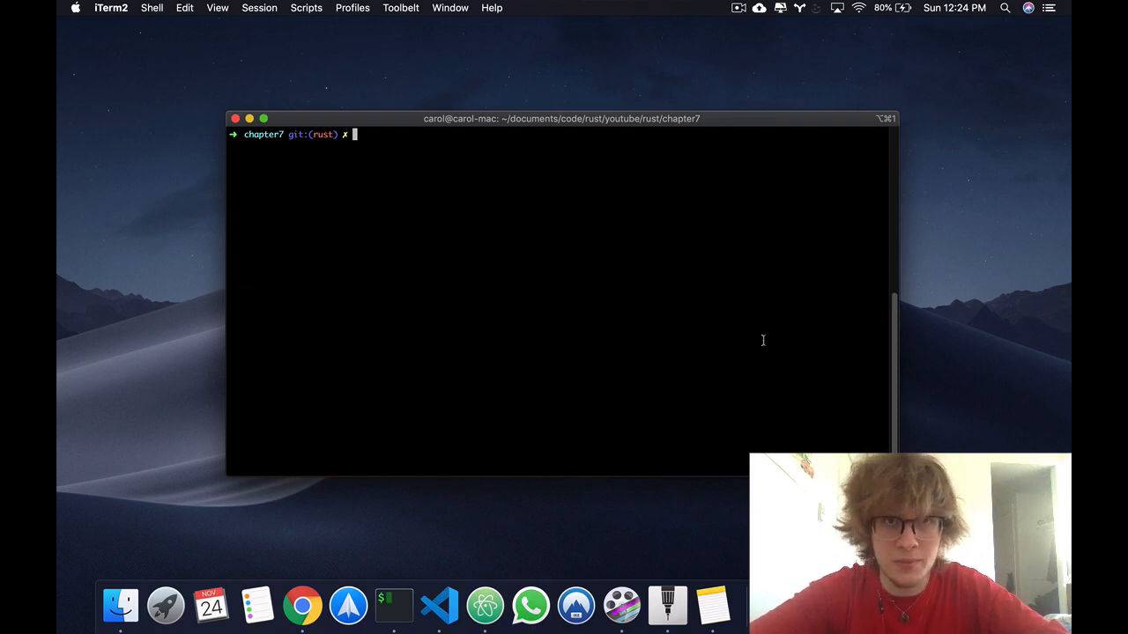
Create a new Rust library package with cargo new and change into the restaurant folder.
{"action": "type", "text": "cargo new module_system"}
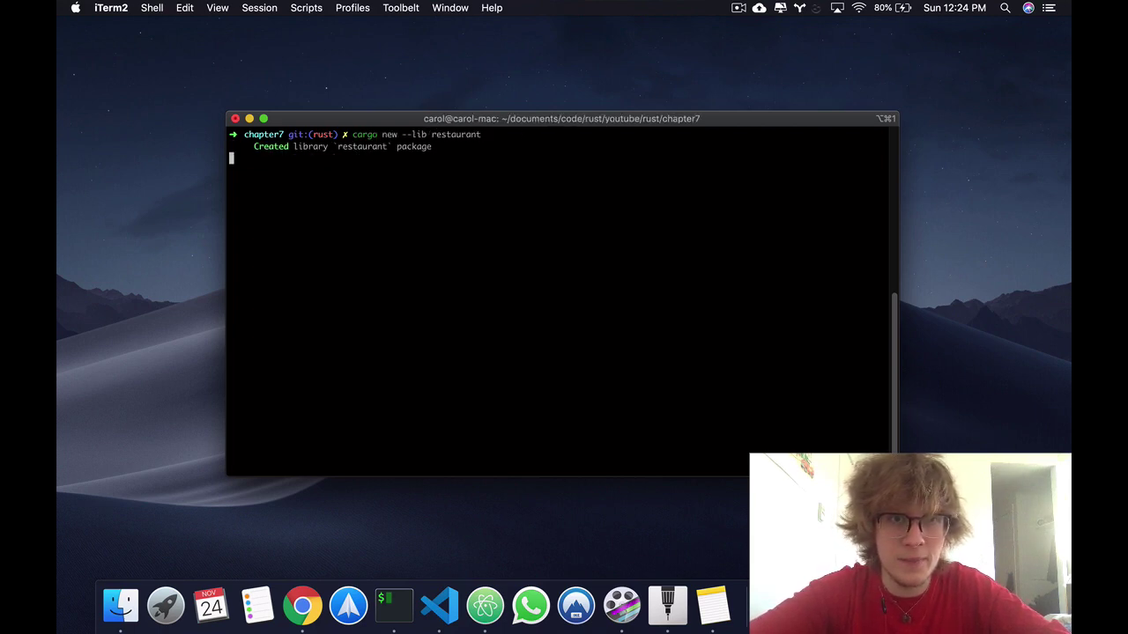
{"action": "type", "text": "cd"}
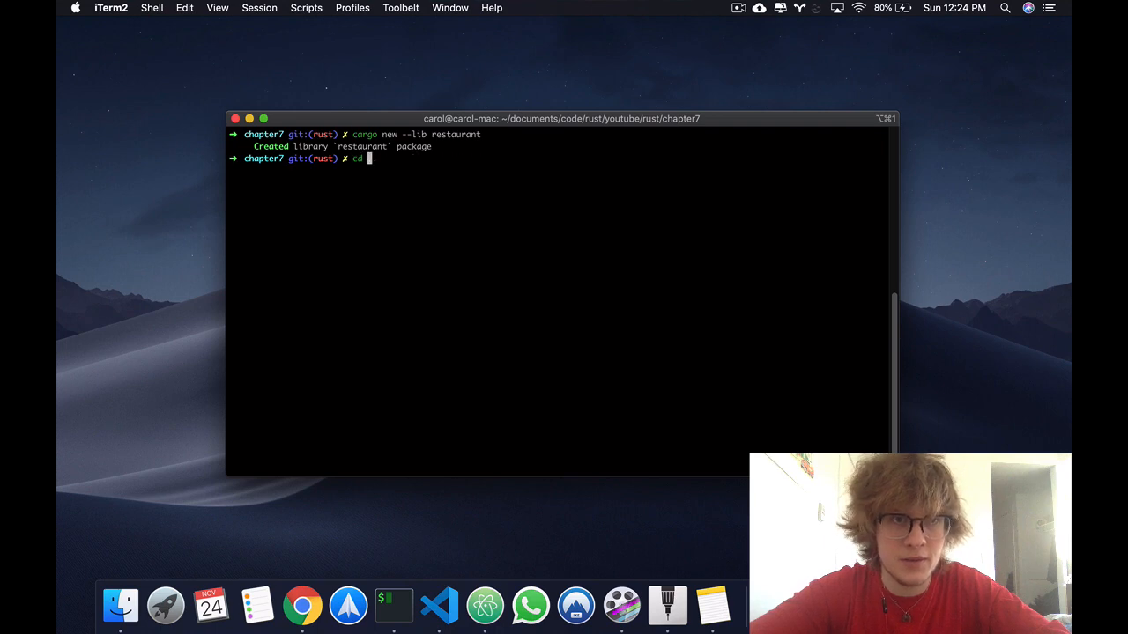
{"action": "type", "text": "restaurant"}
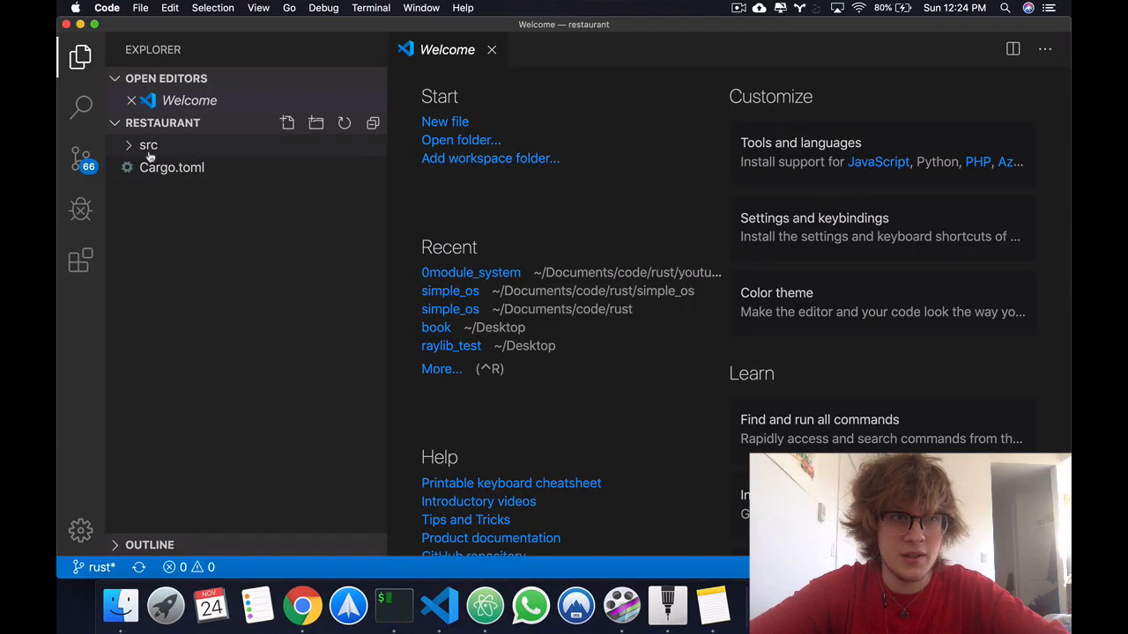
Expand the src folder and bring up lib.rs in the editor.
{"action": "left_click", "coordinate": [148, 145]}
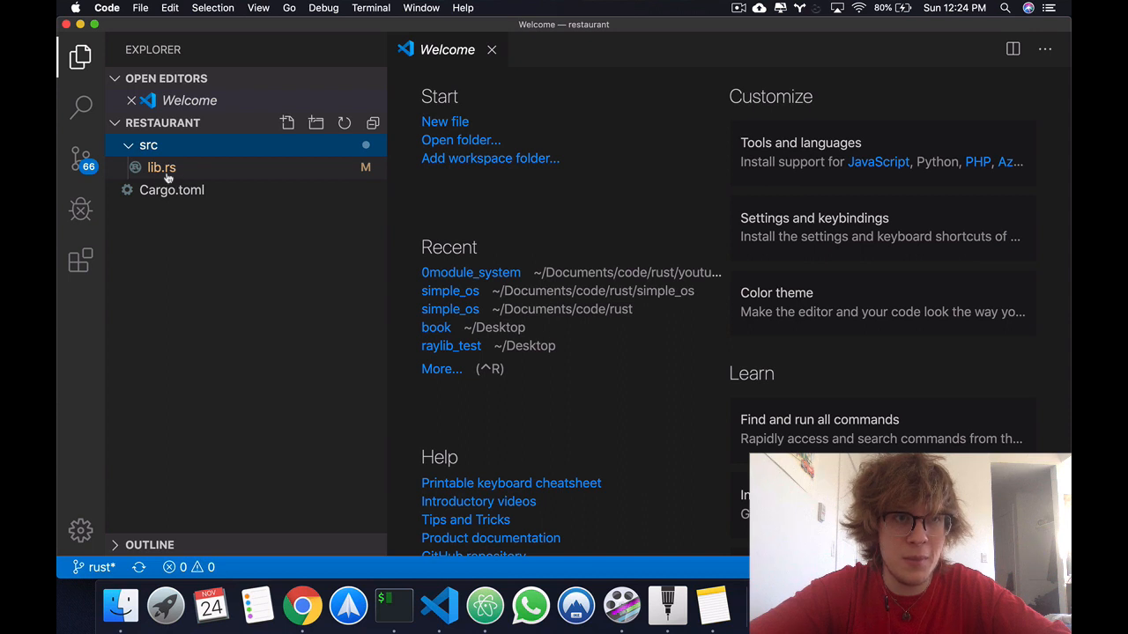
{"action": "mouse_move", "coordinate": [165, 175]}
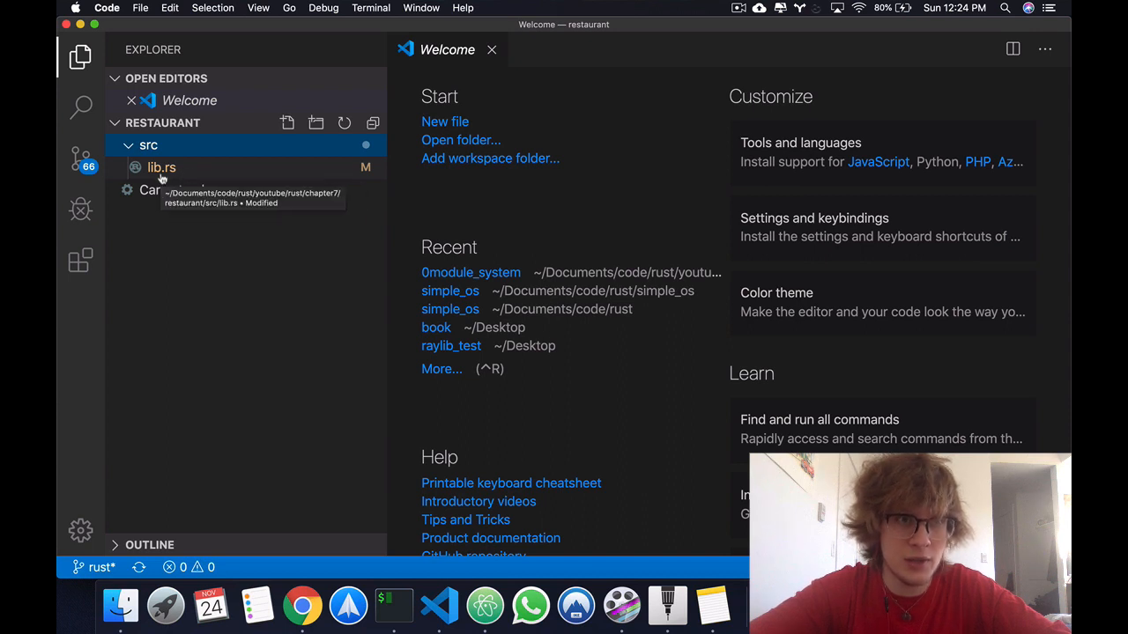
{"action": "left_click", "coordinate": [162, 167]}
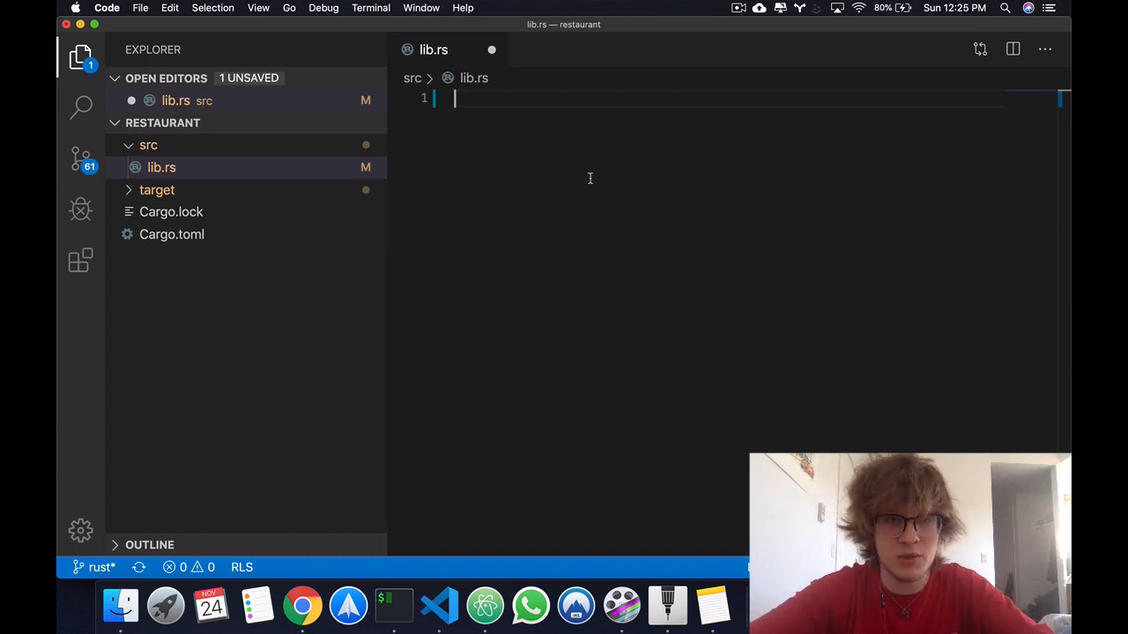
Write mod front_of_house containing hosting with add_to_waitlist and a serving submodule.
{"action": "type", "text": "mod"}
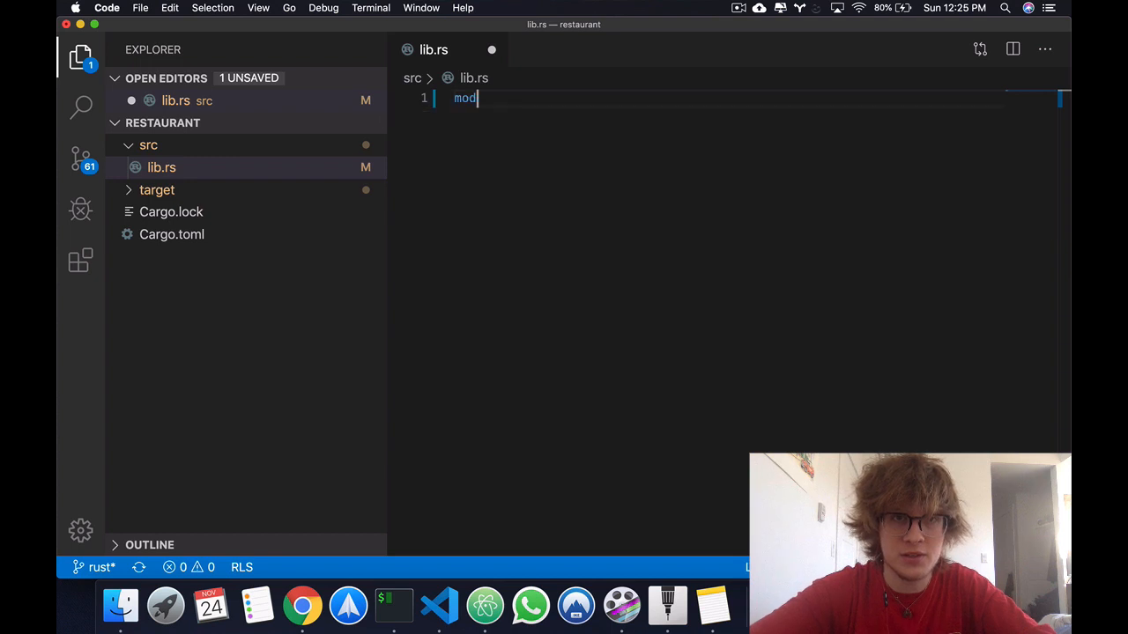
{"action": "type", "text": "\" \""}
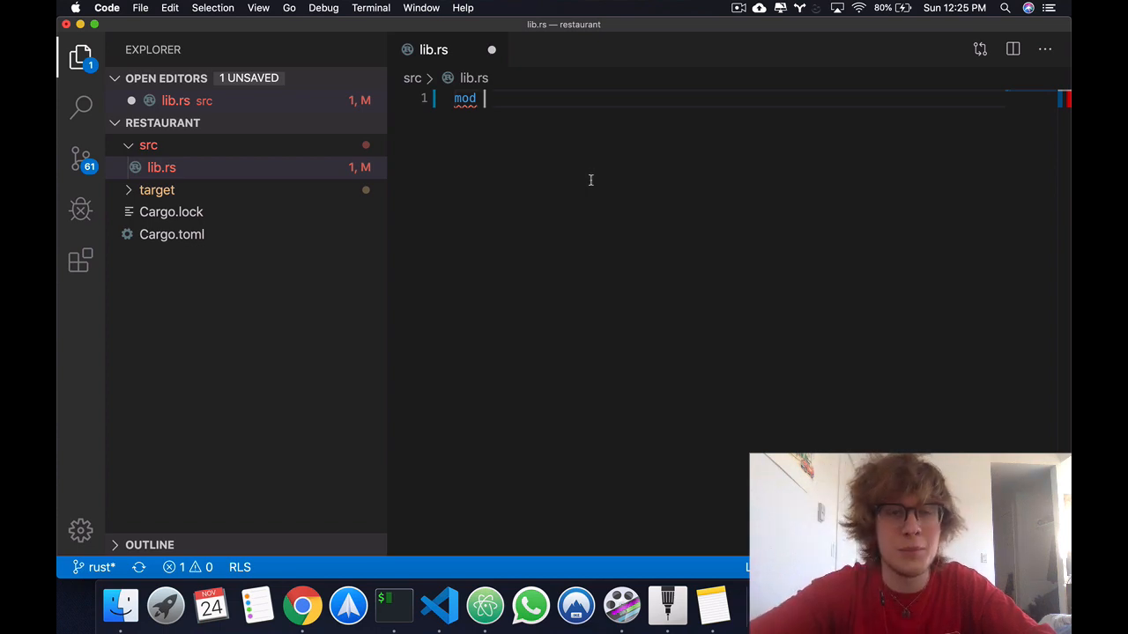
{"action": "type", "text": "front"}
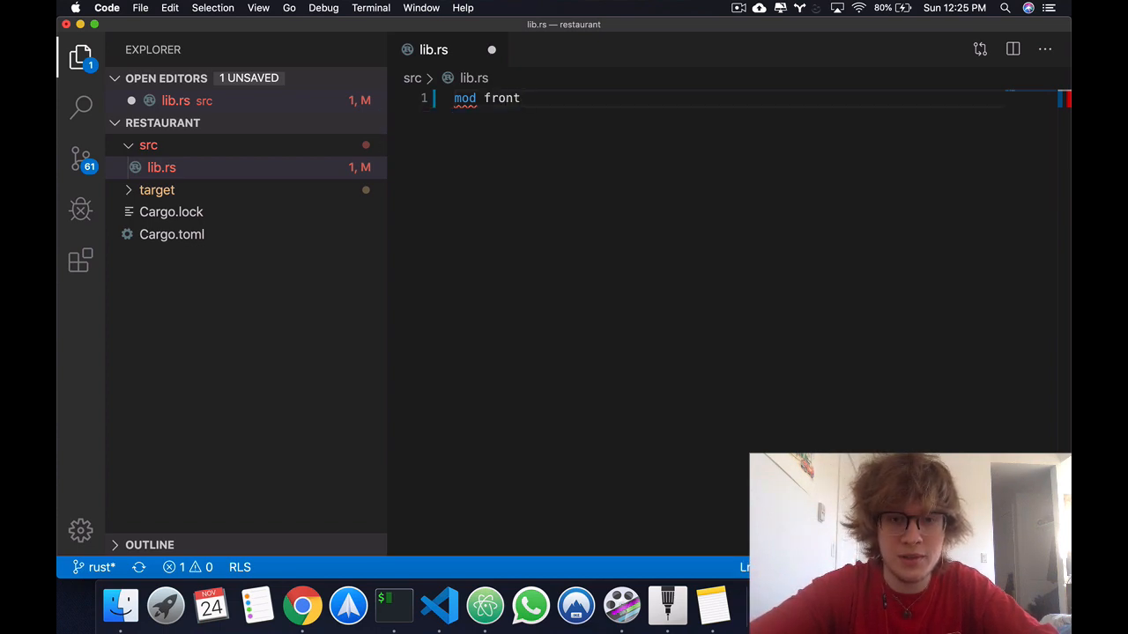
{"action": "type", "text": "_of_house(){"}
{"action": "type", "text": "mod hosting{"}
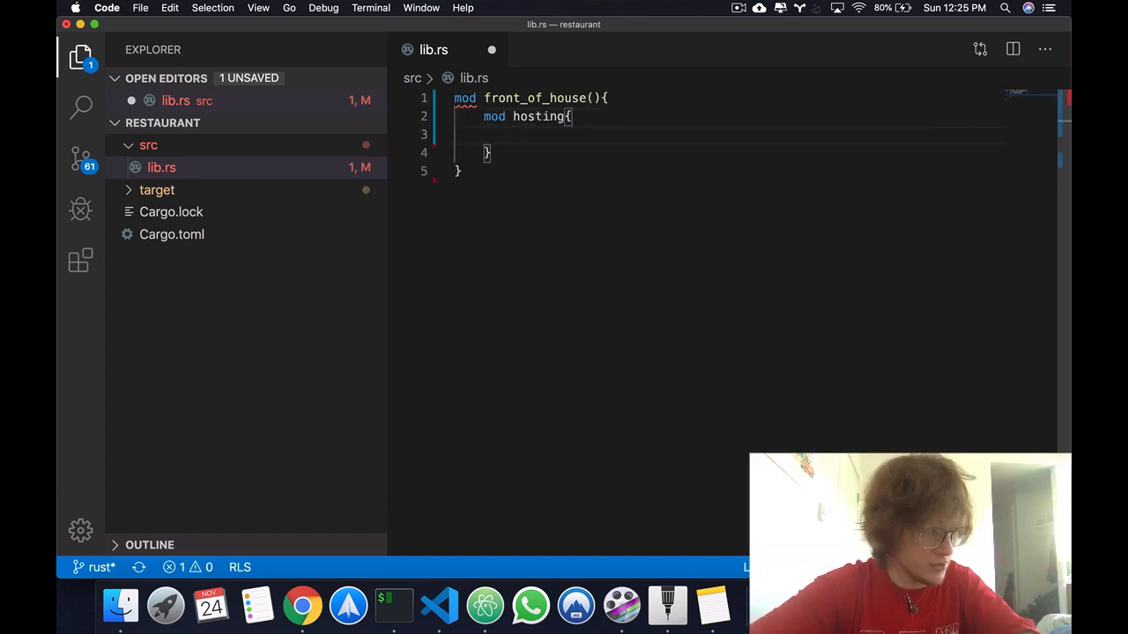
{"action": "type", "text": "fn add_to_waitlist(){"}
{"action": "type", "text": "fn seat_at_table(){"}
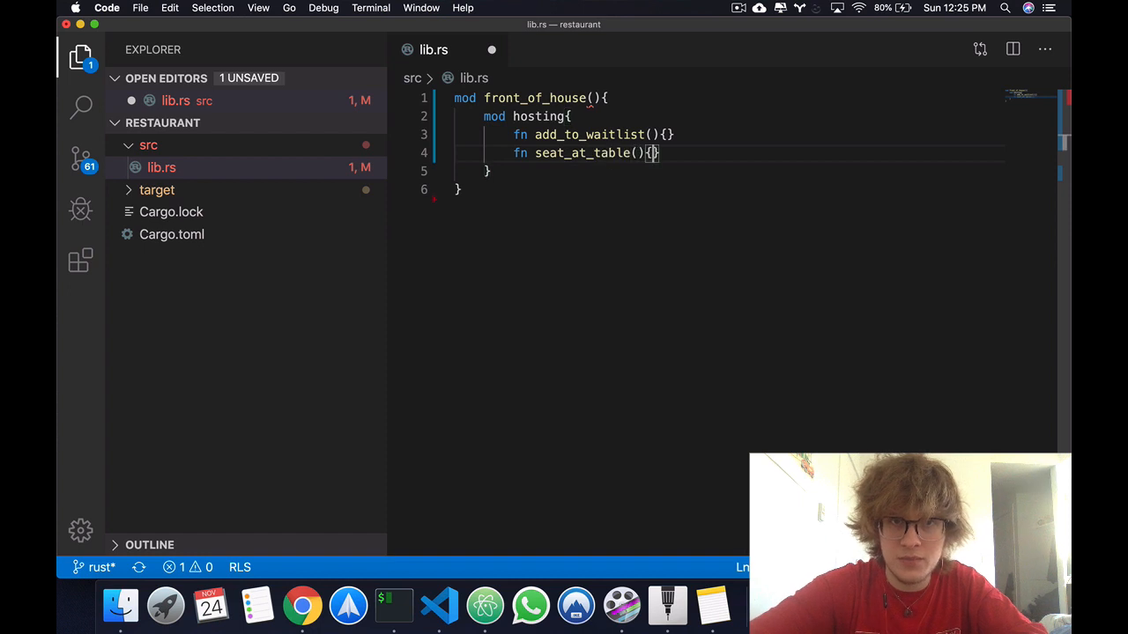
{"action": "type", "text": "mod serving{"}
{"action": "type", "text": "fn take_order(){}"}
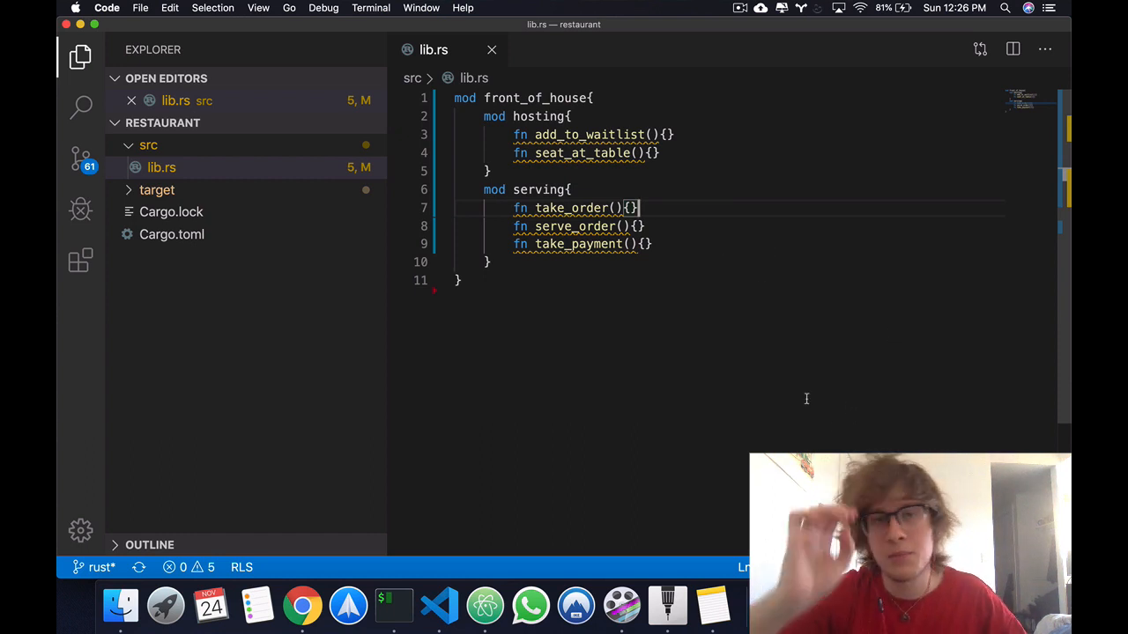
{"action": "mouse_move", "coordinate": [666, 606]}
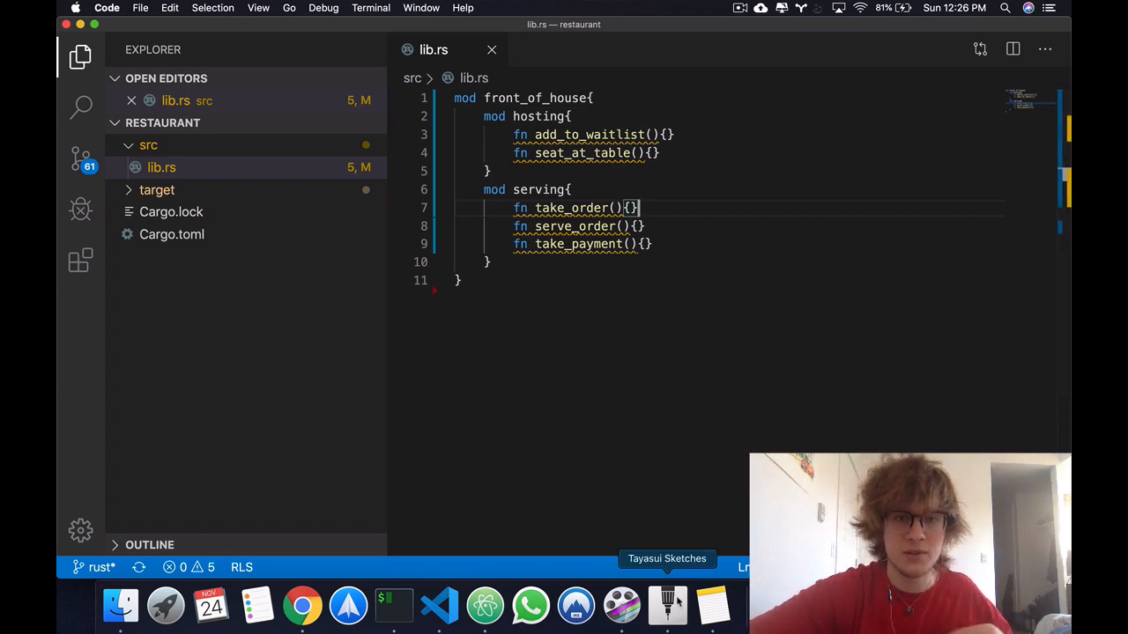
Sketch the module tree: CRATE at top, FOH branching down to host and serving labels.
{"action": "left_click", "coordinate": [666, 606]}
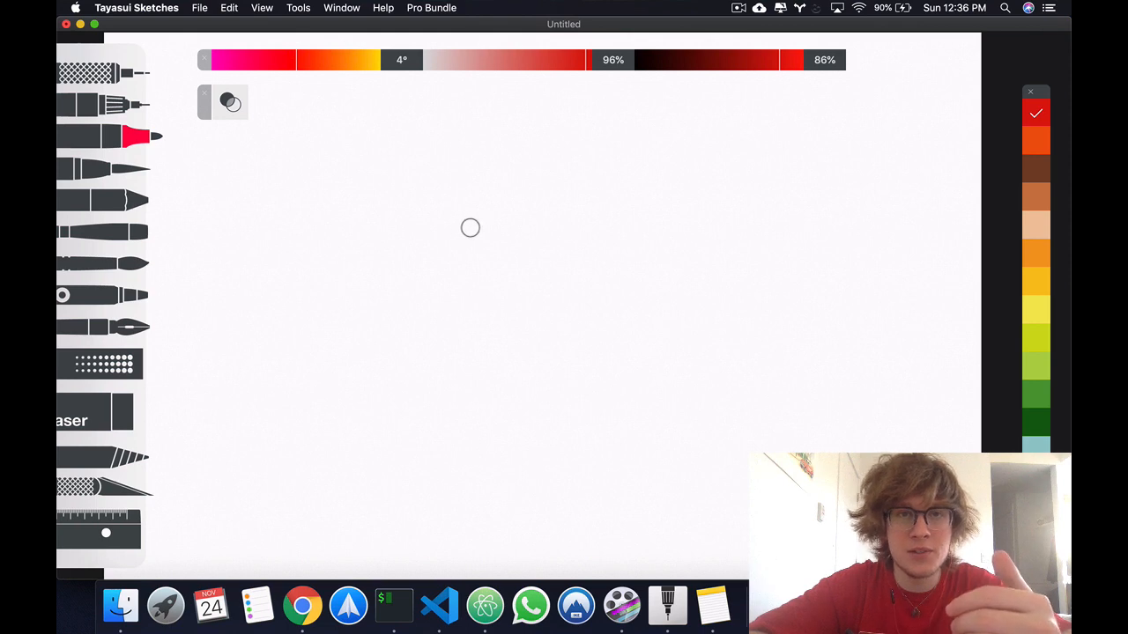
{"action": "mouse_move", "coordinate": [461, 107]}
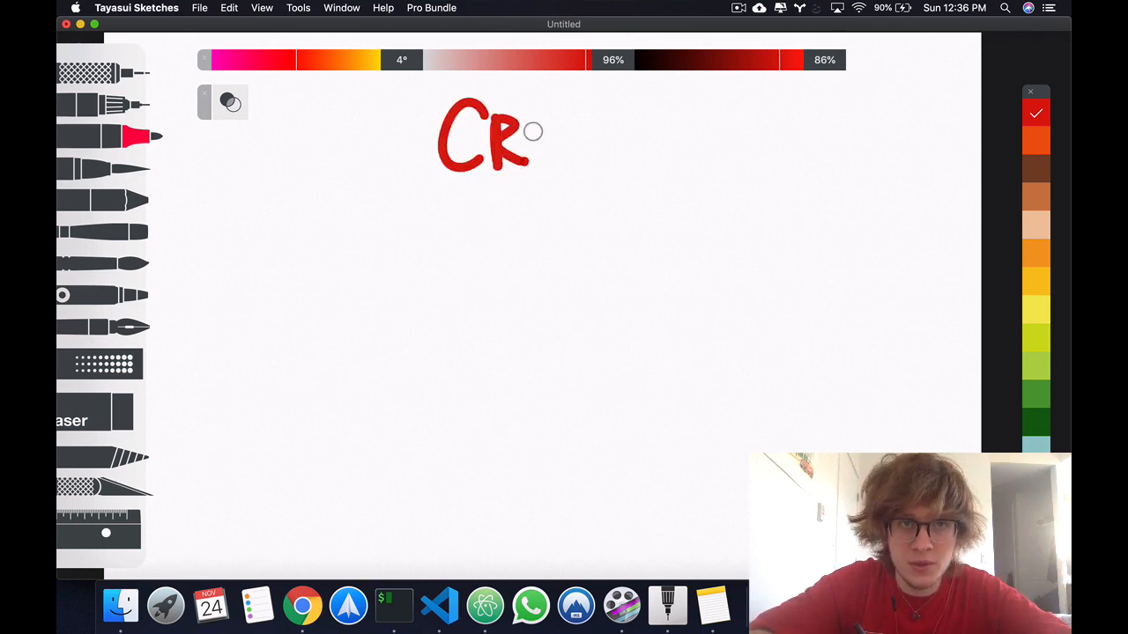
{"action": "left_click_drag", "start_coordinate": [532, 132], "coordinate": [631, 142]}
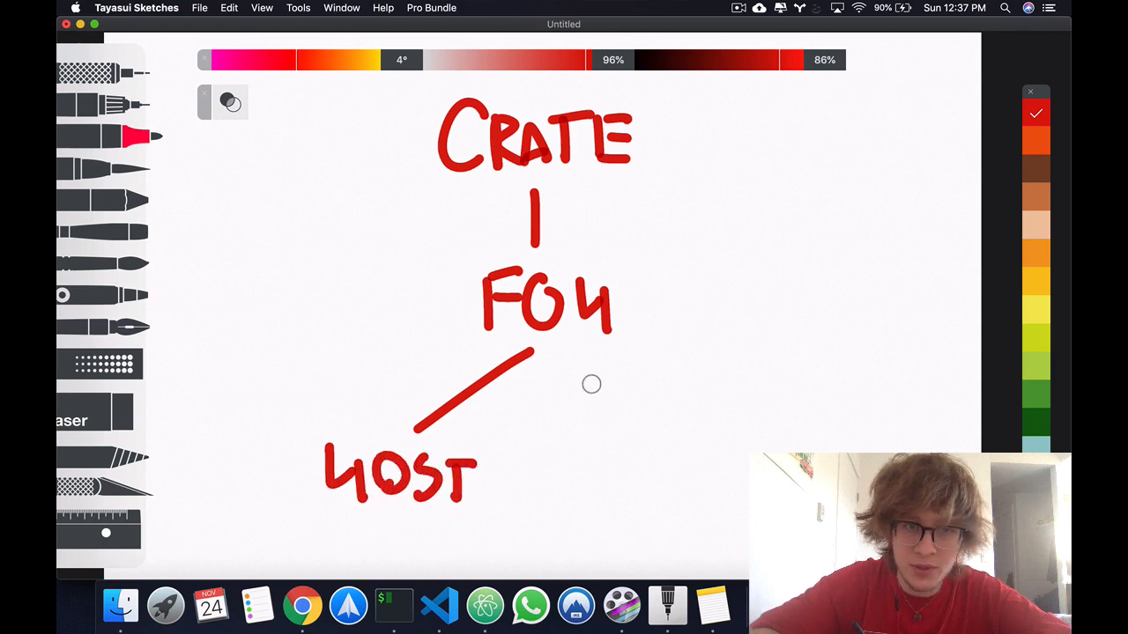
{"action": "left_click_drag", "start_coordinate": [564, 361], "coordinate": [652, 466]}
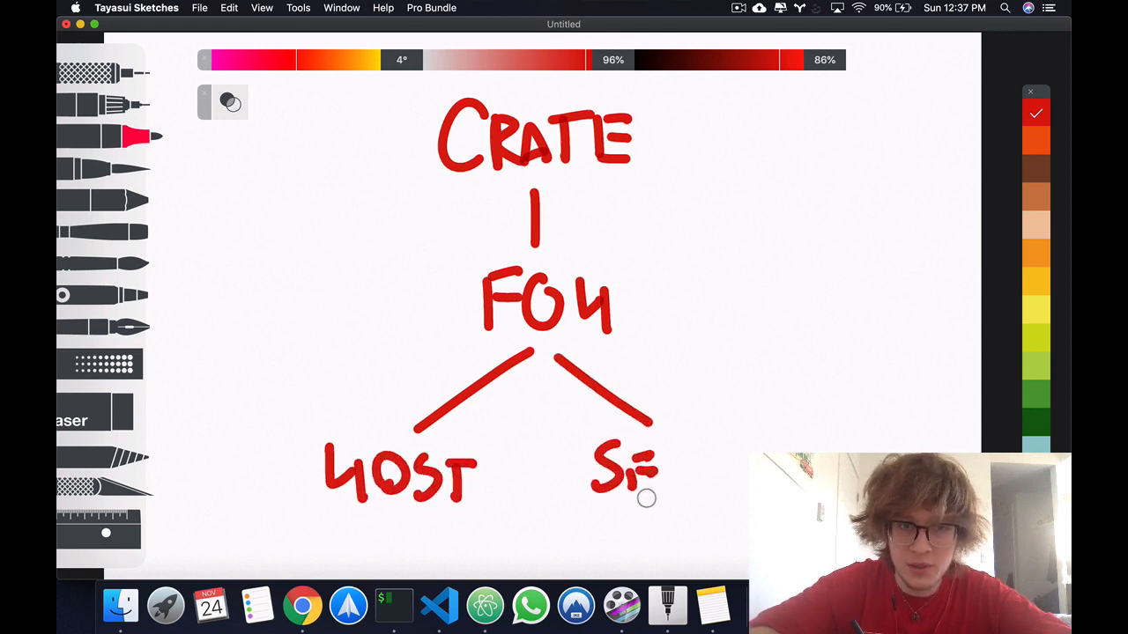
{"action": "left_click_drag", "start_coordinate": [634, 476], "coordinate": [744, 467]}
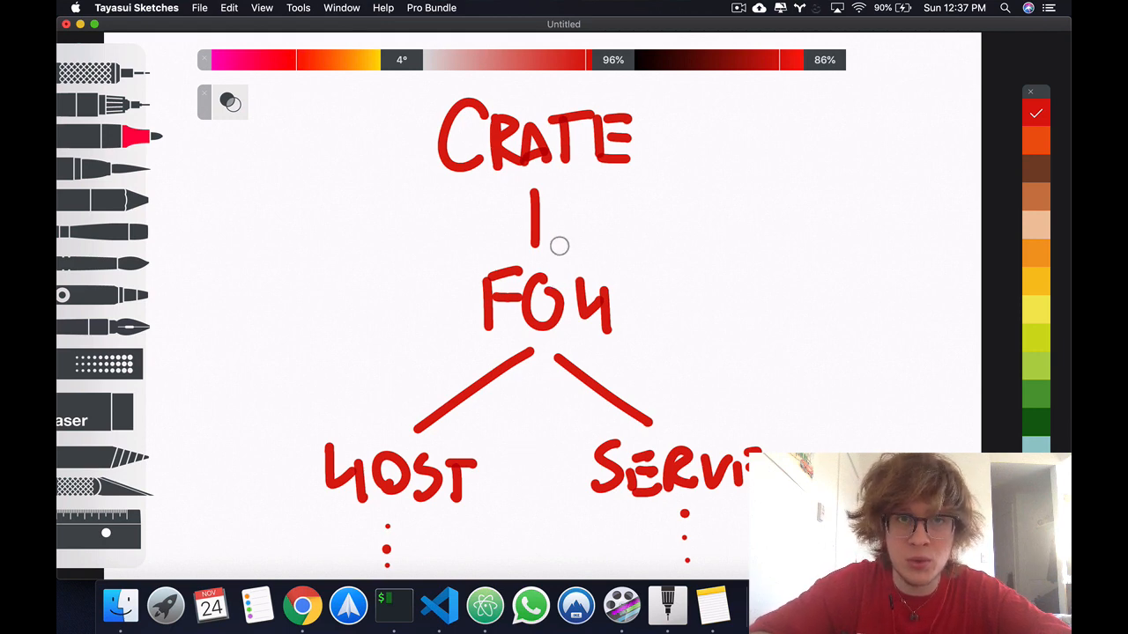
{"action": "mouse_move", "coordinate": [663, 268]}
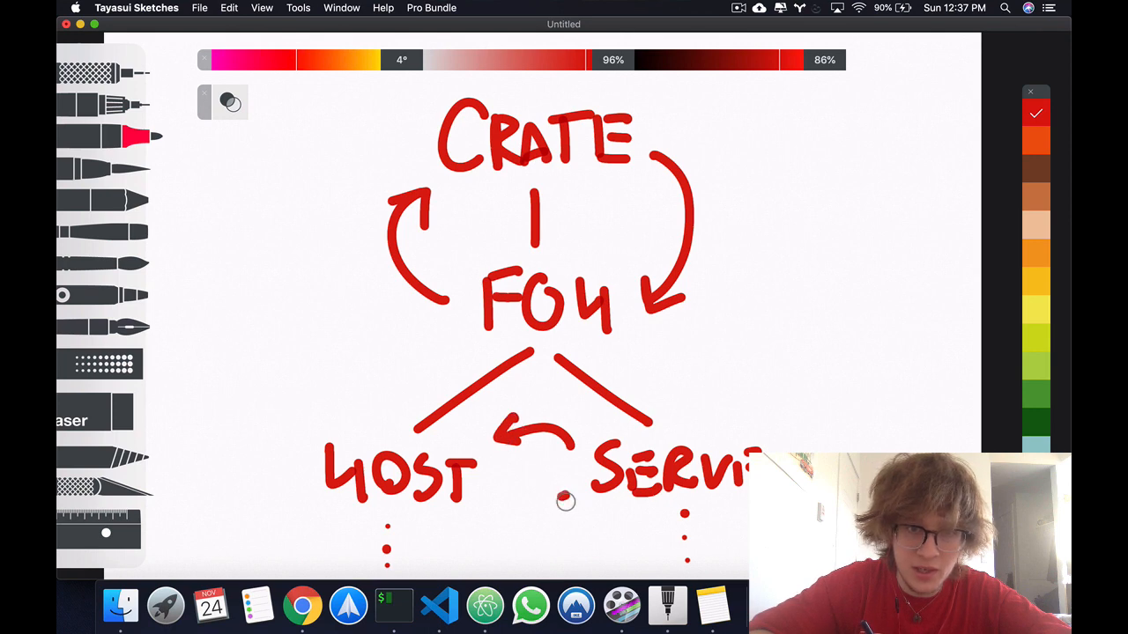
Add an arrow from host toward serving and return to the code editor.
{"action": "left_click_drag", "start_coordinate": [502, 497], "coordinate": [599, 494]}
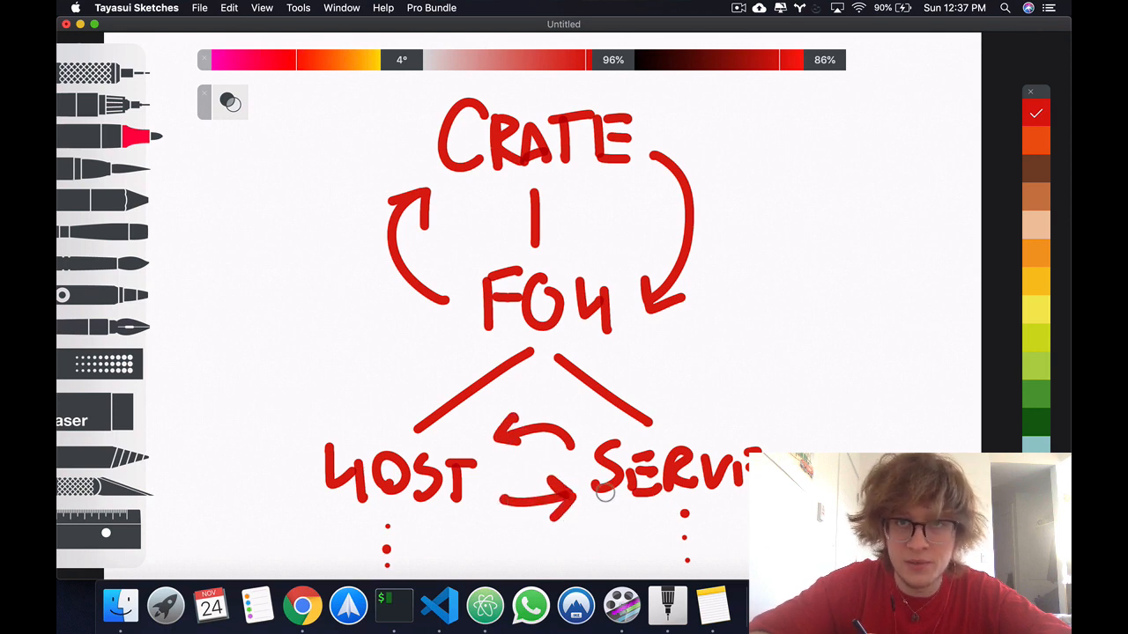
{"action": "mouse_move", "coordinate": [722, 137]}
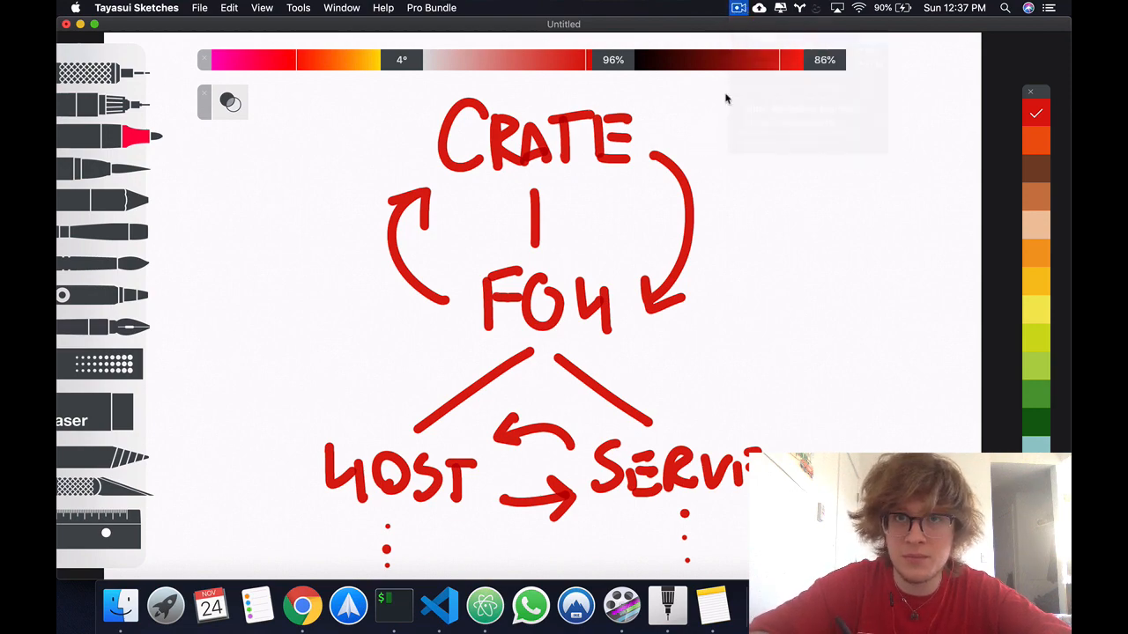
{"action": "left_click", "coordinate": [439, 606]}
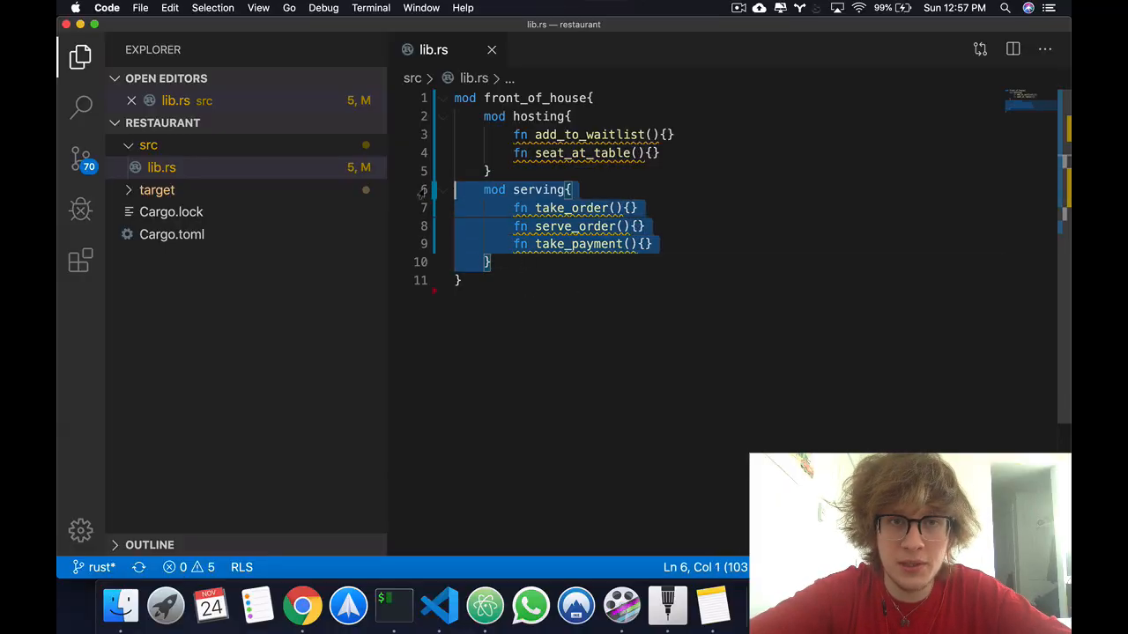
Remove the serving module and declare fn eat_at_restaurant() with an empty body.
{"action": "key", "text": "Backspace"}
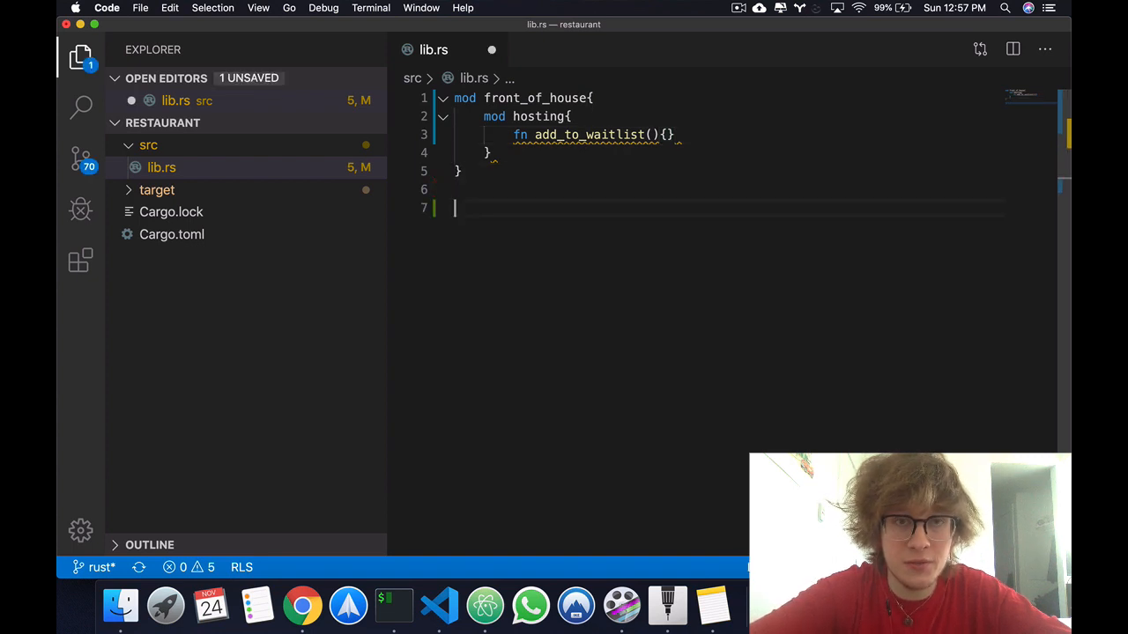
{"action": "type", "text": "fn"}
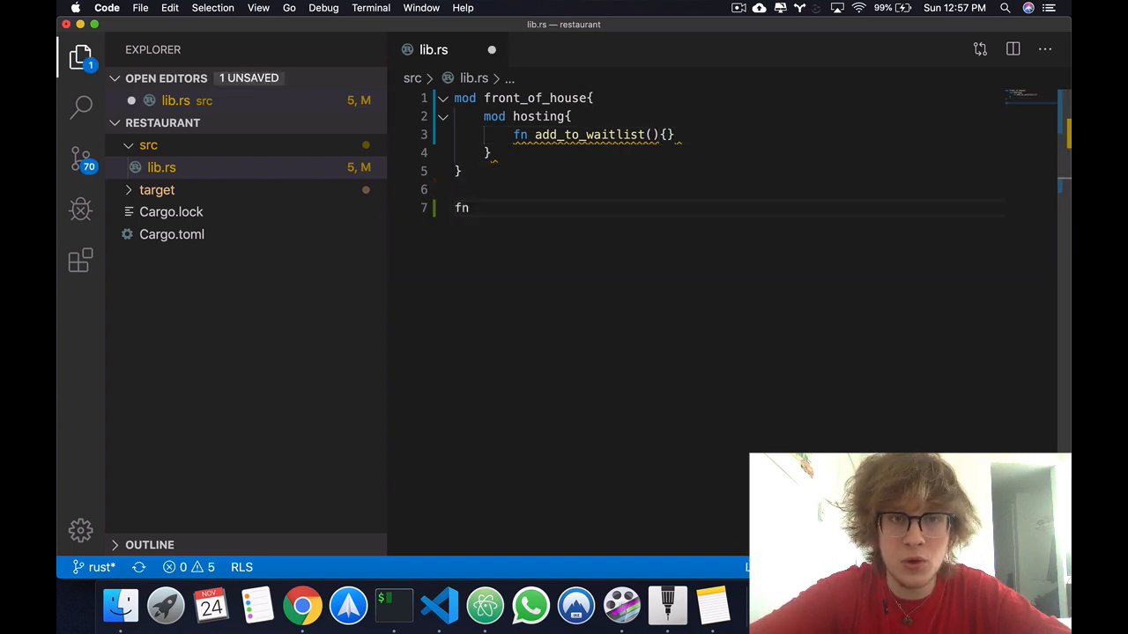
{"action": "type", "text": "eat_at_res"}
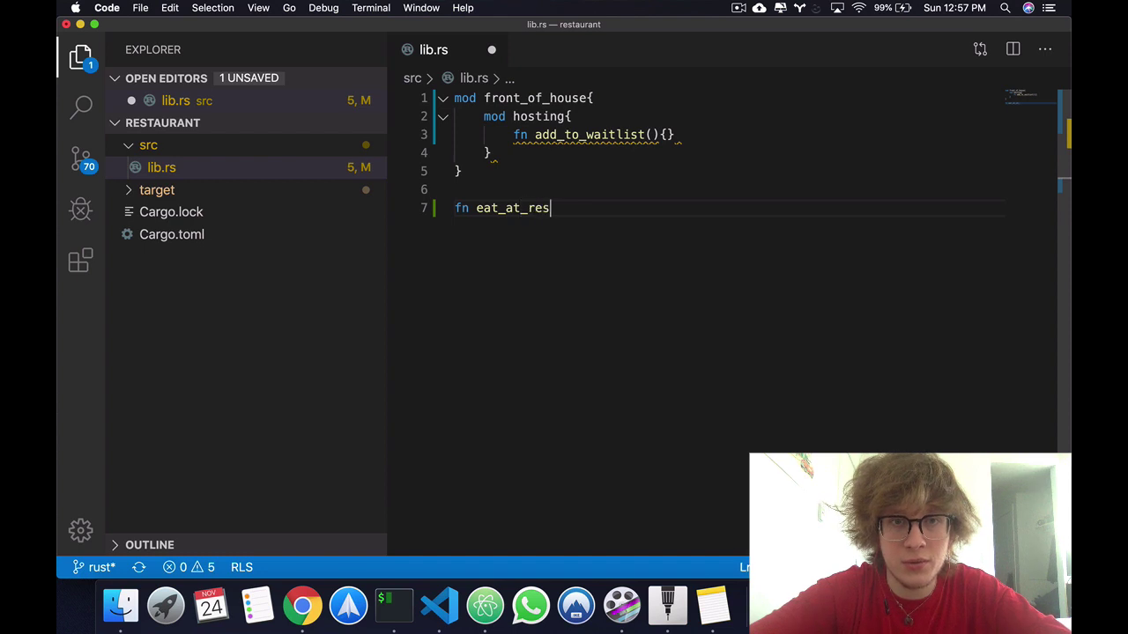
{"action": "type", "text": "taurant()"}
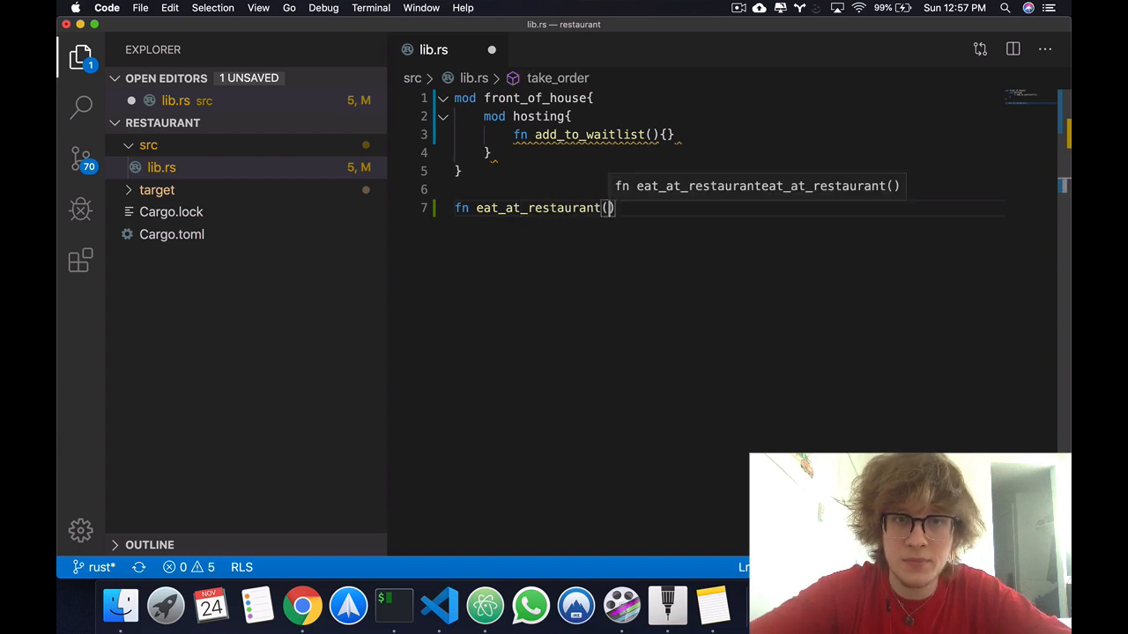
{"action": "type", "text": "{"}
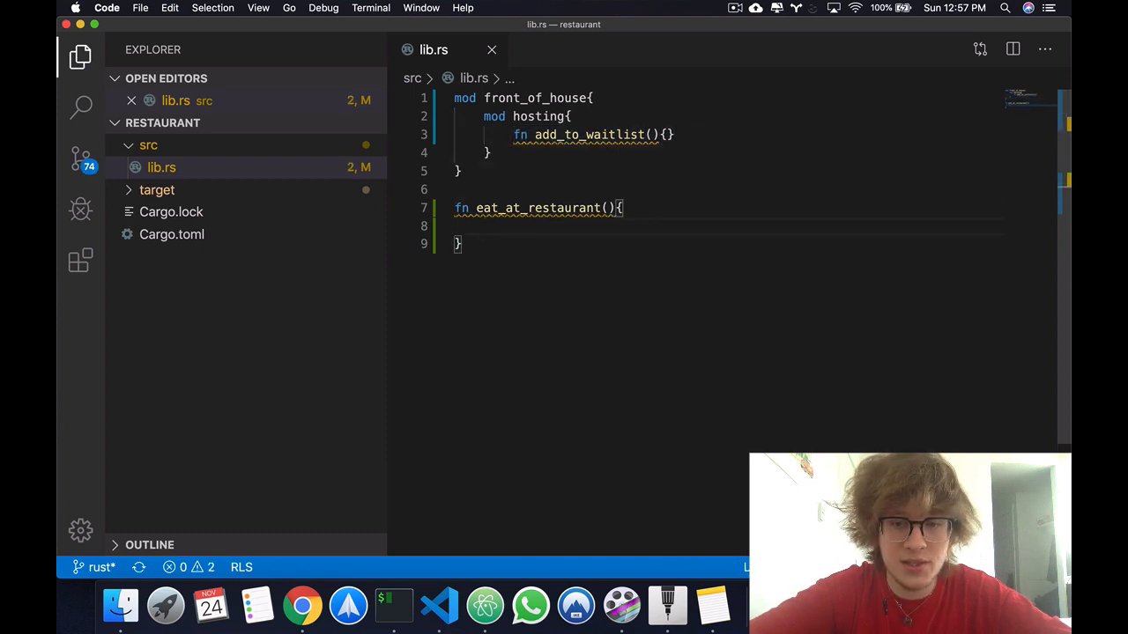
Add // Absolute Paths and // Relative Paths comments inside eat_at_restaurant.
{"action": "type", "text": "// Absolute"}
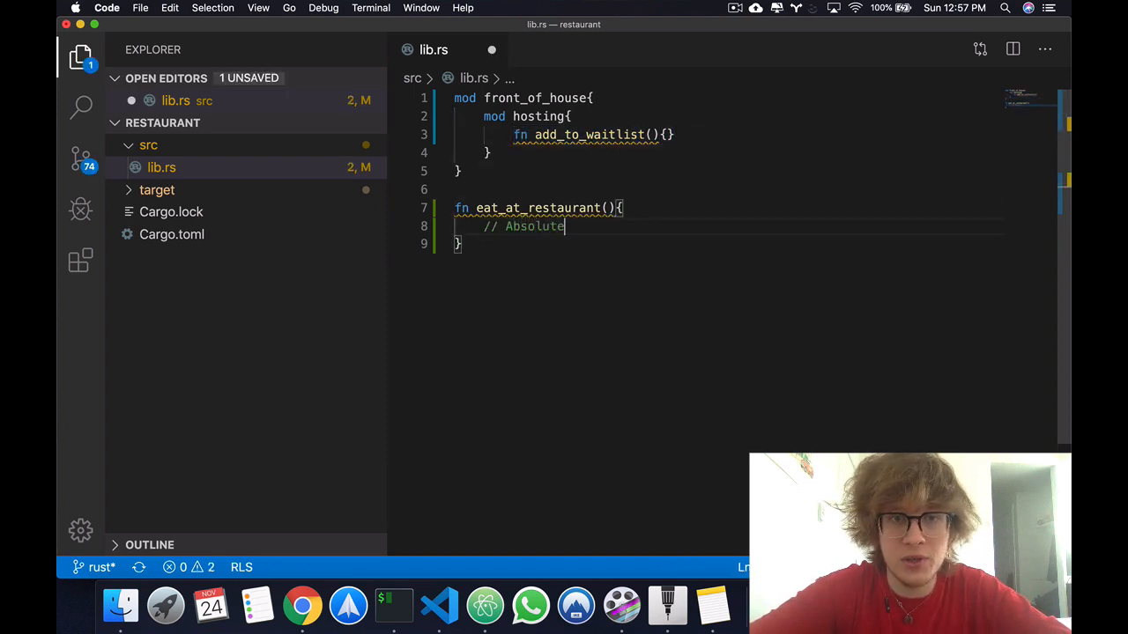
{"action": "type", "text": "Paths"}
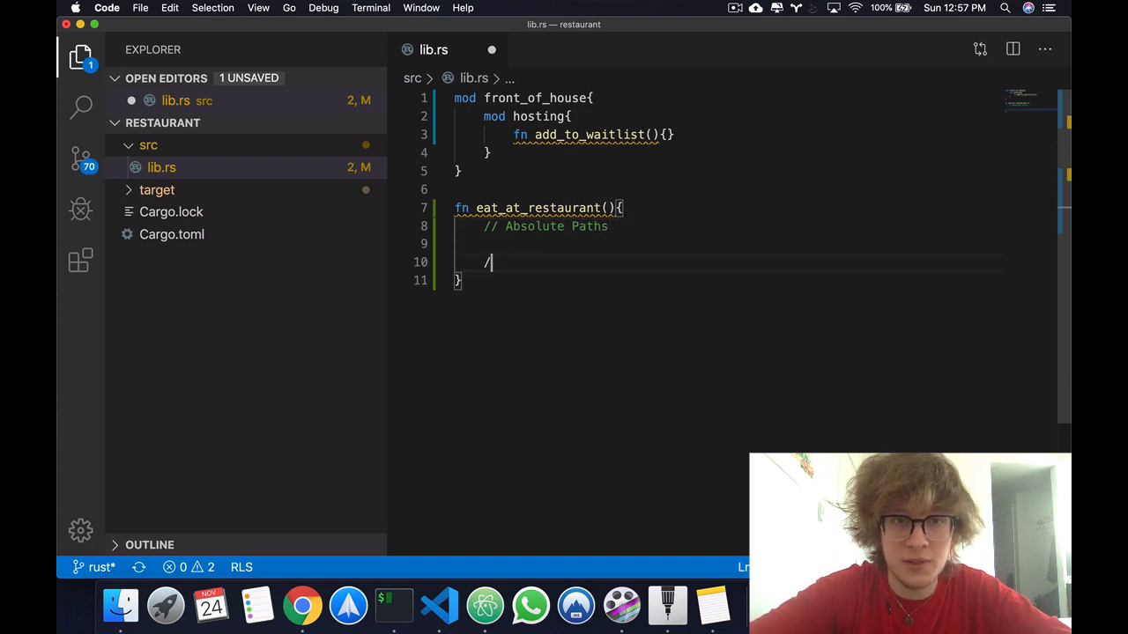
{"action": "type", "text": "/ Relative"}
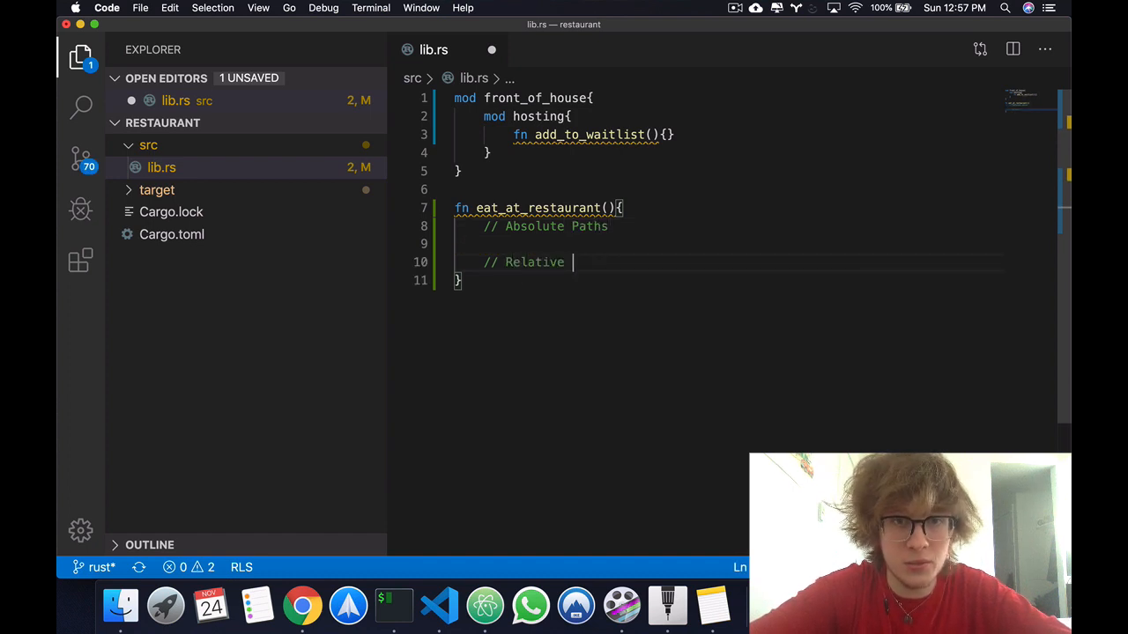
{"action": "type", "text": "Paths"}
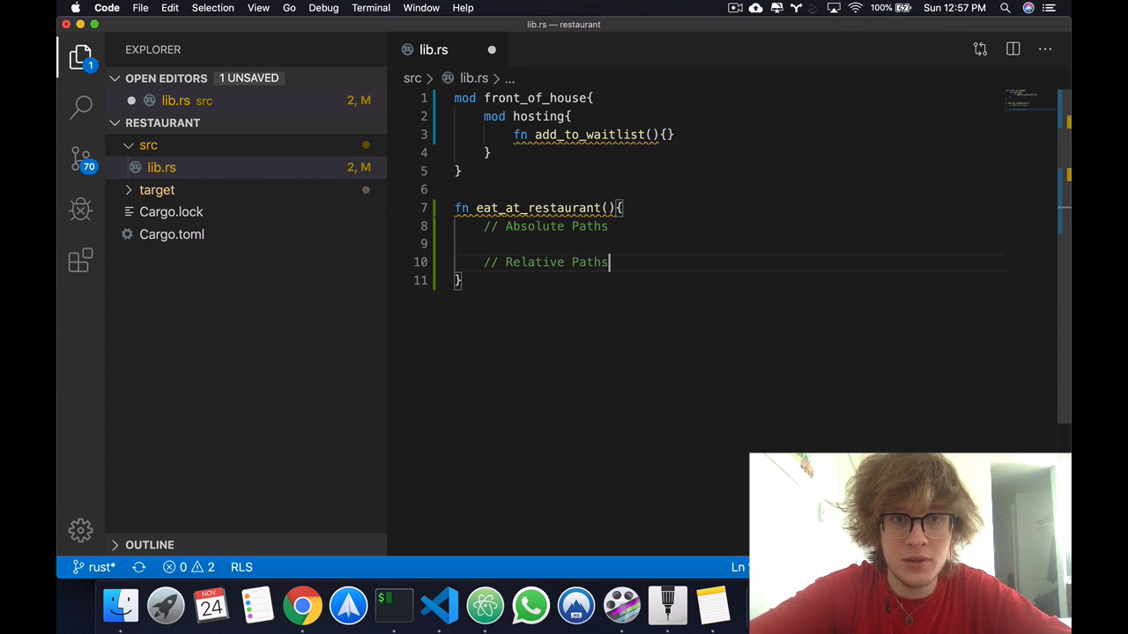
Under Absolute Paths, call crate::front_of_house::hosting::add_to_waitlist().
{"action": "left_click", "coordinate": [483, 243]}
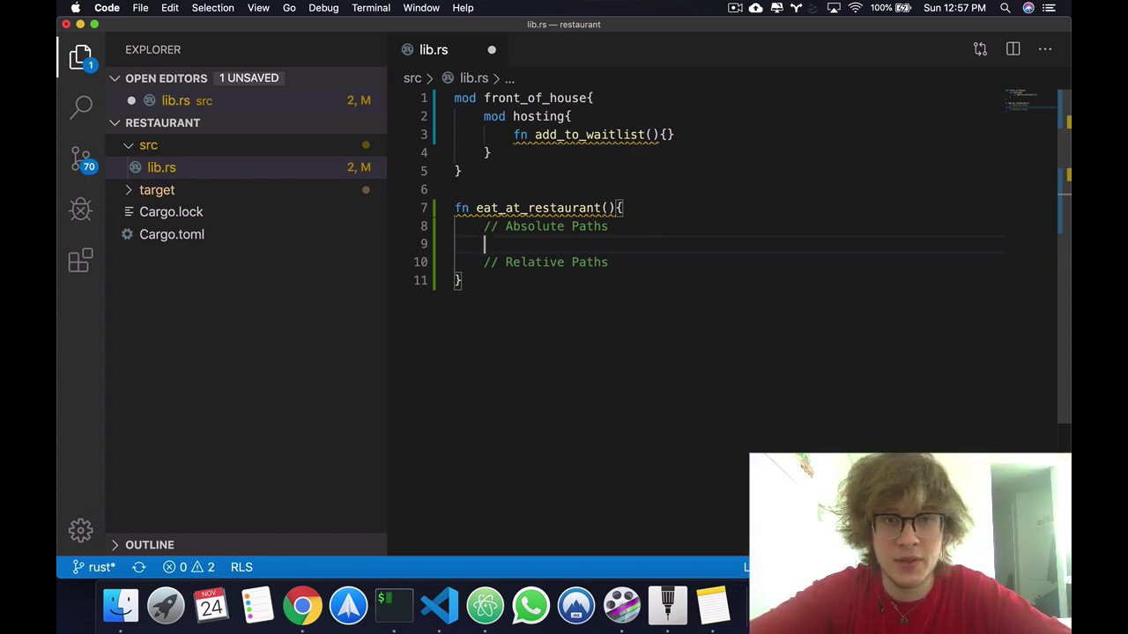
{"action": "key", "text": "Enter"}
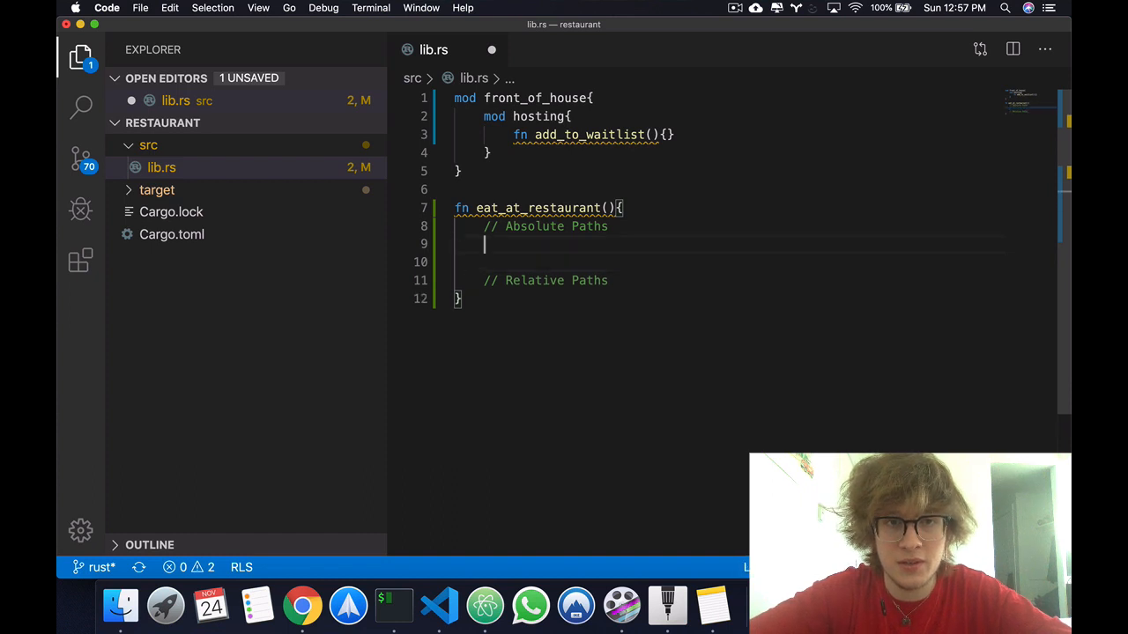
{"action": "type", "text": "cra"}
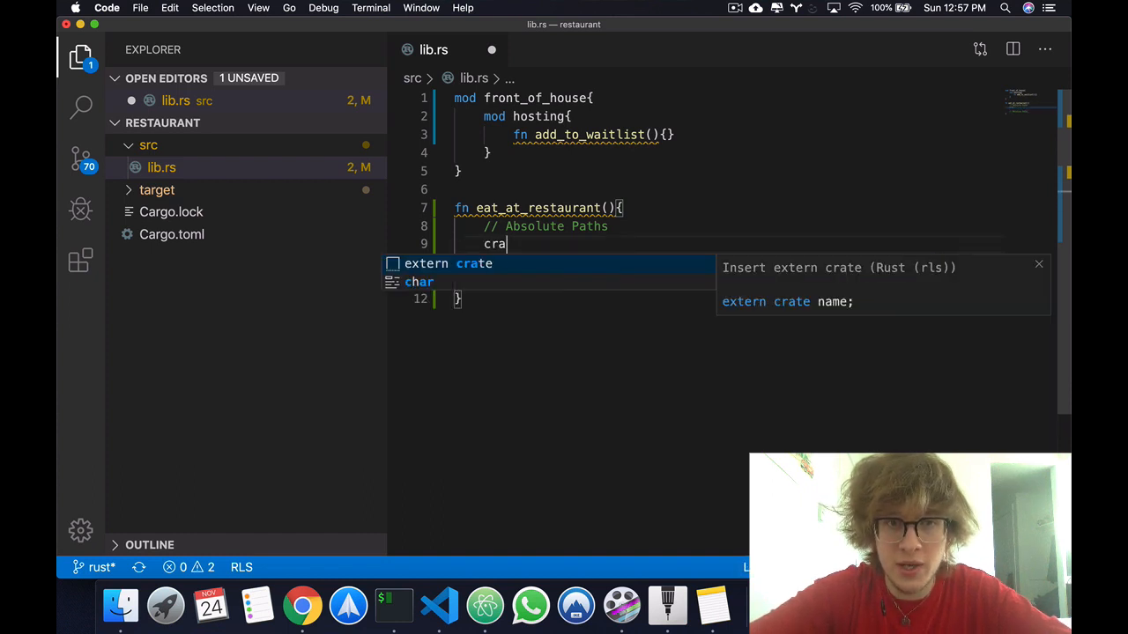
{"action": "type", "text": "te::front_of_house"}
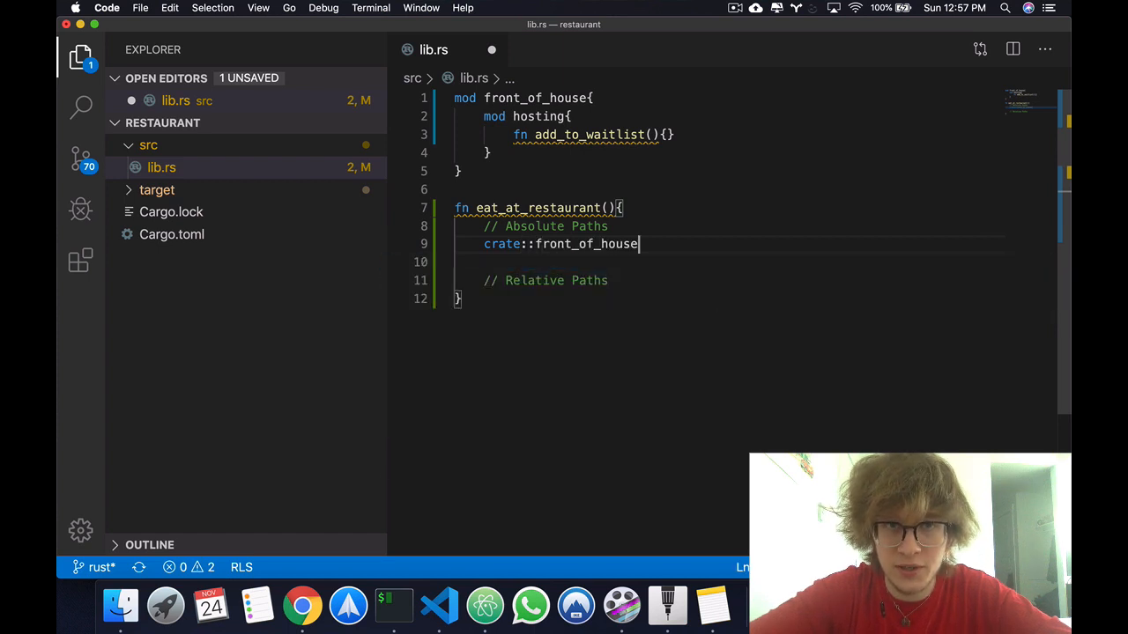
{"action": "type", "text": "::hos"}
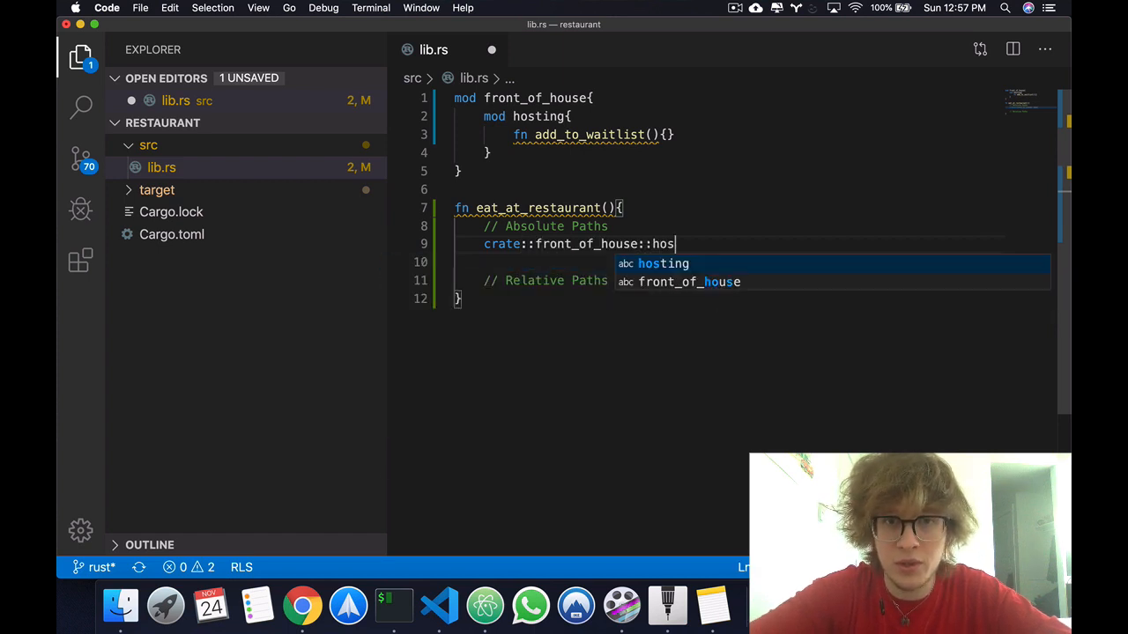
{"action": "type", "text": "ting::add_to_waitlist();"}
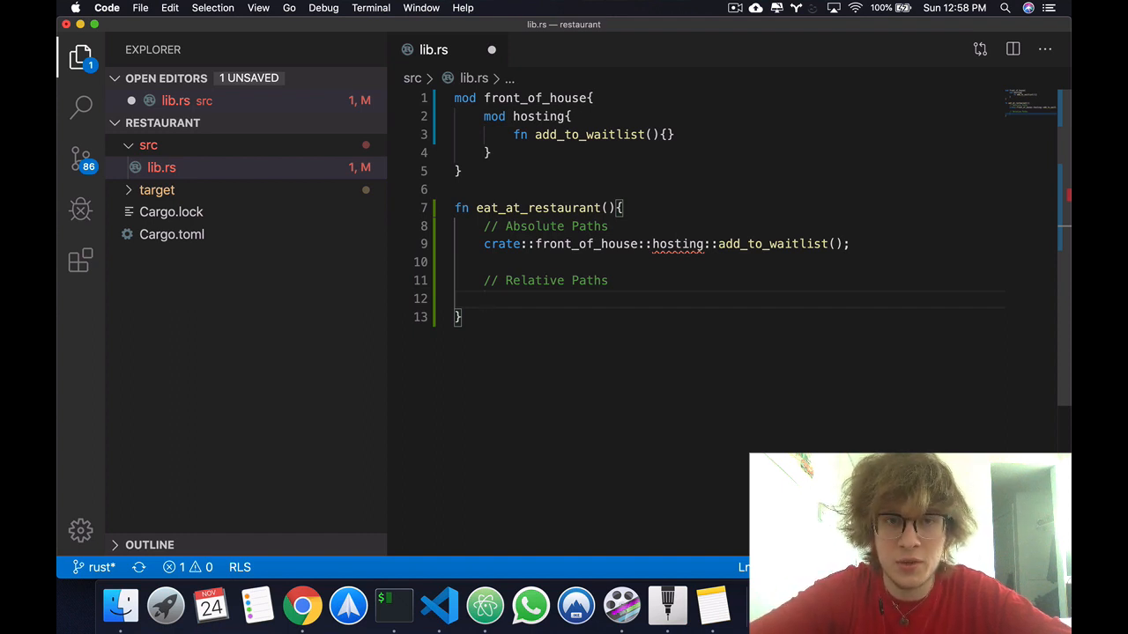
Under Relative Paths, call front_of_house::hosting::add_to_waitlist() and save lib.rs.
{"action": "type", "text": "front_of_house:"}
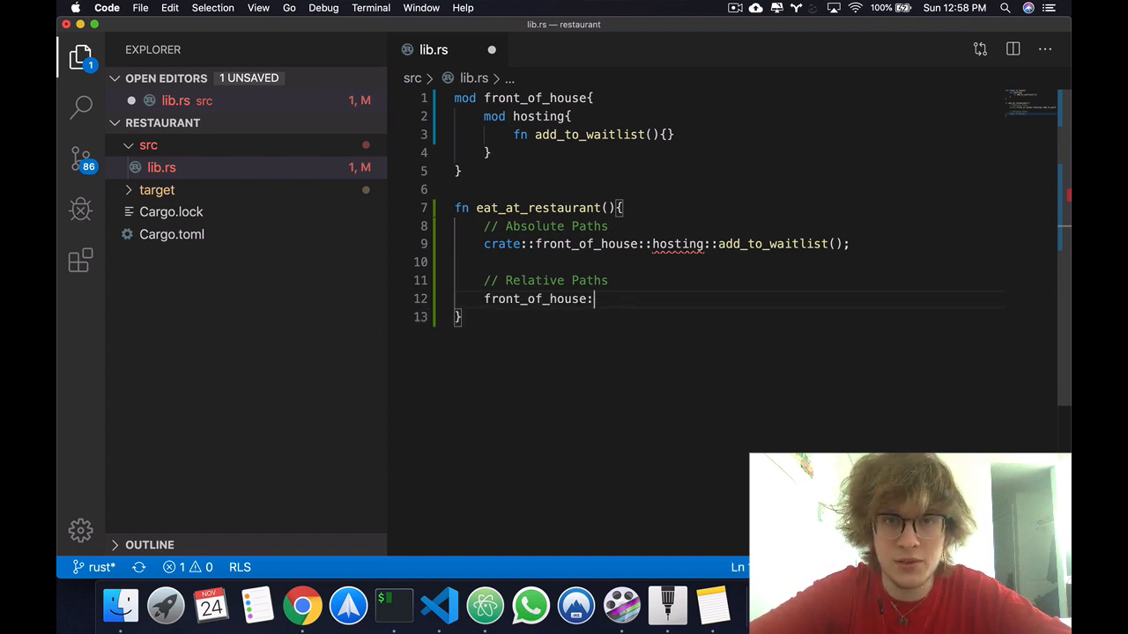
{"action": "type", "text": ":"}
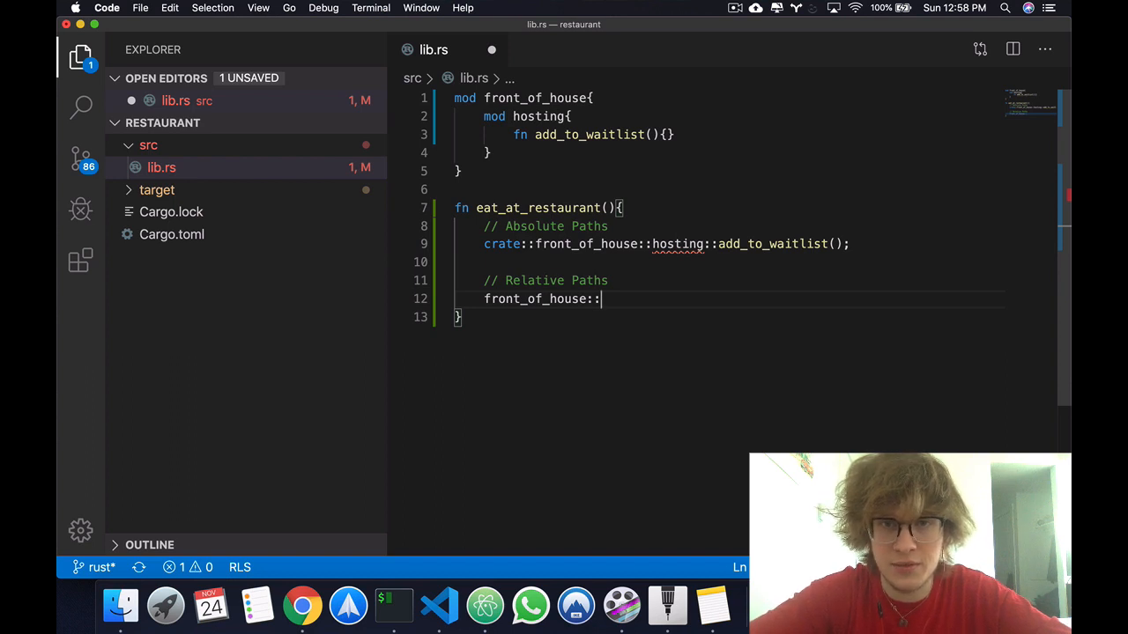
{"action": "type", "text": "hosting"}
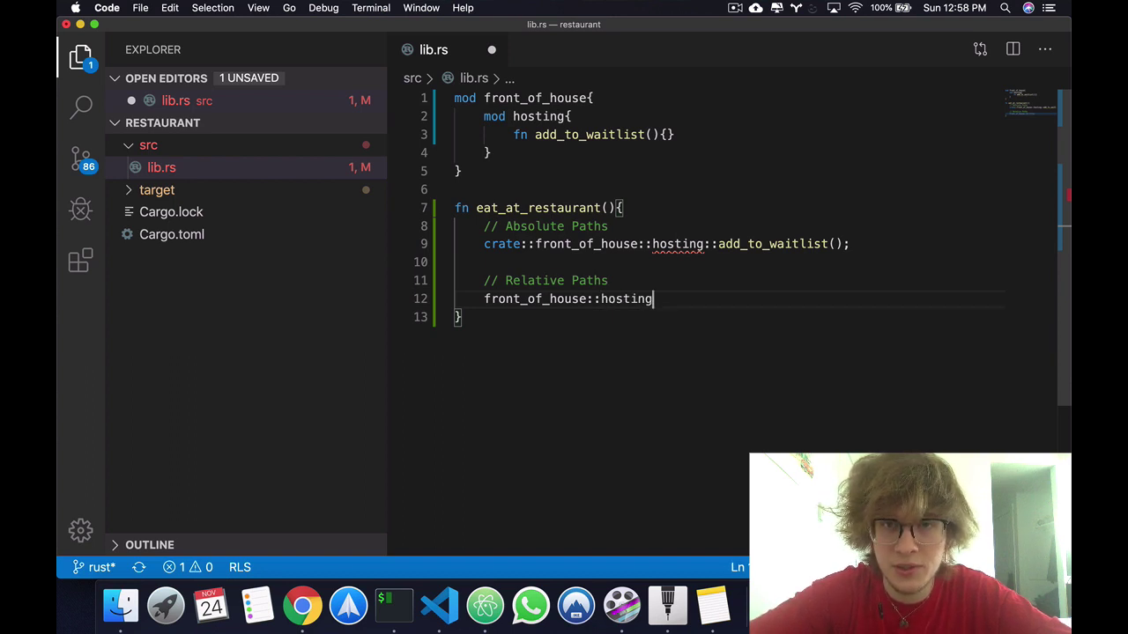
{"action": "type", "text": "::add_to_waitlist()"}
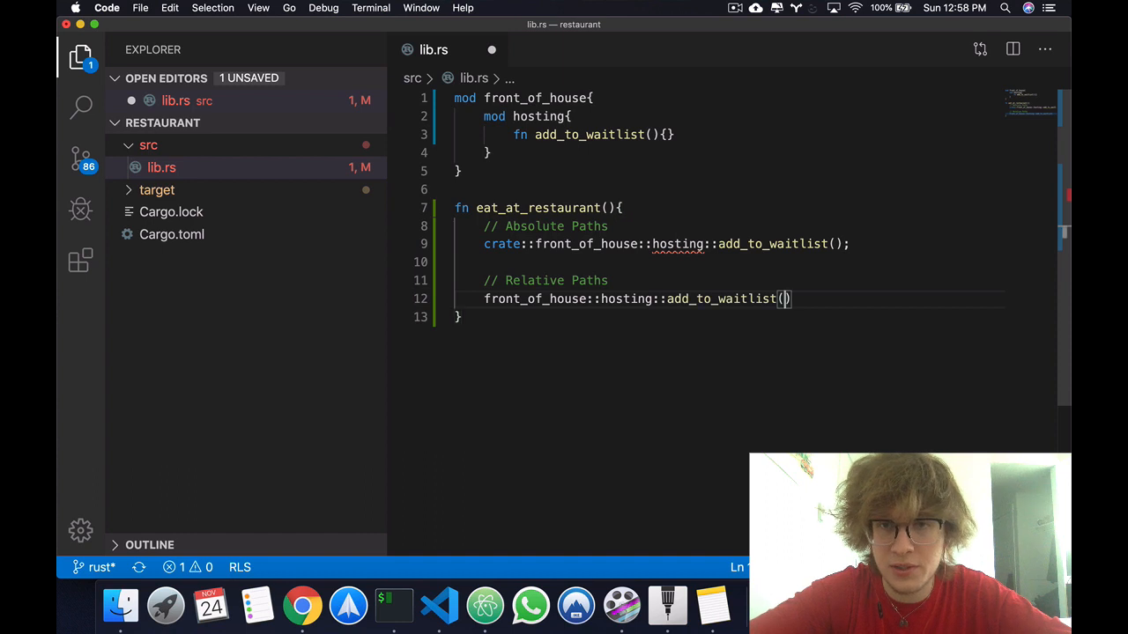
{"action": "key", "text": "cmd+s"}
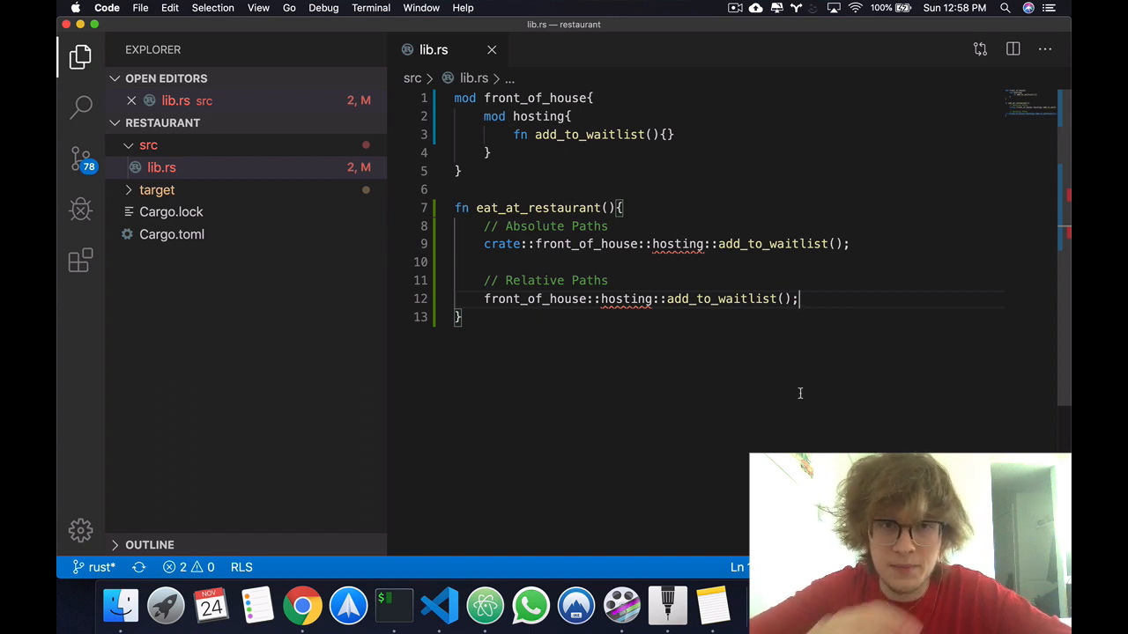
{"action": "mouse_move", "coordinate": [832, 355]}
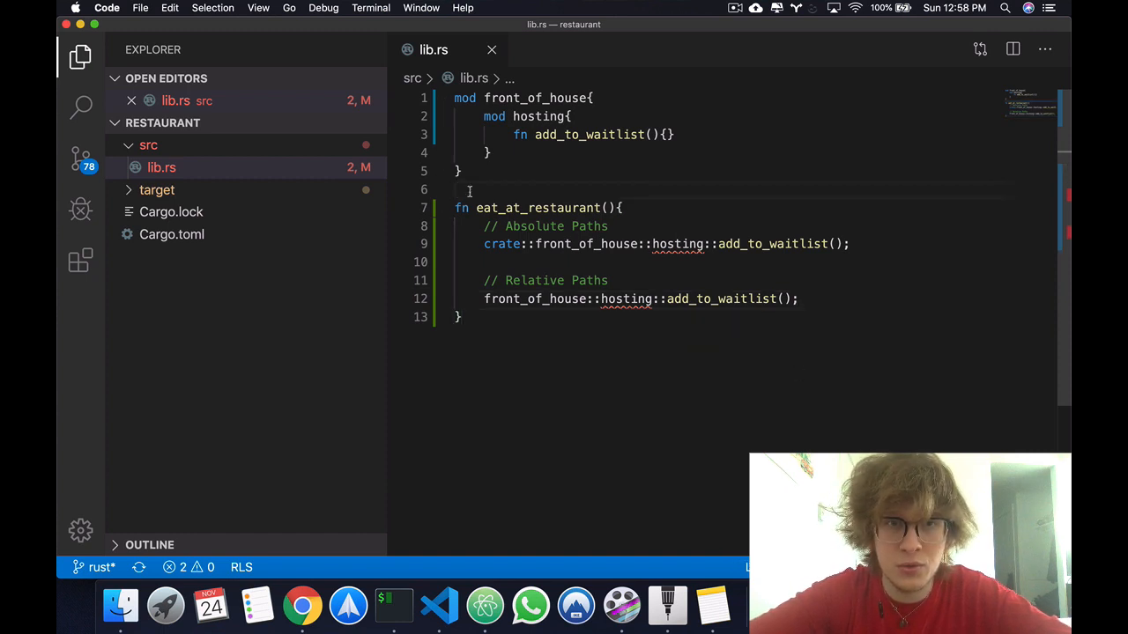
Declare an empty mod dining{} above eat_at_restaurant and experiment with renaming it.
{"action": "type", "text": "mod dining("}
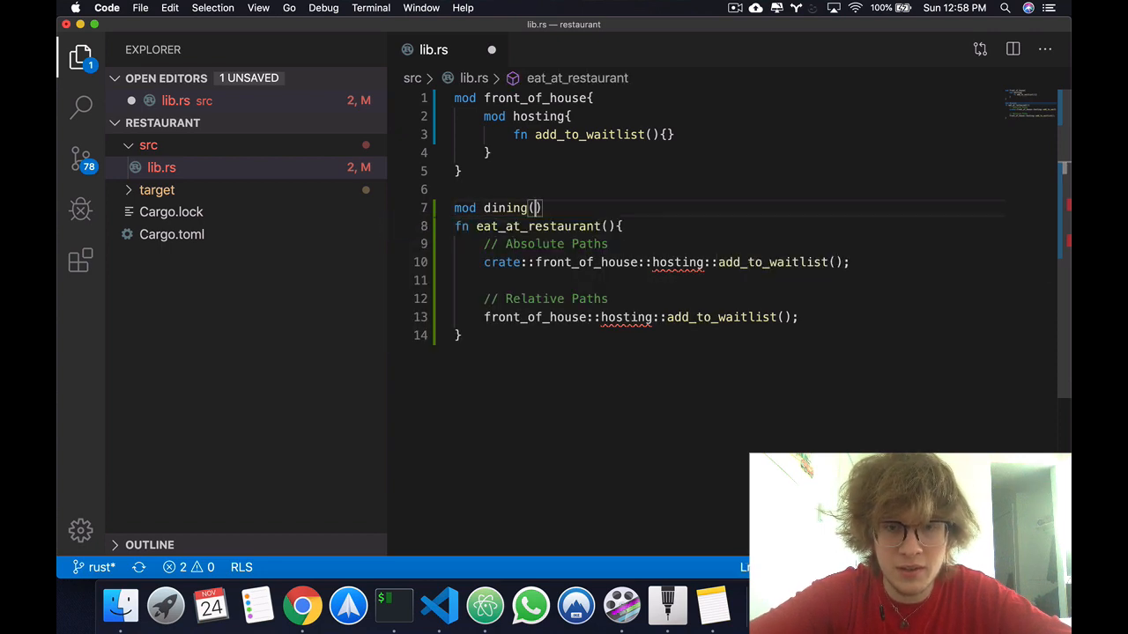
{"action": "type", "text": "{"}
{"action": "type", "text": "}"}
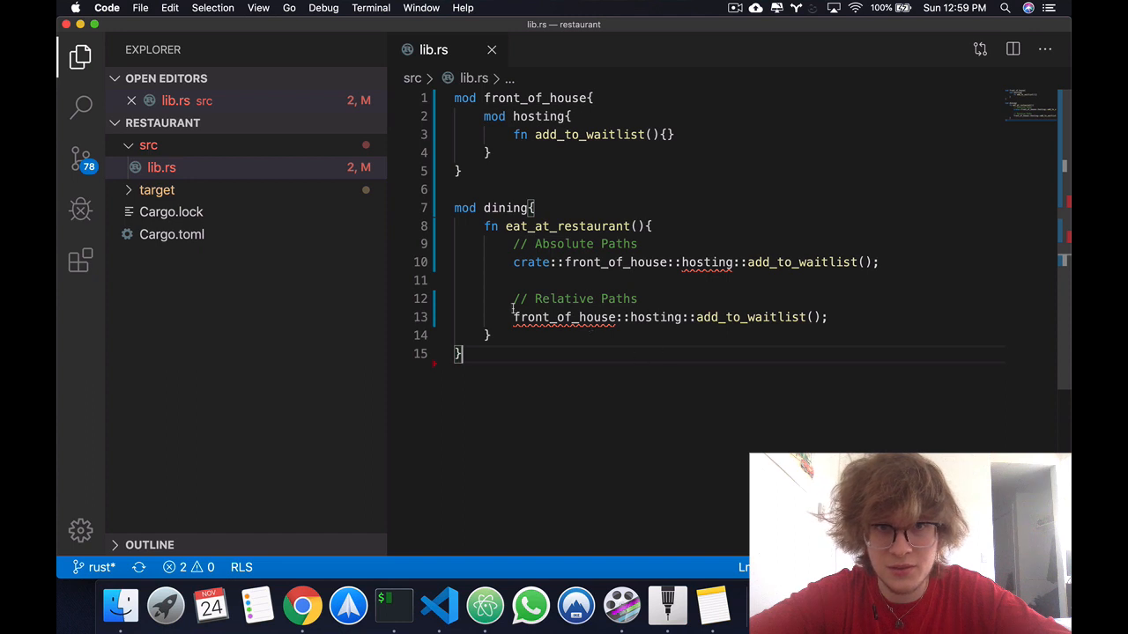
{"action": "mouse_move", "coordinate": [673, 345]}
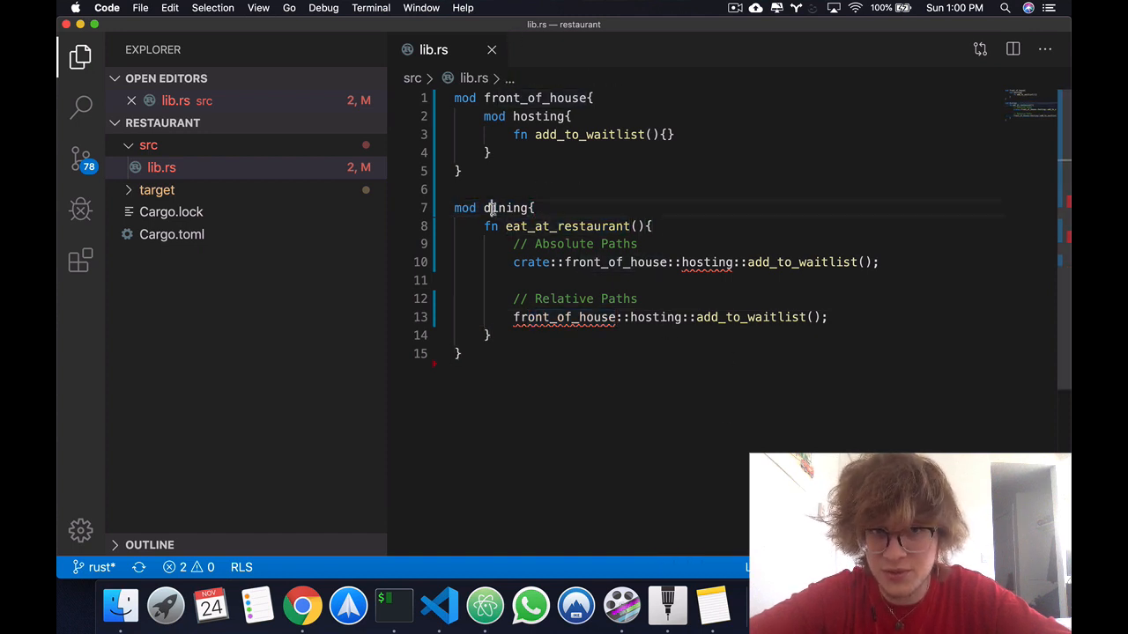
{"action": "double_click", "coordinate": [504, 207]}
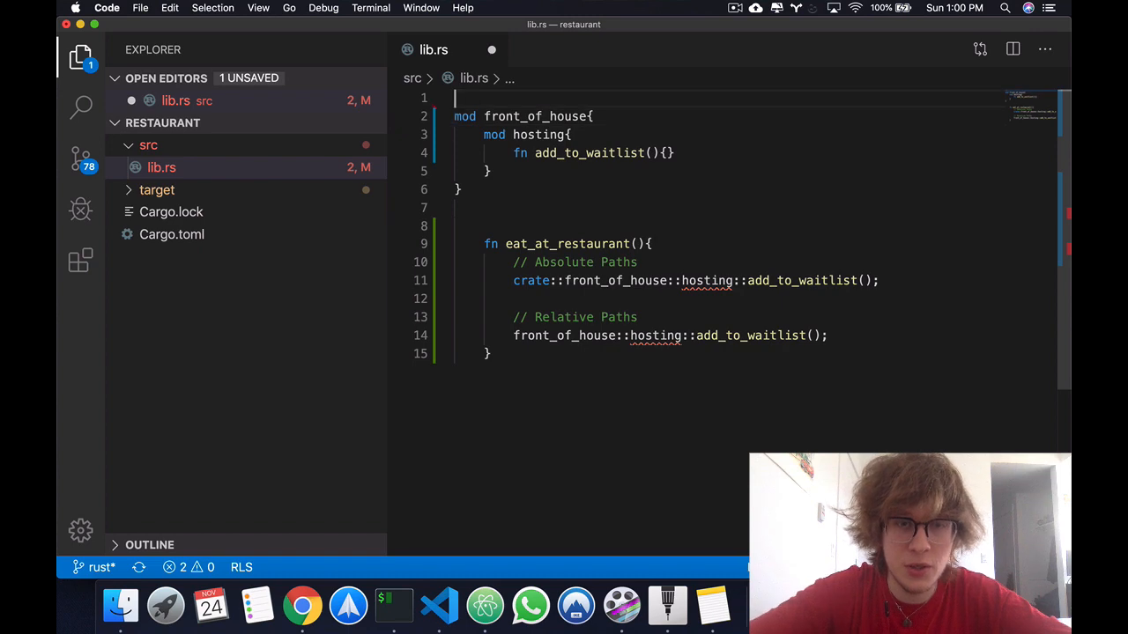
{"action": "type", "text": "mod cus"}
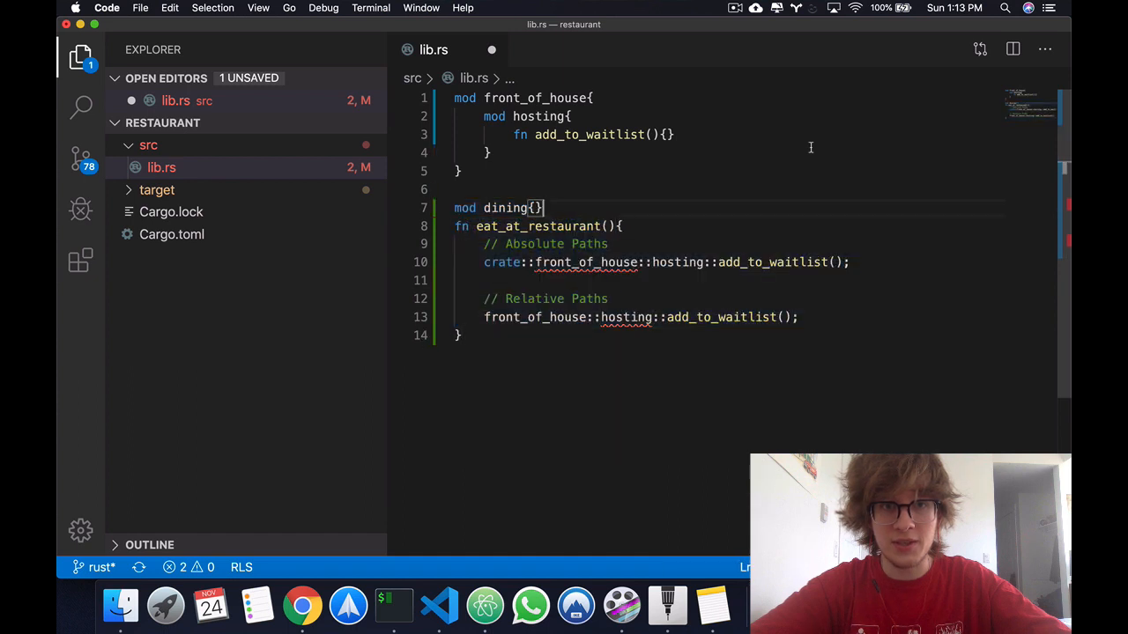
Delete the dining module line so lib.rs matches its saved version.
{"action": "key", "text": "Backspace"}
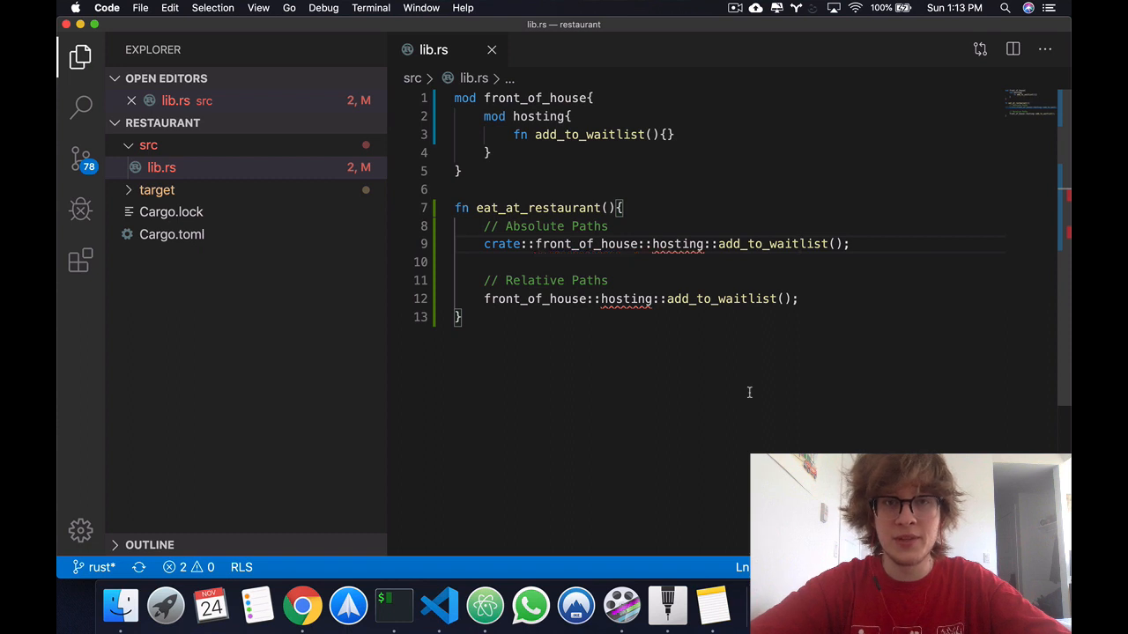
{"action": "mouse_move", "coordinate": [866, 444]}
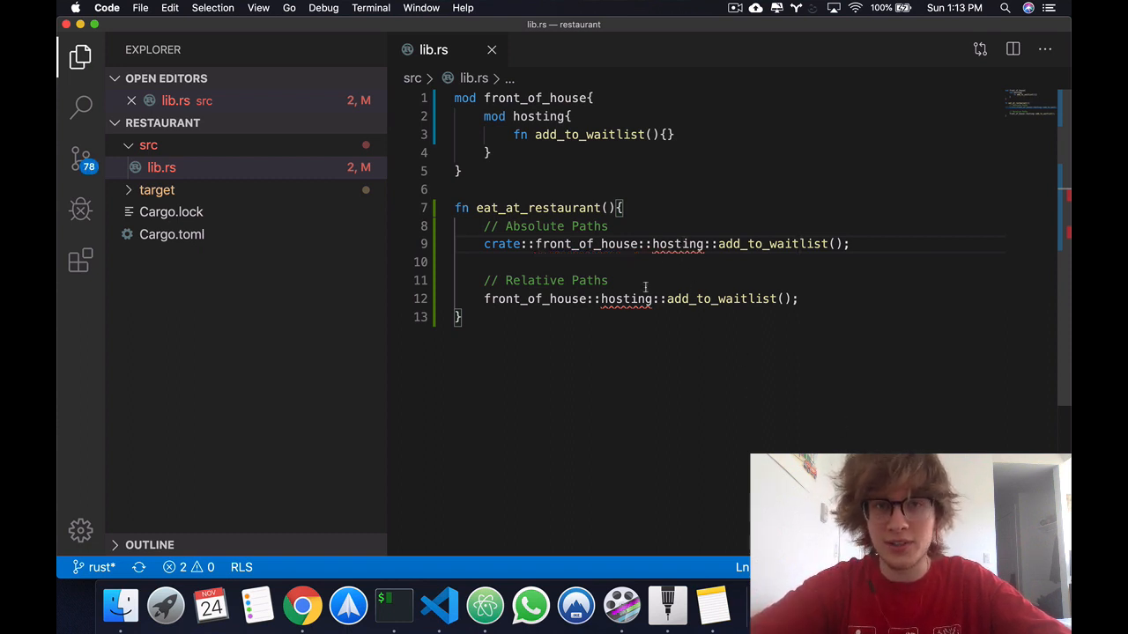
{"action": "mouse_move", "coordinate": [789, 412]}
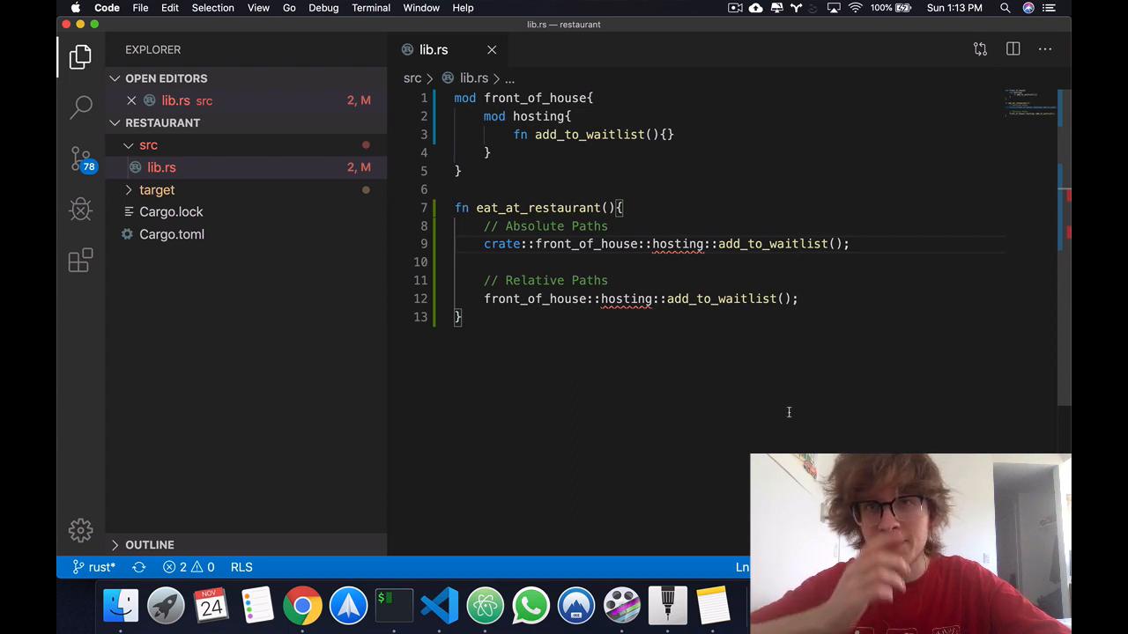
{"action": "mouse_move", "coordinate": [814, 444]}
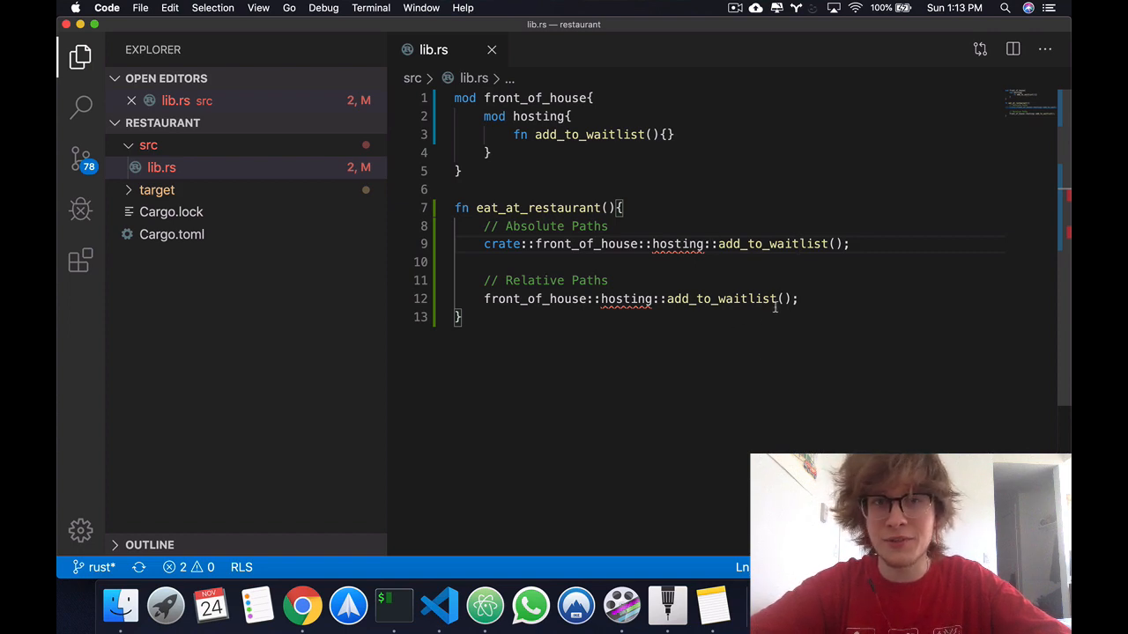
{"action": "mouse_move", "coordinate": [677, 243]}
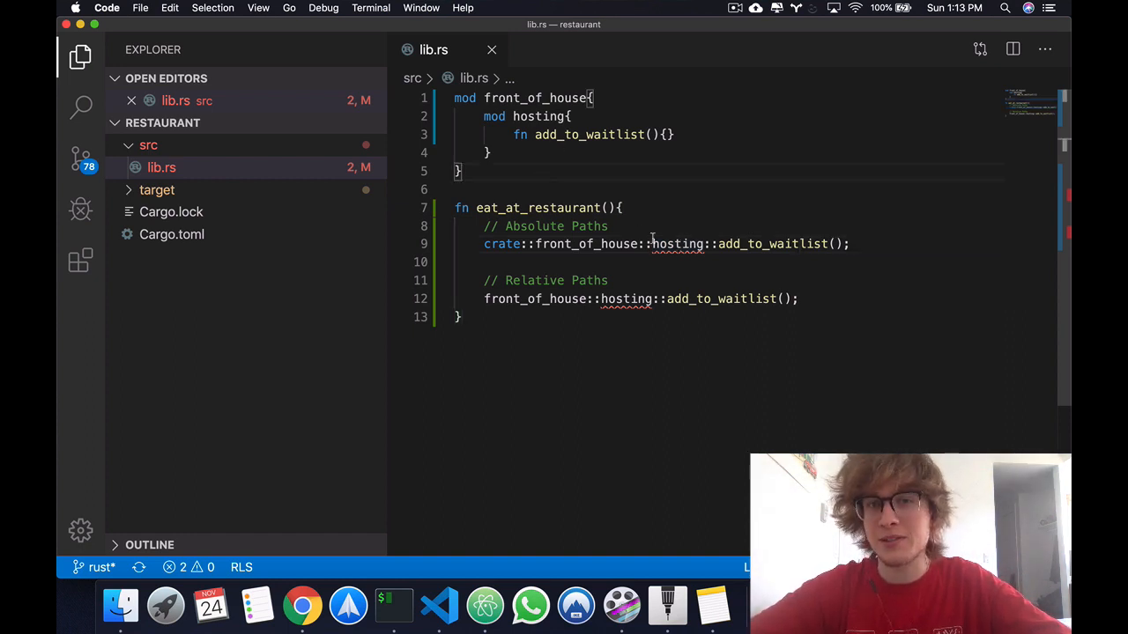
{"action": "double_click", "coordinate": [539, 208]}
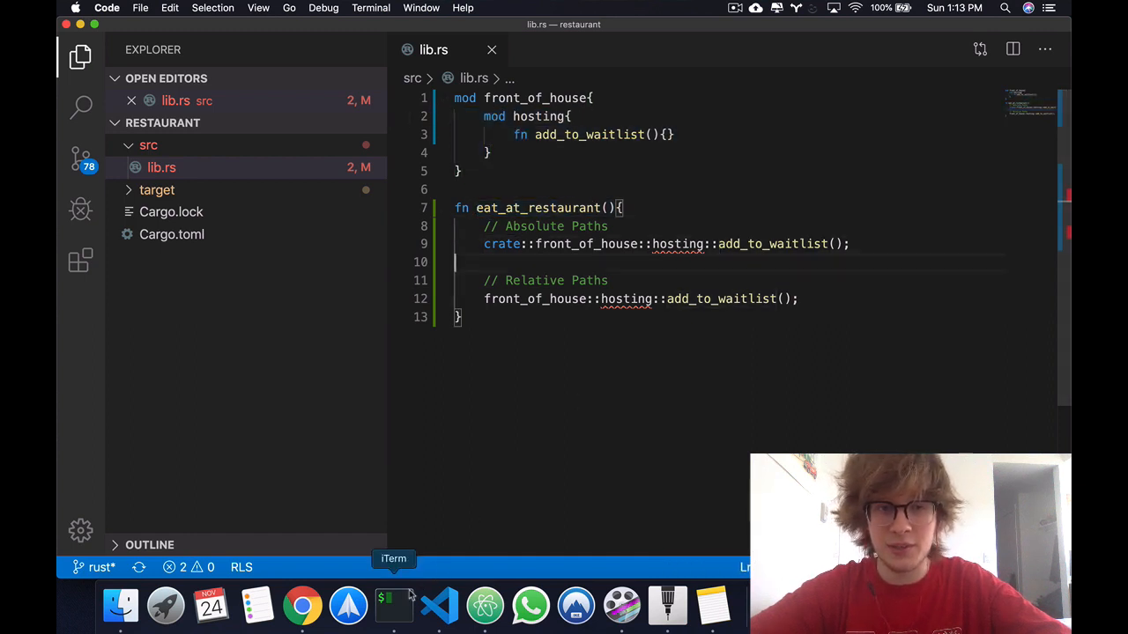
Switch to iTerm2 and run the cargo command in the restaurant folder.
{"action": "left_click", "coordinate": [394, 599]}
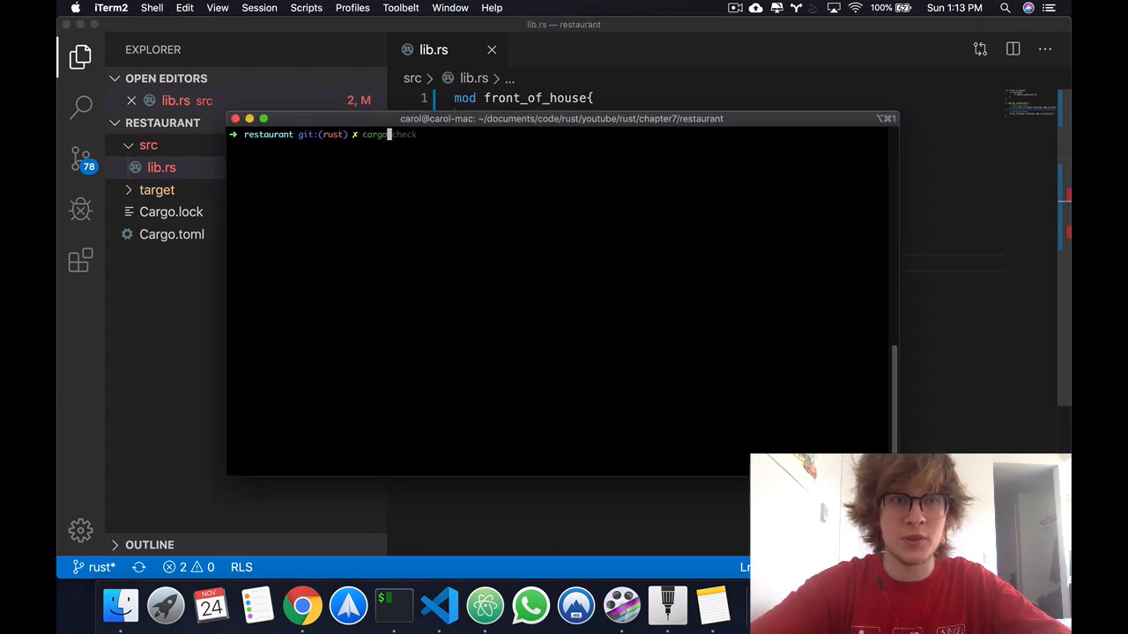
{"action": "key", "text": "Enter"}
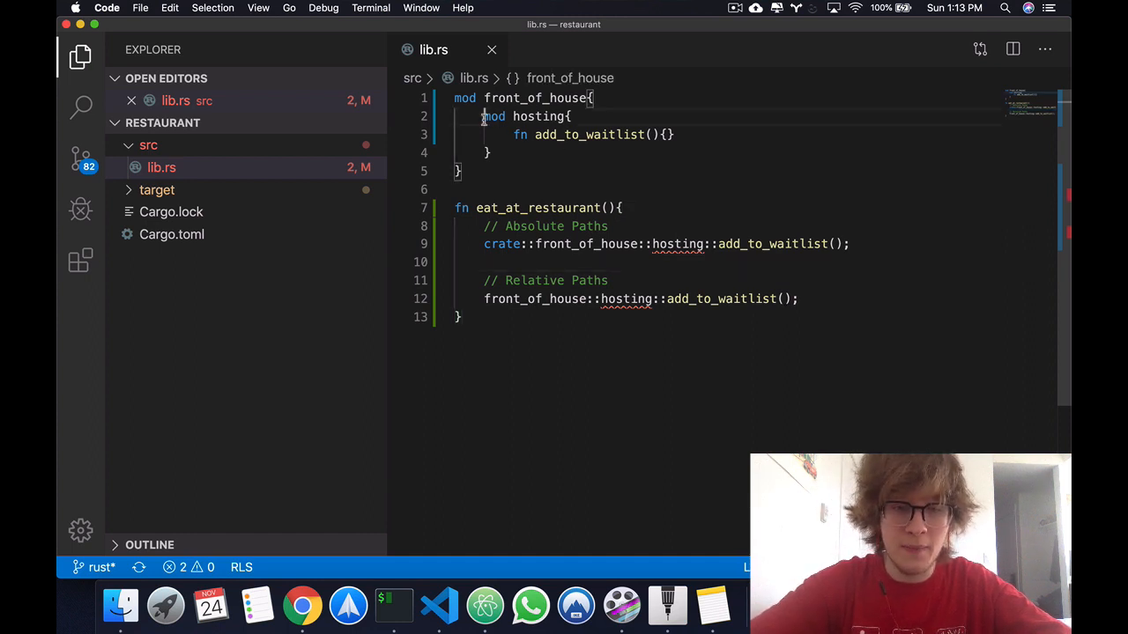
Mark mod hosting and fn add_to_waitlist as pub inside front_of_house.
{"action": "type", "text": "pub"}
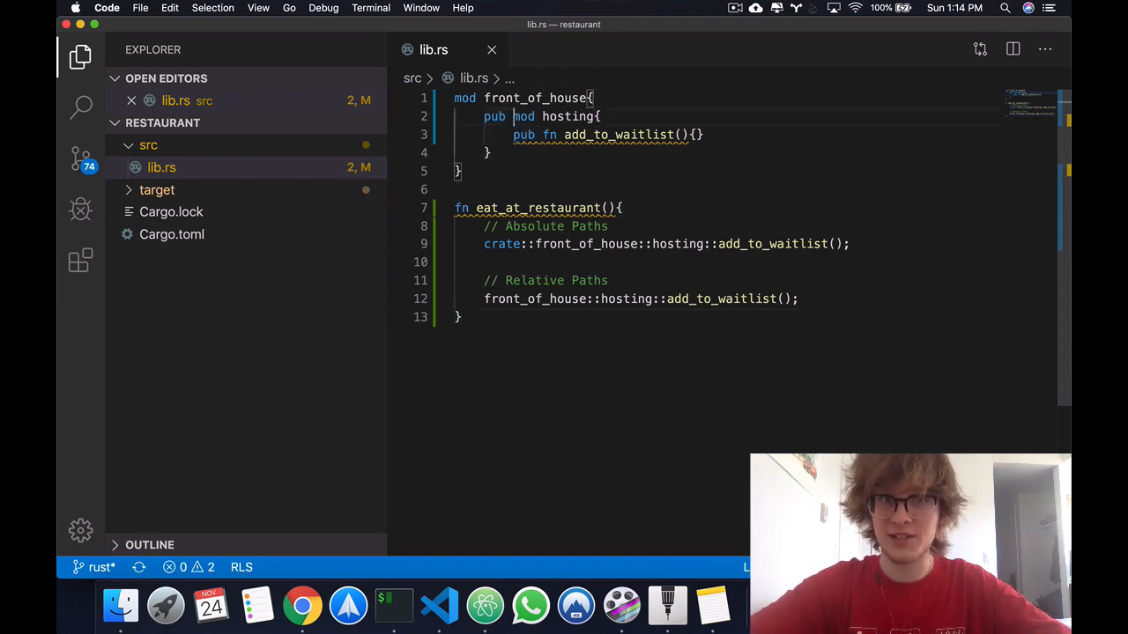
{"action": "left_click", "coordinate": [652, 257]}
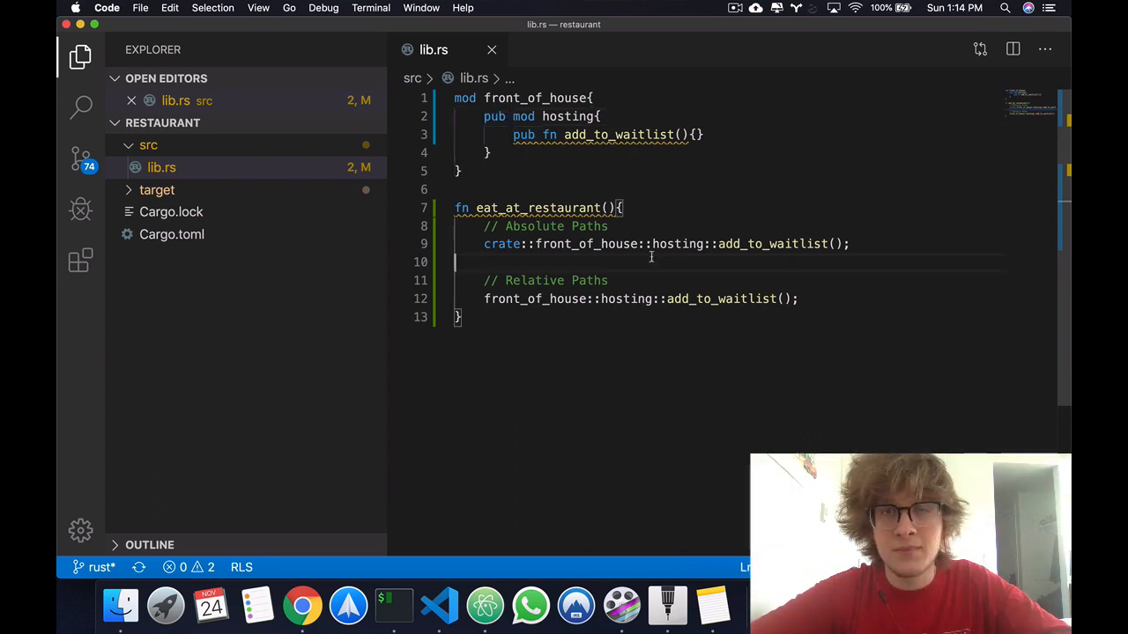
{"action": "mouse_move", "coordinate": [715, 261]}
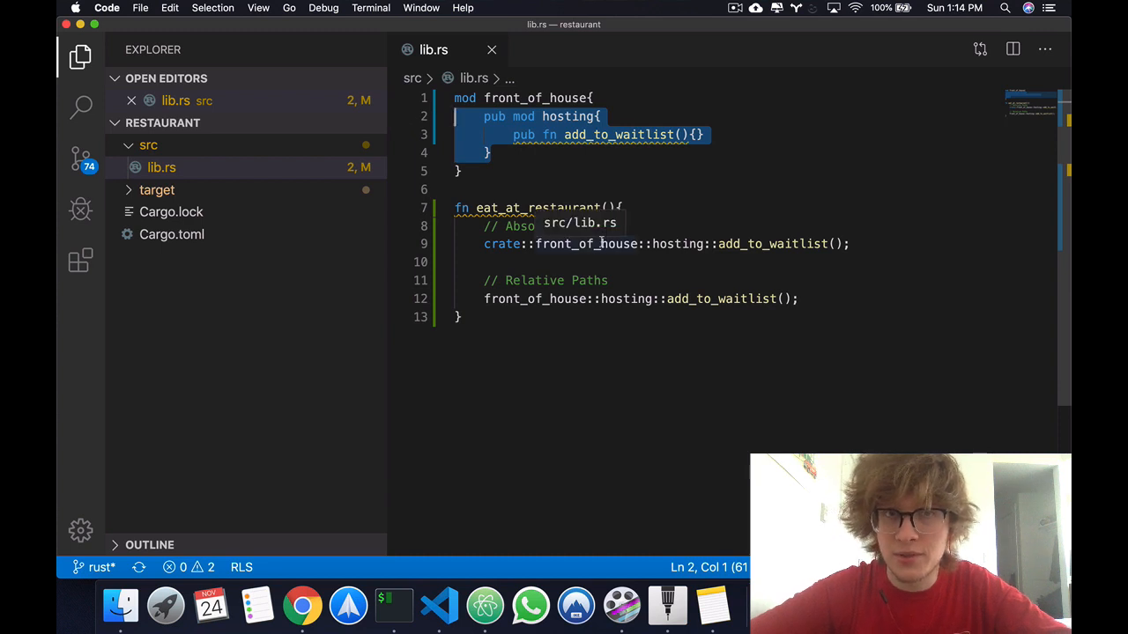
{"action": "mouse_move", "coordinate": [549, 324]}
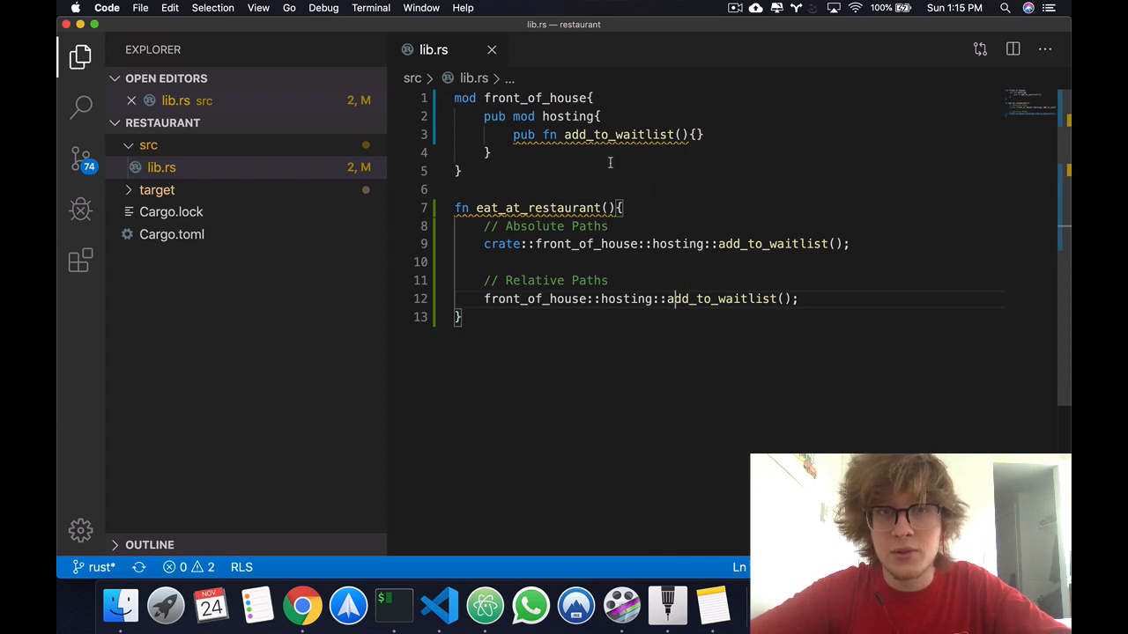
{"action": "double_click", "coordinate": [567, 116]}
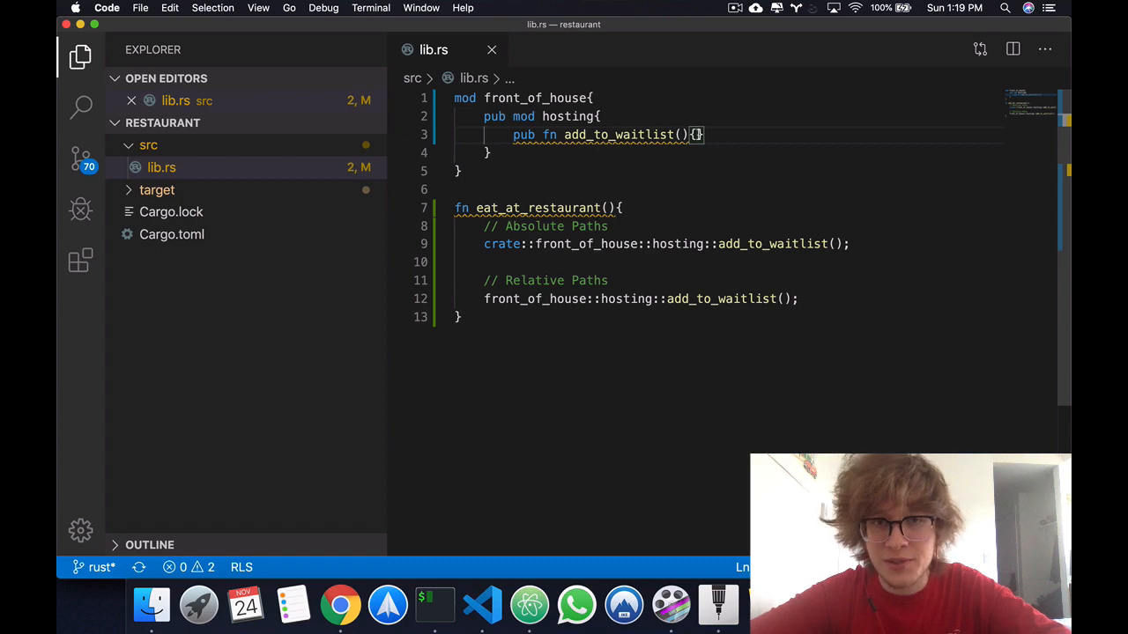
Add a crate::eat_at_restaurant() call inside add_to_waitlist using the absolute path.
{"action": "key", "text": "Return"}
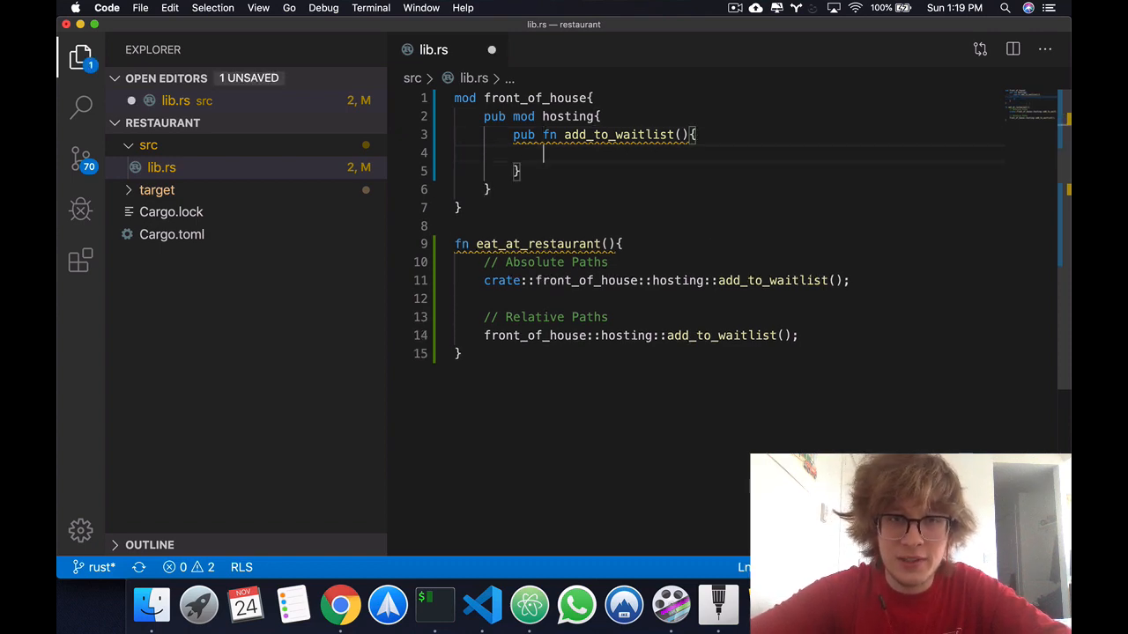
{"action": "double_click", "coordinate": [537, 243]}
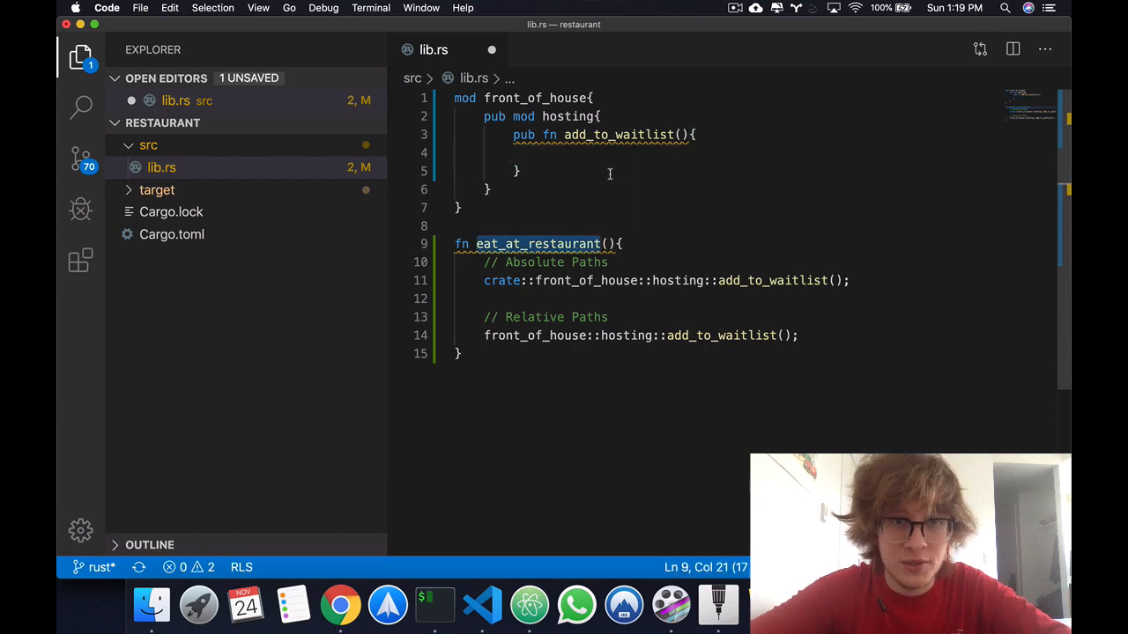
{"action": "type", "text": "crate"}
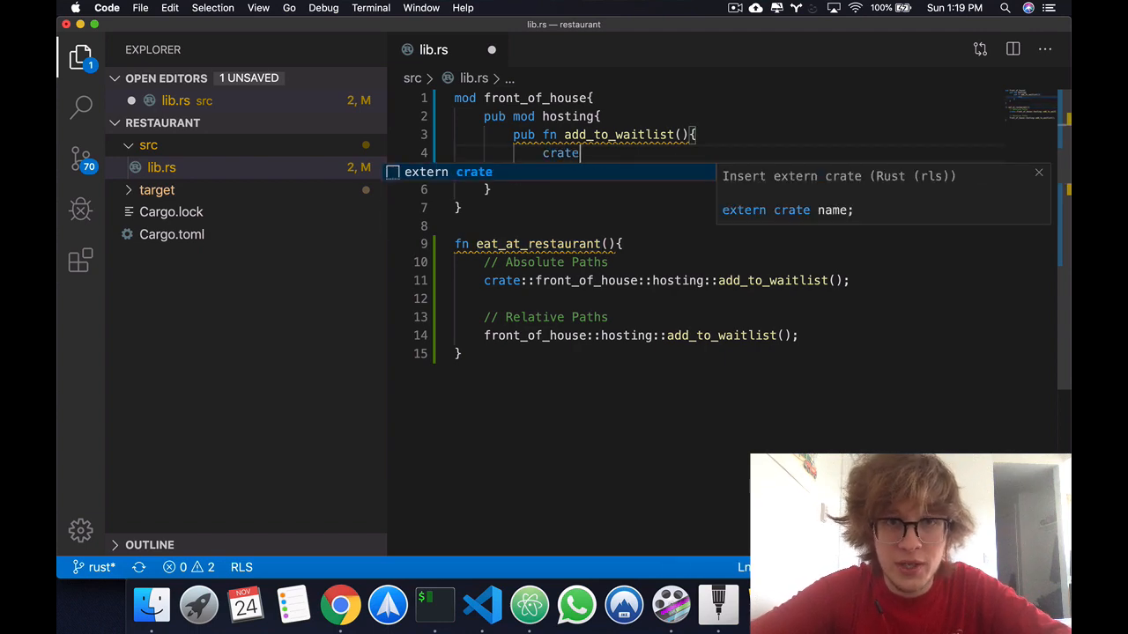
{"action": "type", "text": "::eat_at_restaurant();"}
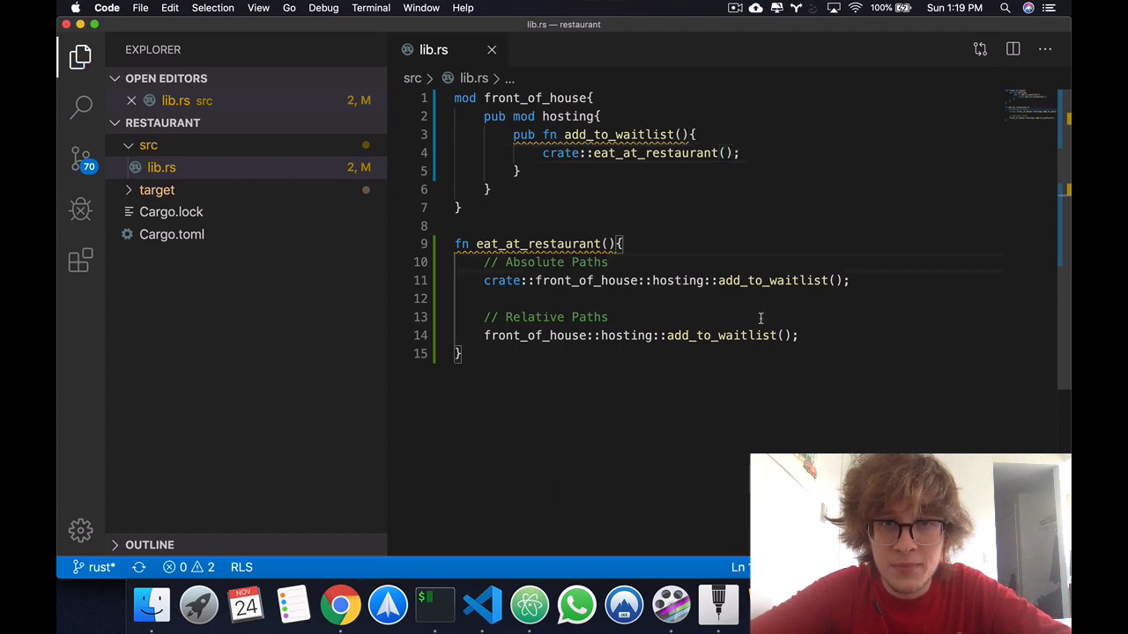
Review the eat_at_restaurant function and the new call, then save the file.
{"action": "left_click_drag", "start_coordinate": [542, 151], "coordinate": [740, 152]}
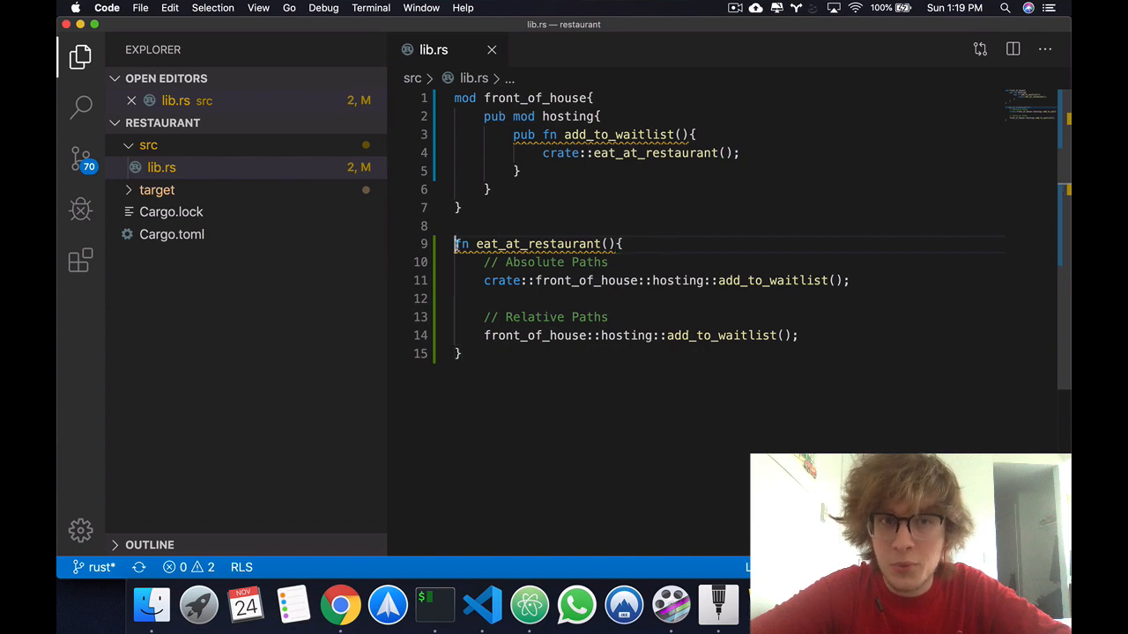
{"action": "left_click_drag", "start_coordinate": [455, 243], "coordinate": [461, 353]}
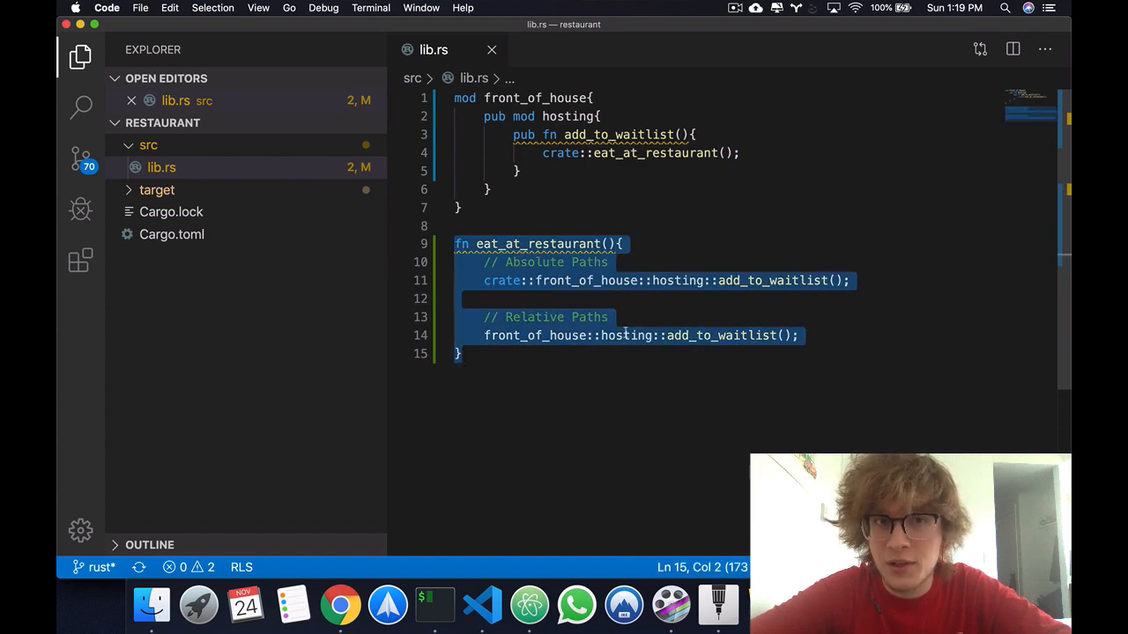
{"action": "left_click", "coordinate": [482, 364]}
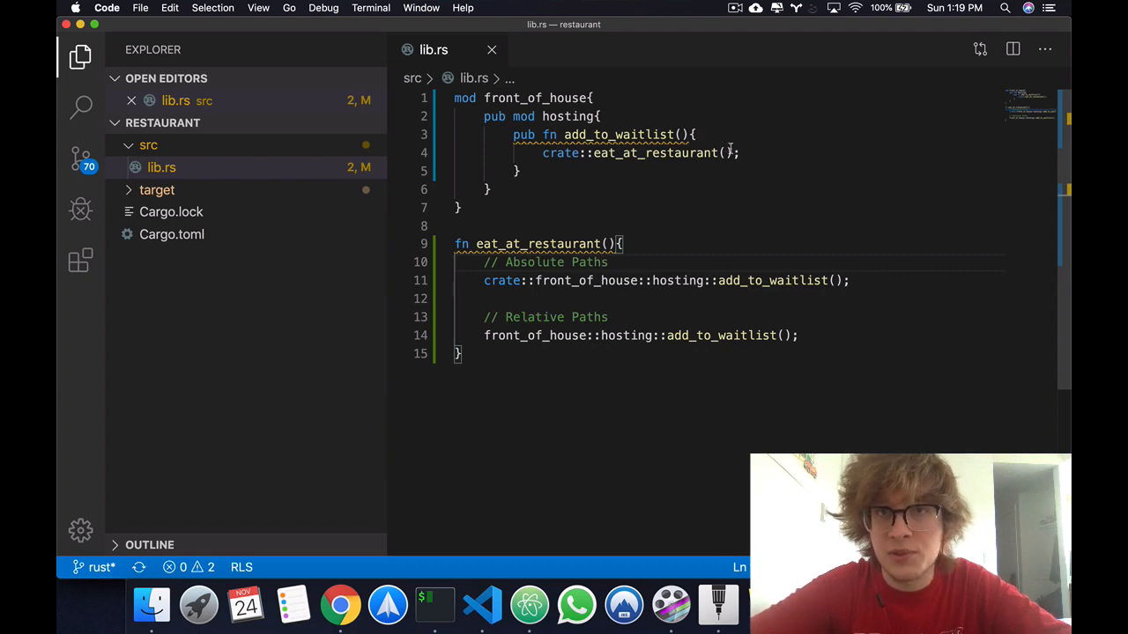
{"action": "left_click", "coordinate": [729, 7]}
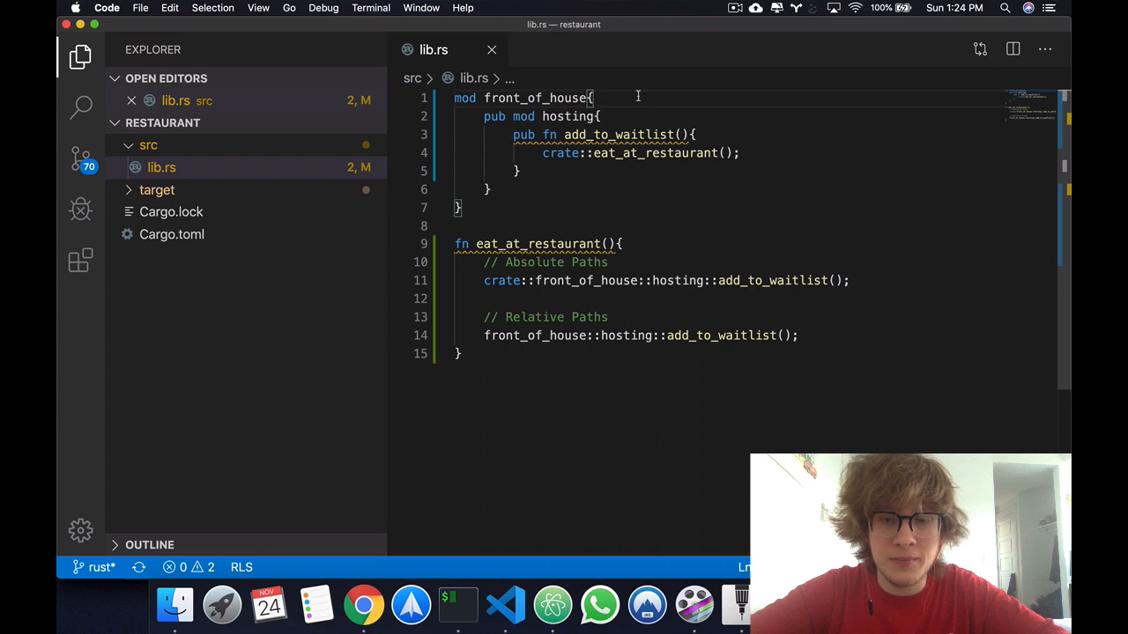
{"action": "mouse_move", "coordinate": [775, 159]}
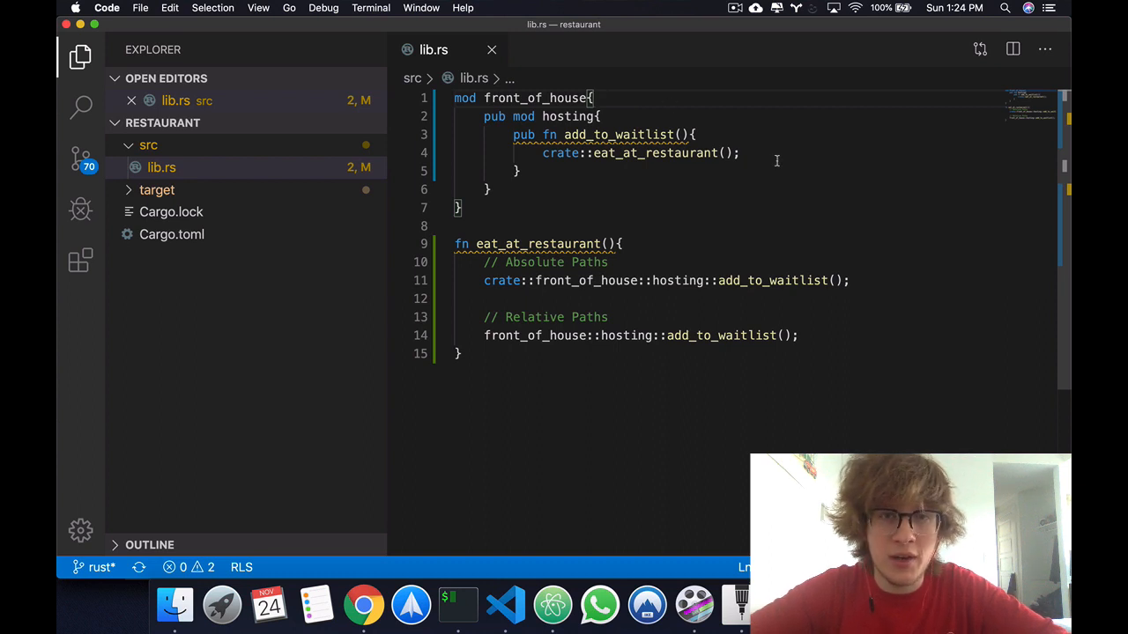
{"action": "double_click", "coordinate": [561, 151]}
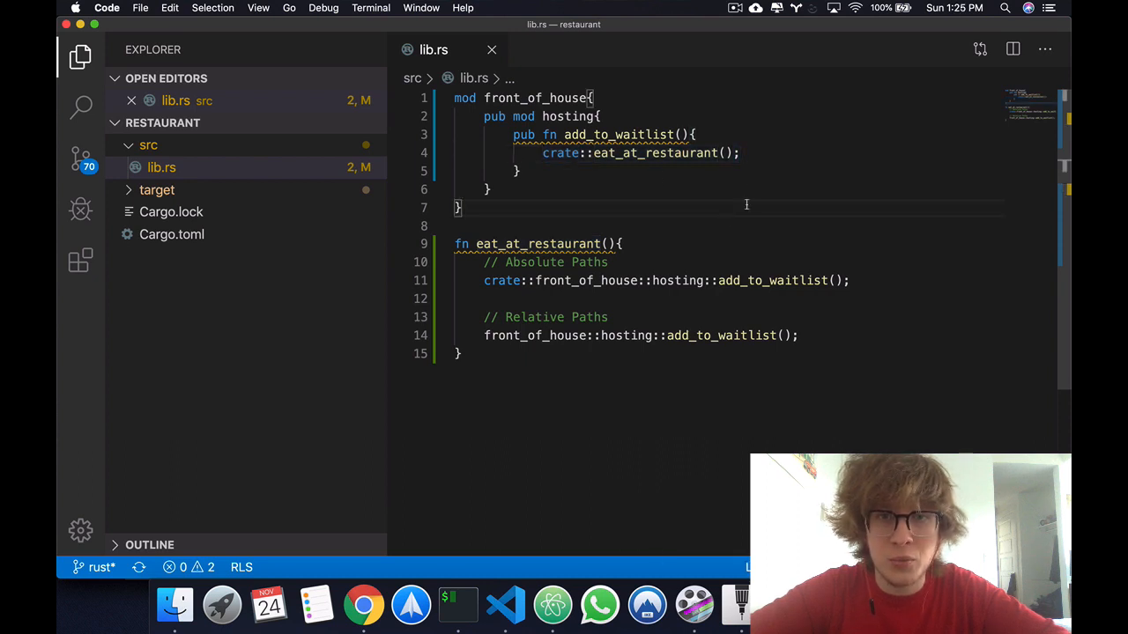
{"action": "mouse_move", "coordinate": [708, 224]}
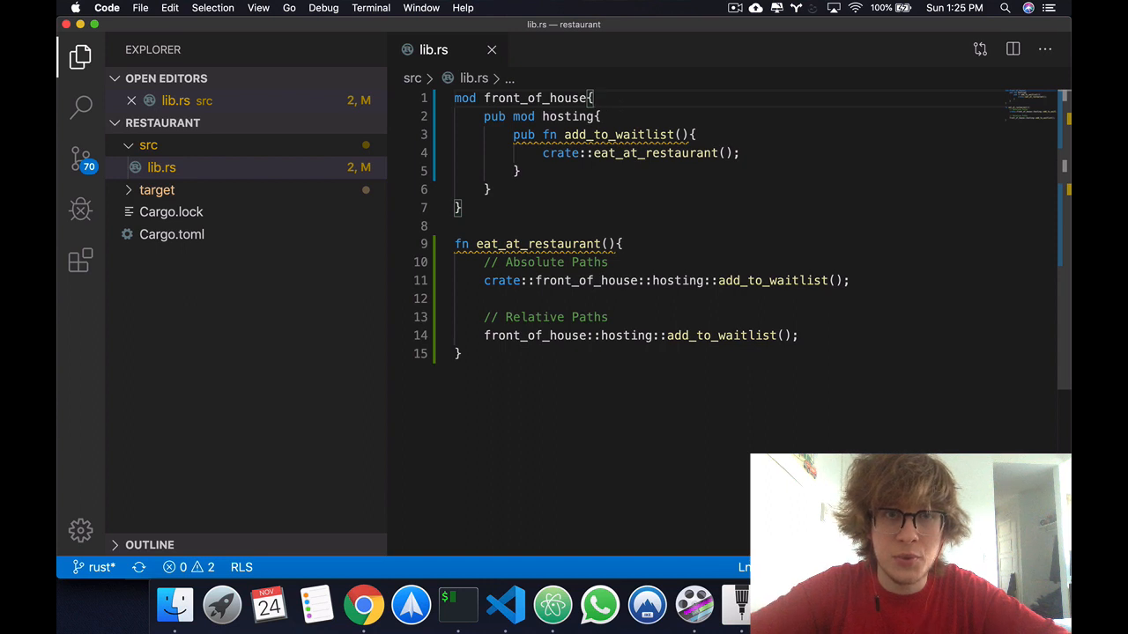
Add an empty fn do_something(){} to the front_of_house module.
{"action": "type", "text": "fn"}
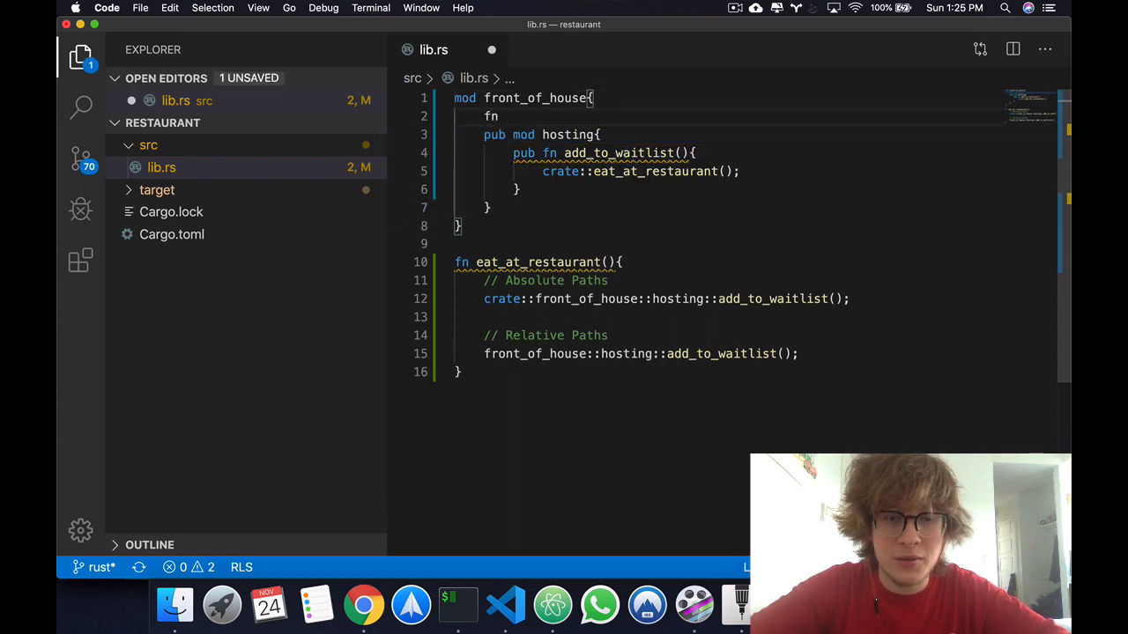
{"action": "type", "text": "do_someth"}
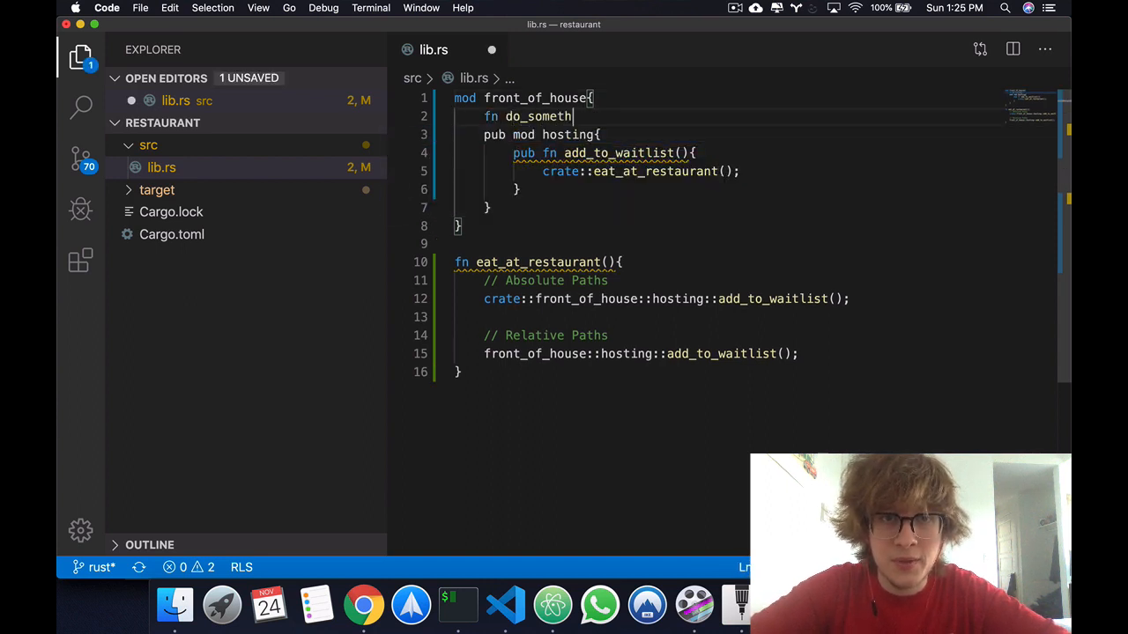
{"action": "type", "text": "ing(){"}
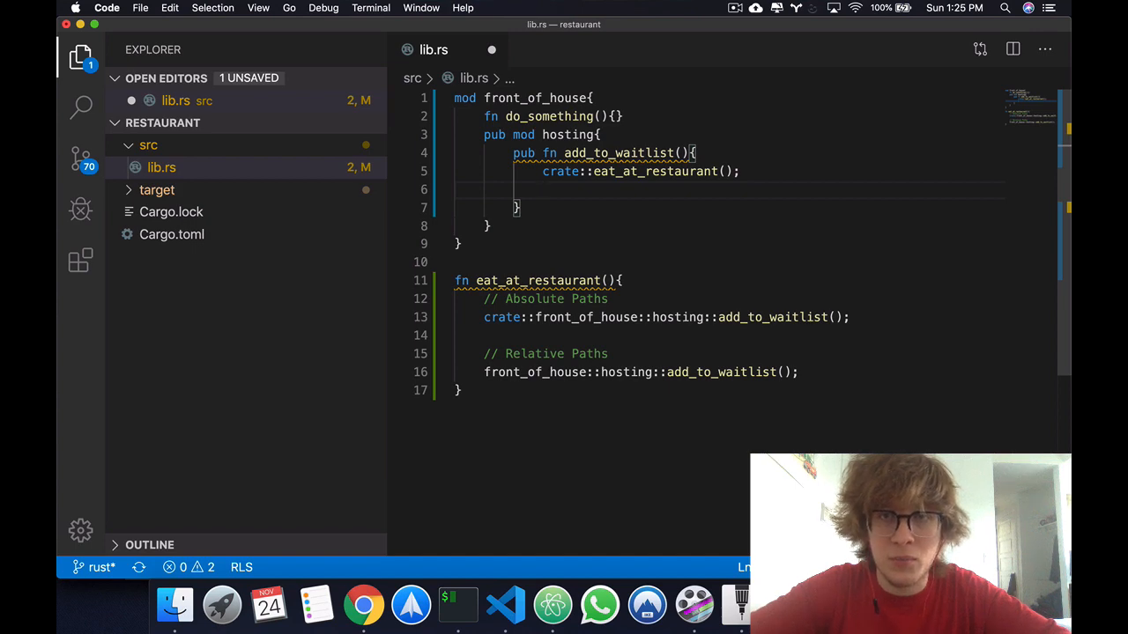
Add a commented crate::front_of_house::do_something() call in add_to_waitlist.
{"action": "type", "text": "crea"}
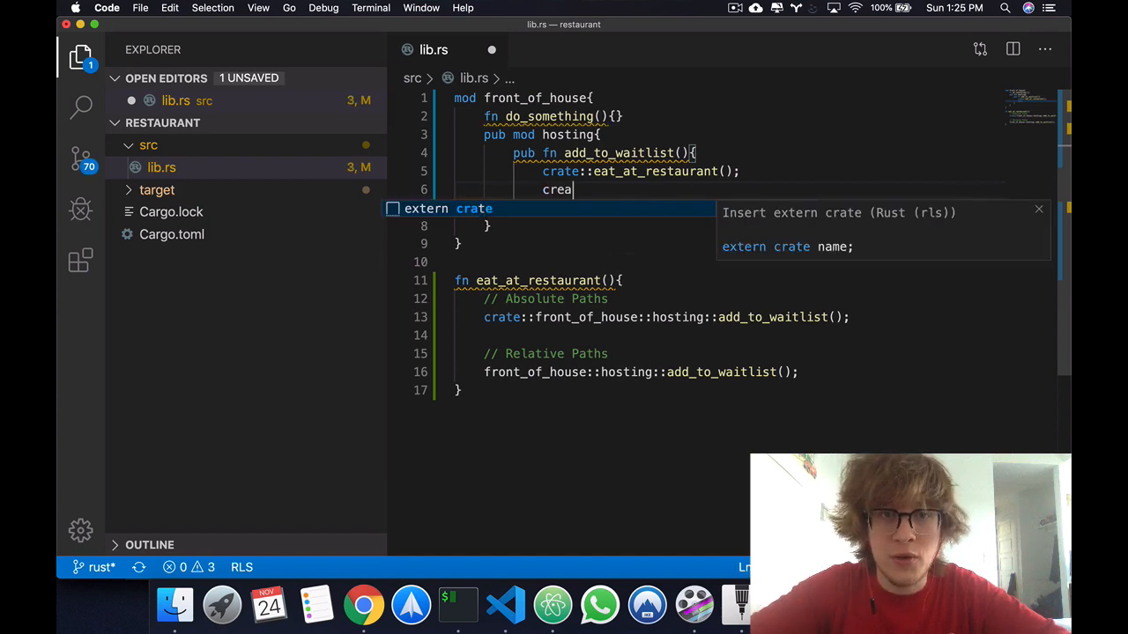
{"action": "type", "text": "::front_of_house"}
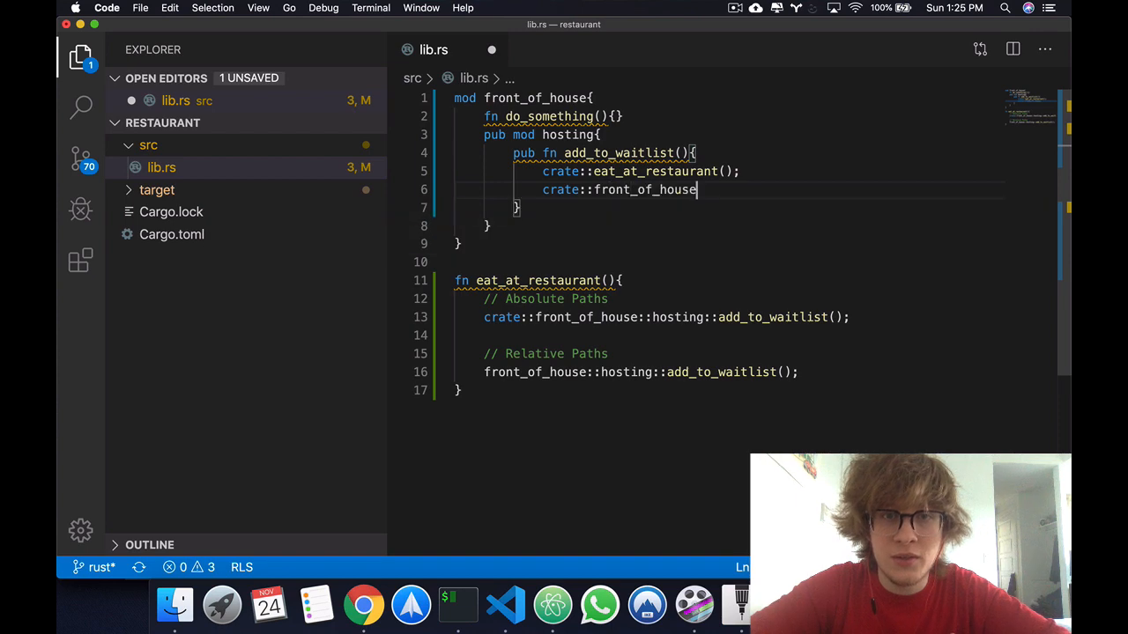
{"action": "type", "text": "::d"}
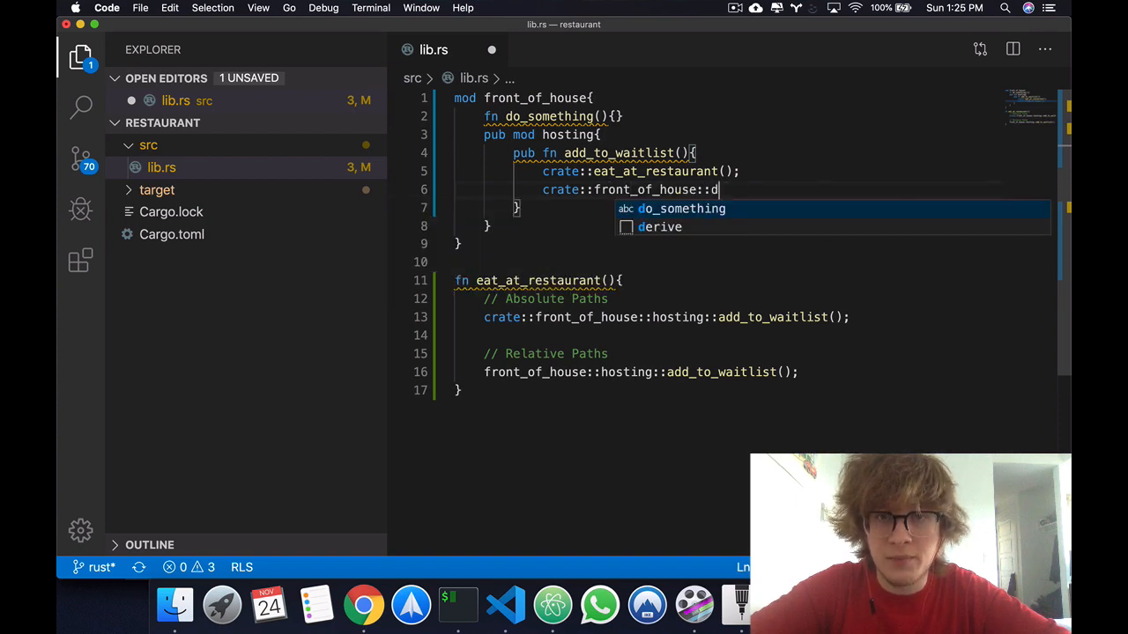
{"action": "key", "text": "Tab"}
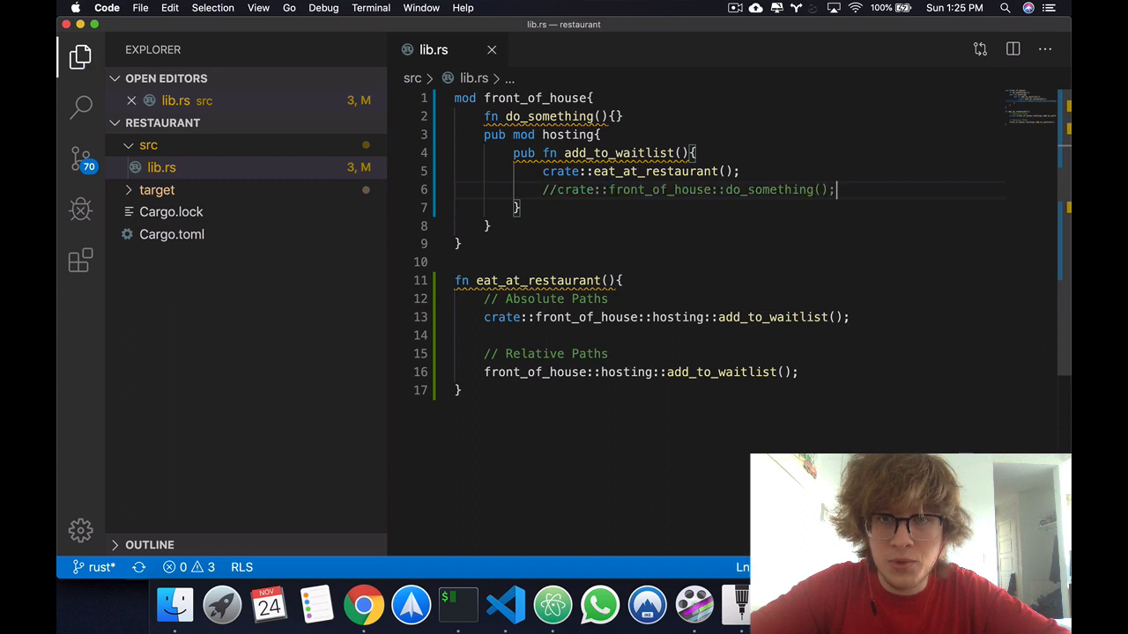
Call super::do_something(); from add_to_waitlist via the relative path.
{"action": "type", "text": "super"}
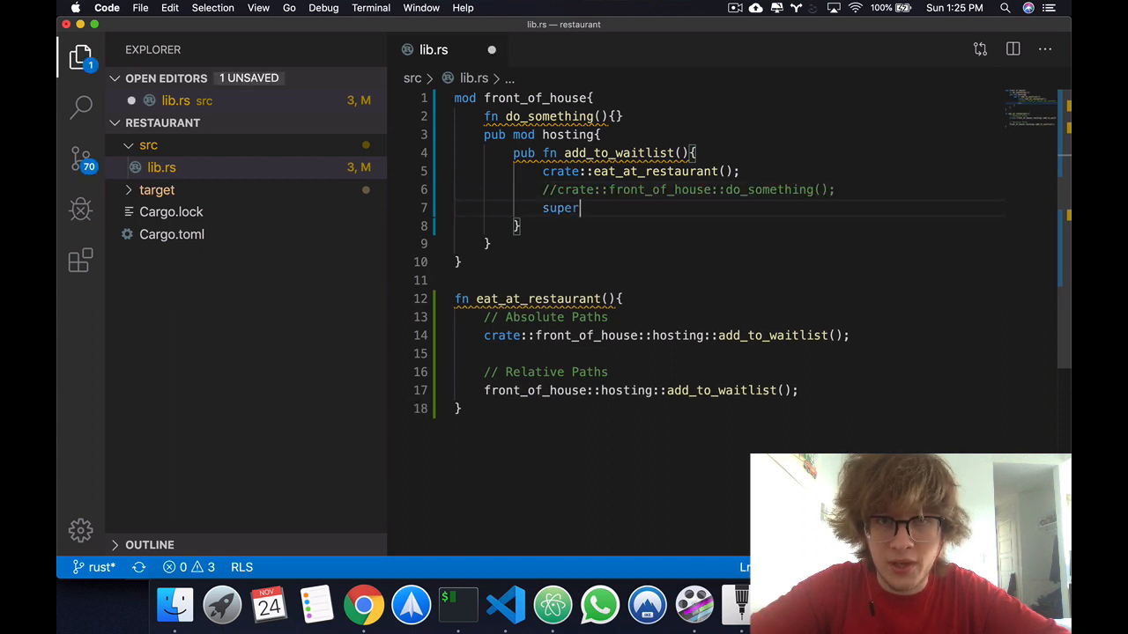
{"action": "type", "text": "::do_something()"}
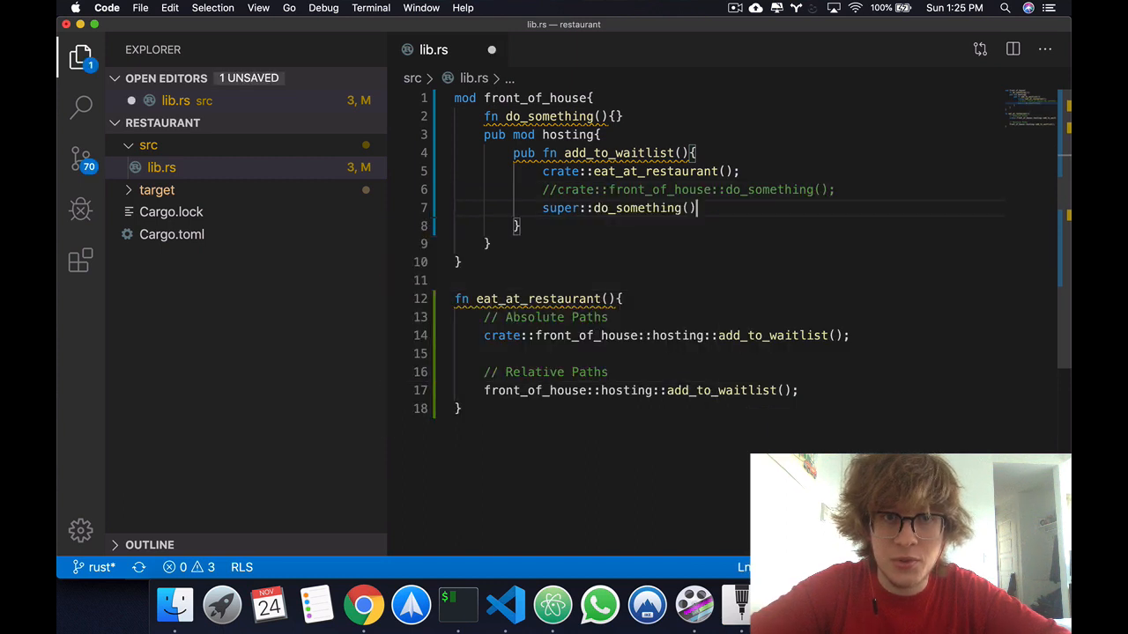
{"action": "type", "text": ";"}
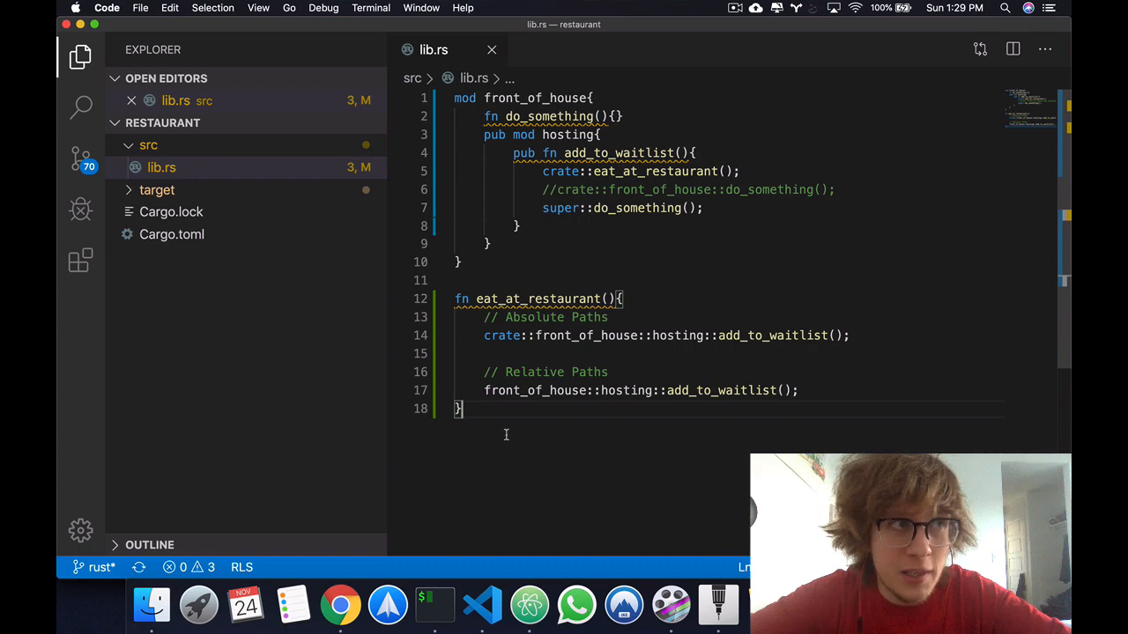
Declare mod back_of_house containing a pub struct Breakfast.
{"action": "type", "text": "m"}
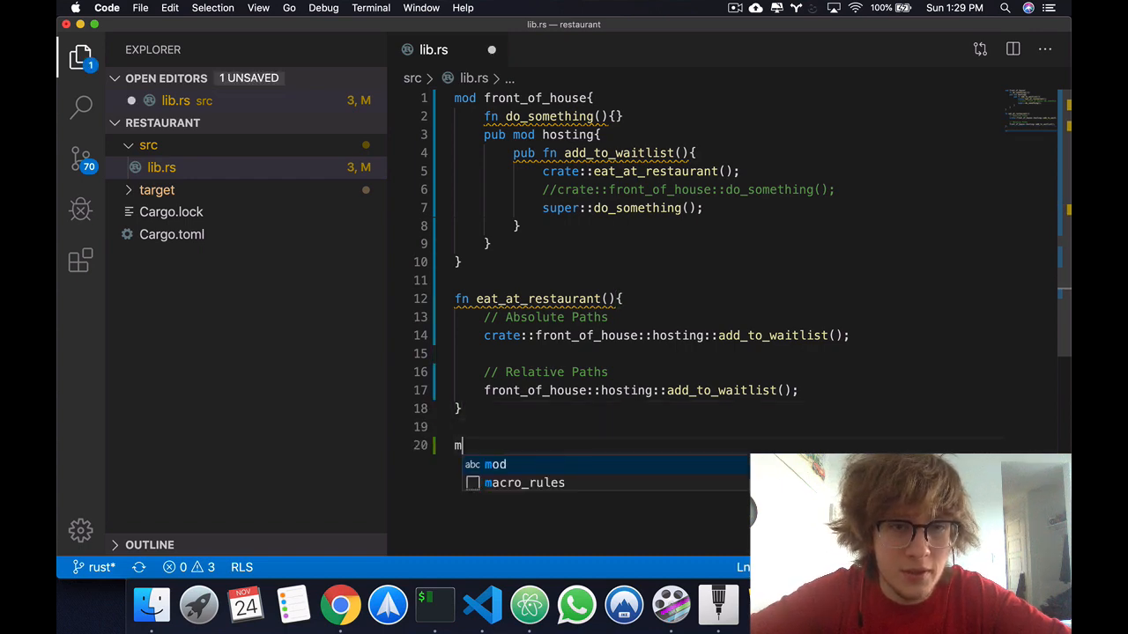
{"action": "type", "text": "od back"}
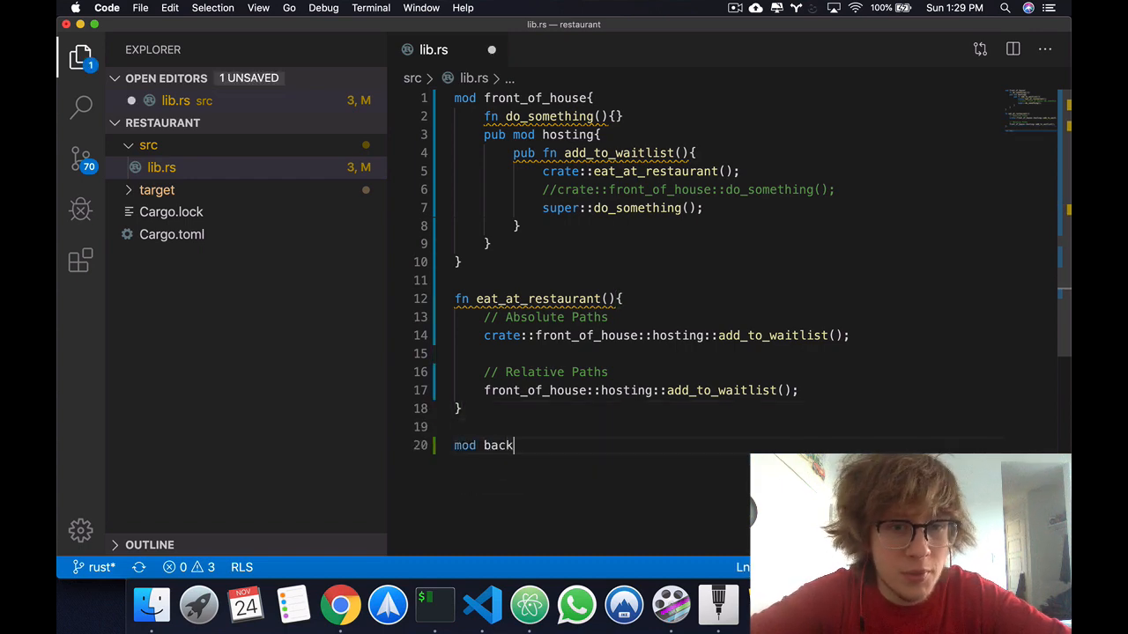
{"action": "type", "text": "_of_house(){"}
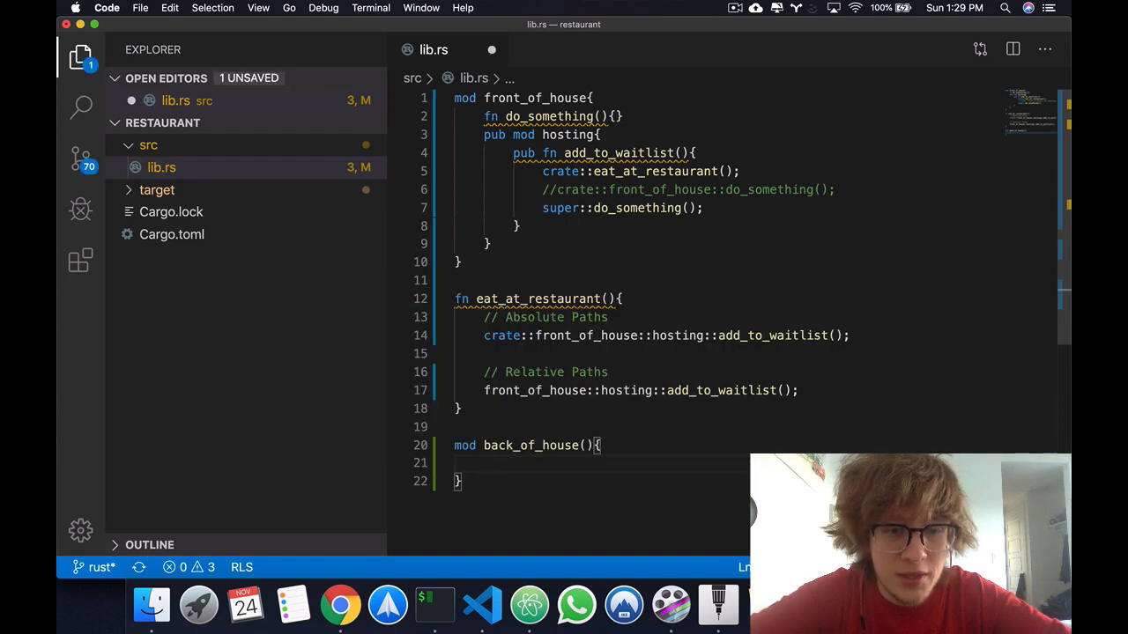
{"action": "type", "text": "pub struct"}
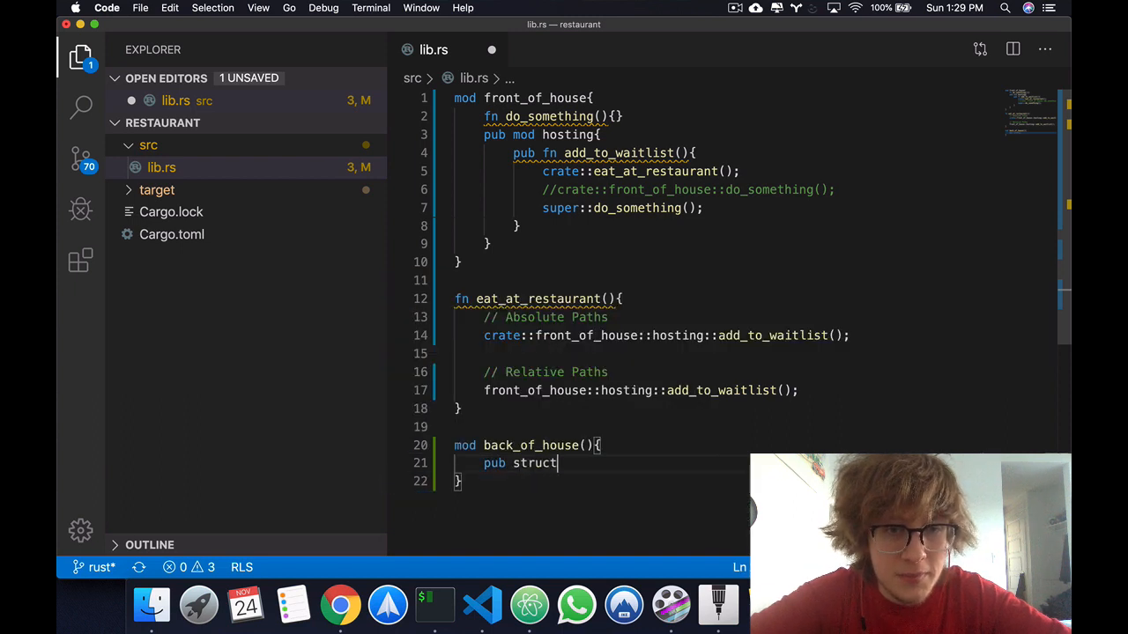
{"action": "type", "text": "Breakfas"}
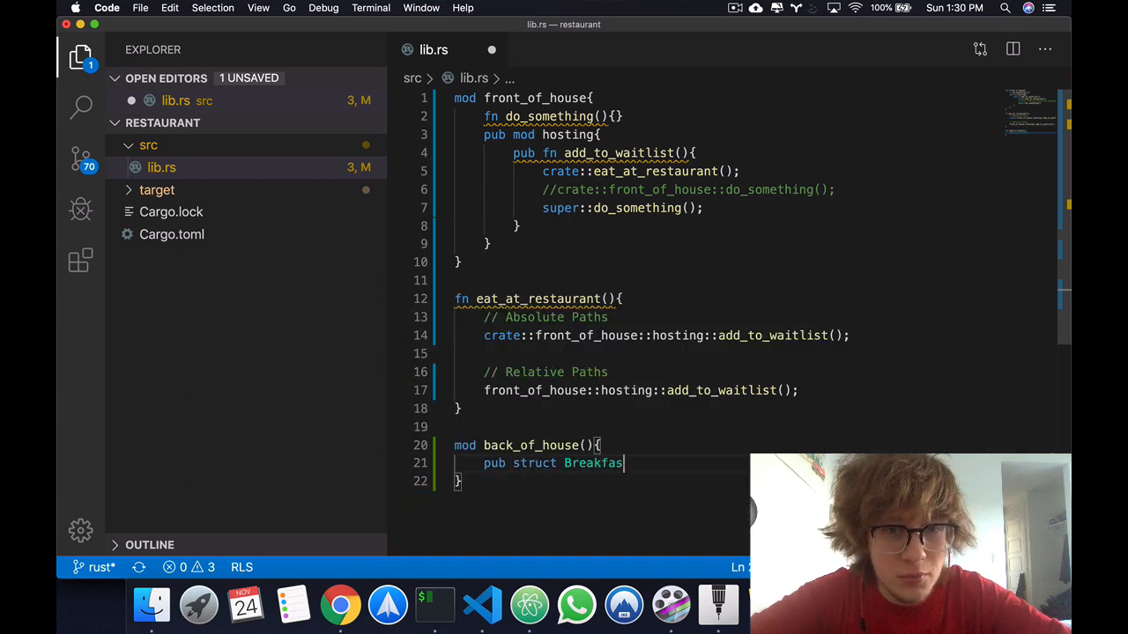
{"action": "type", "text": "{"}
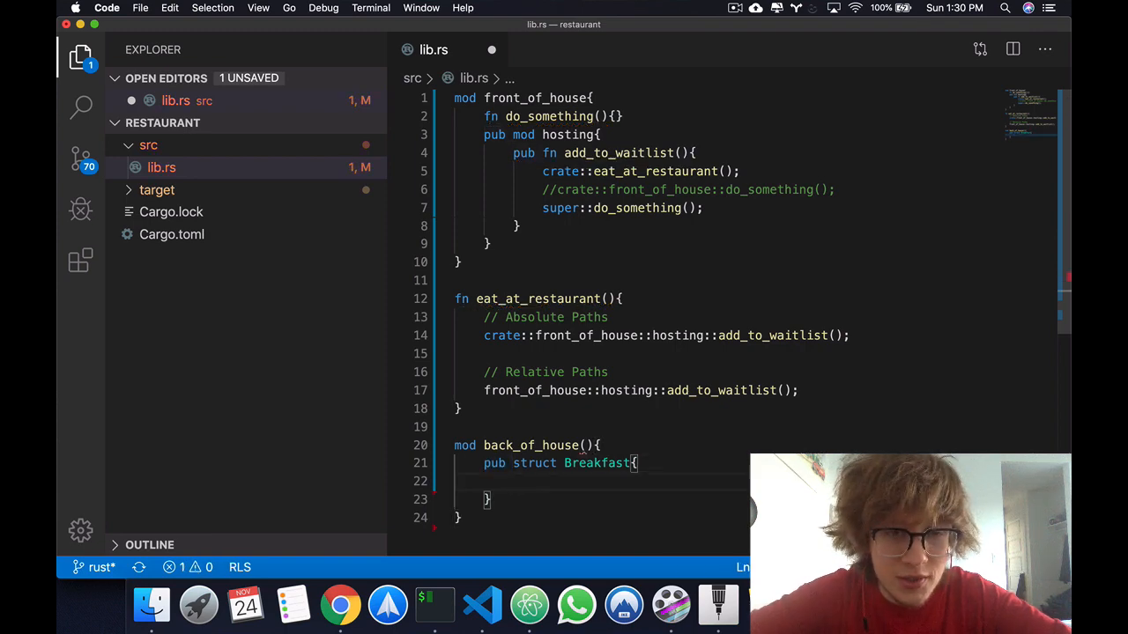
Give Breakfast a public toast: String field and a private seasonal_fruit: String field.
{"action": "type", "text": "toas"}
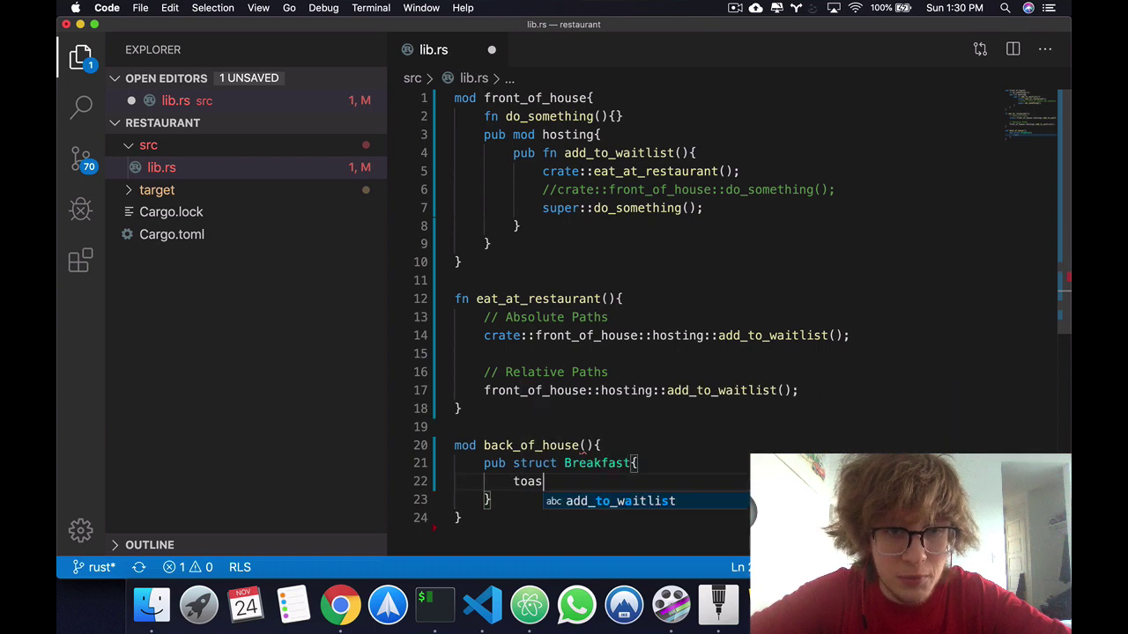
{"action": "type", "text": "t: String,"}
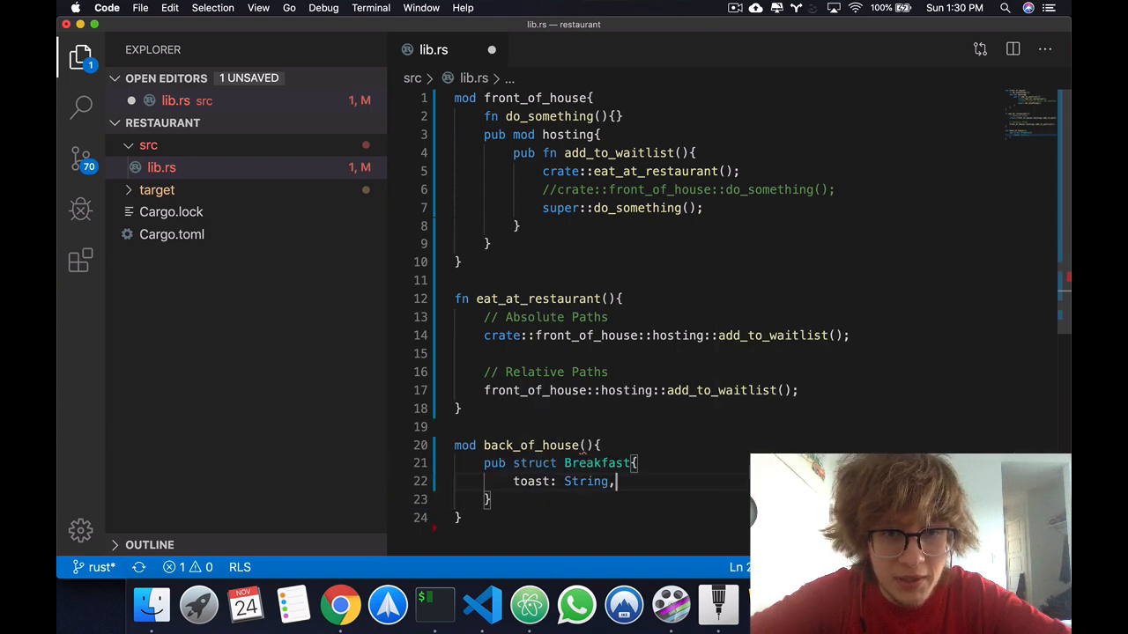
{"action": "type", "text": "sea"}
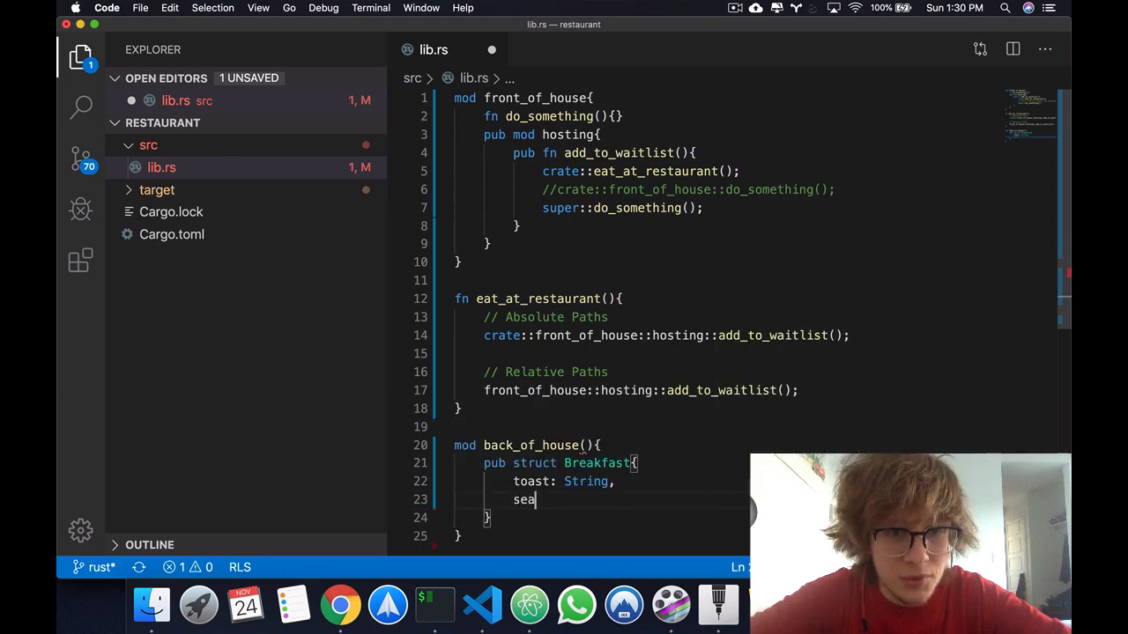
{"action": "type", "text": "sonal_fruit"}
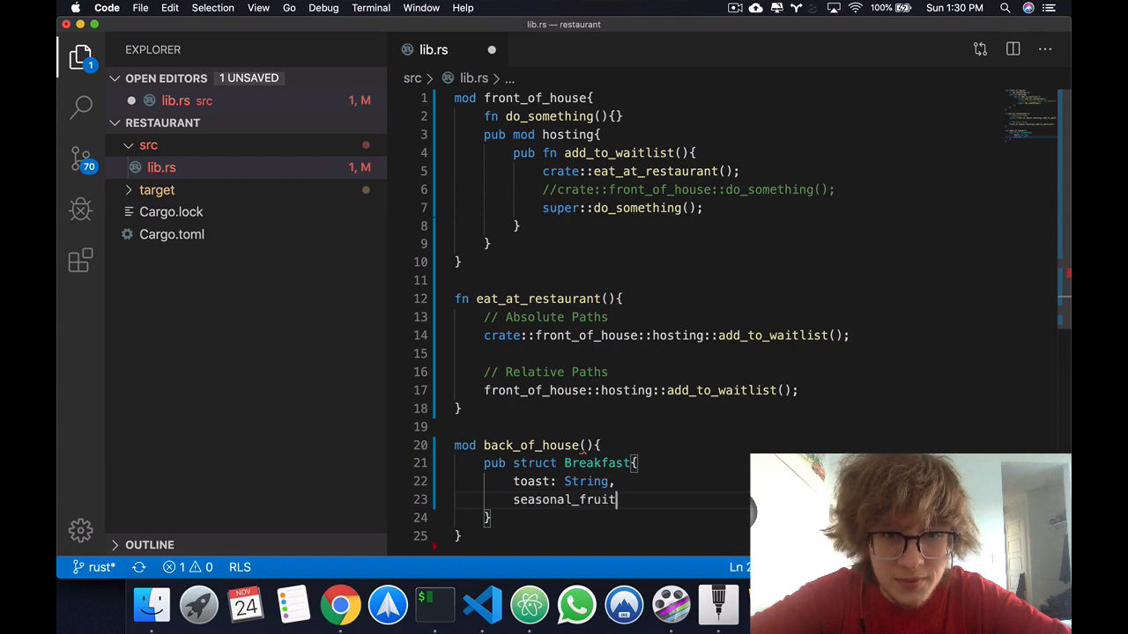
{"action": "type", "text": ": String,"}
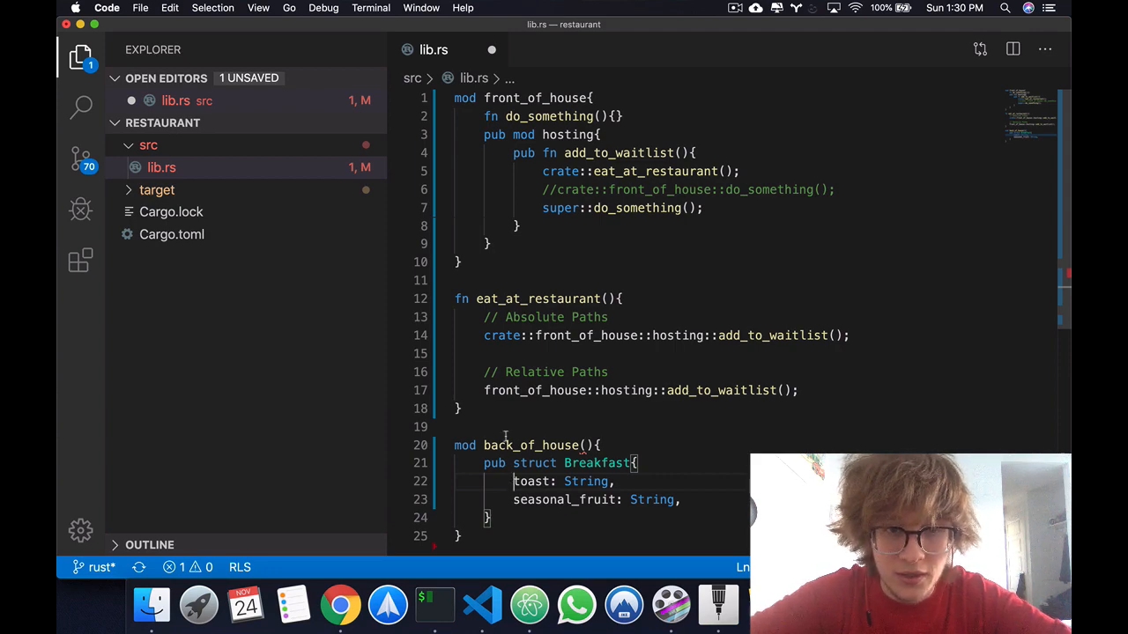
{"action": "type", "text": "pit"}
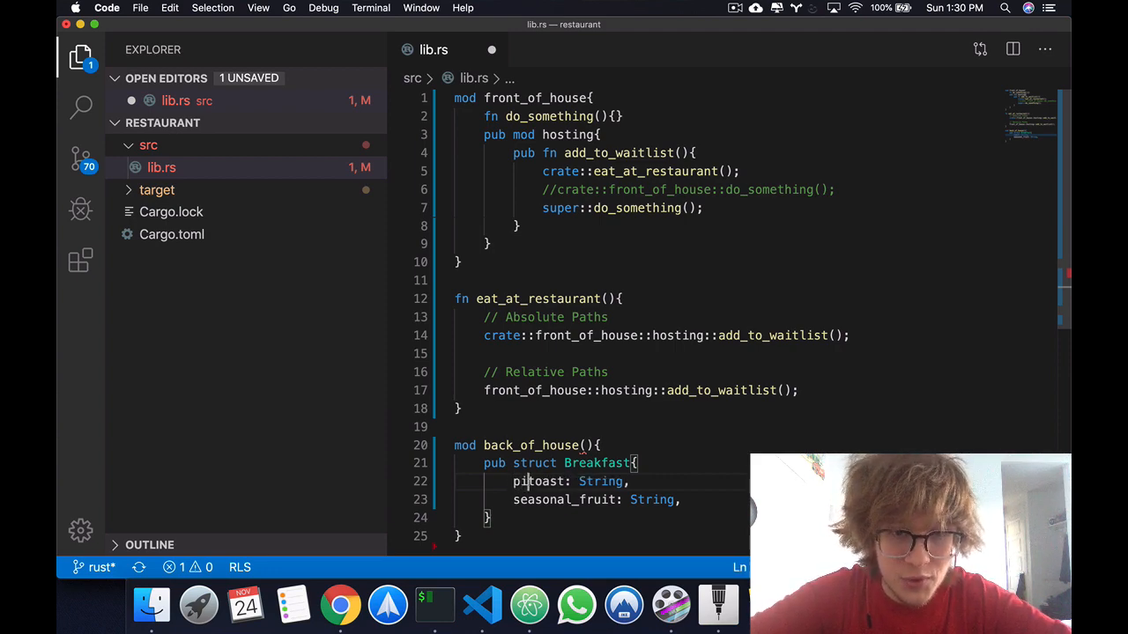
{"action": "type", "text": "pub"}
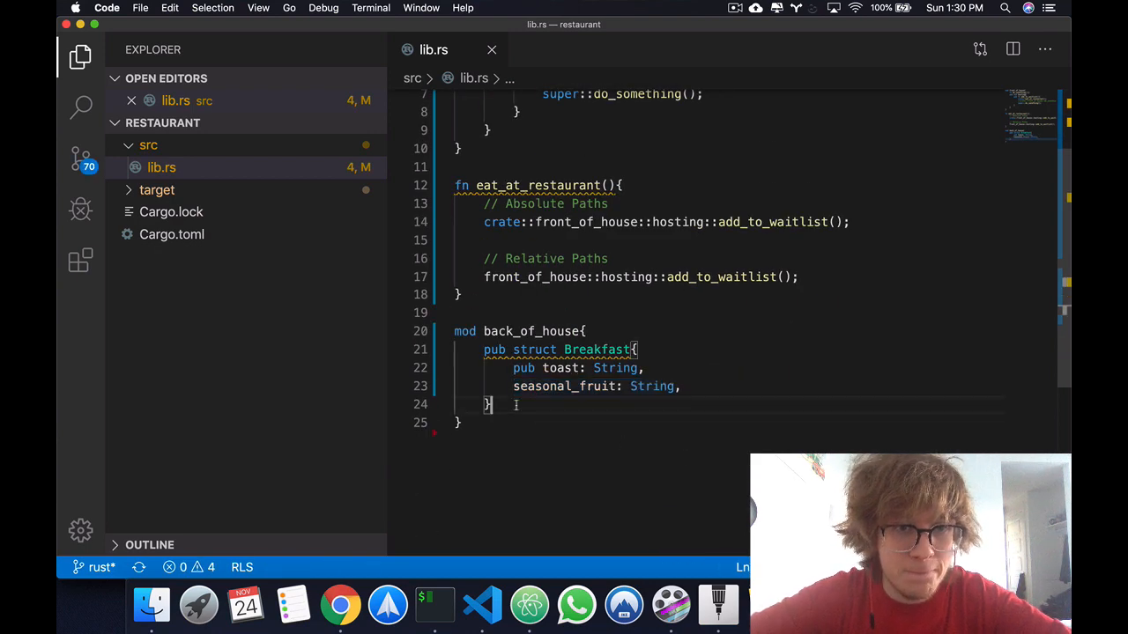
Start impl Breakfast with pub fn summer(toast: &str) -> Breakfast.
{"action": "key", "text": "Enter"}
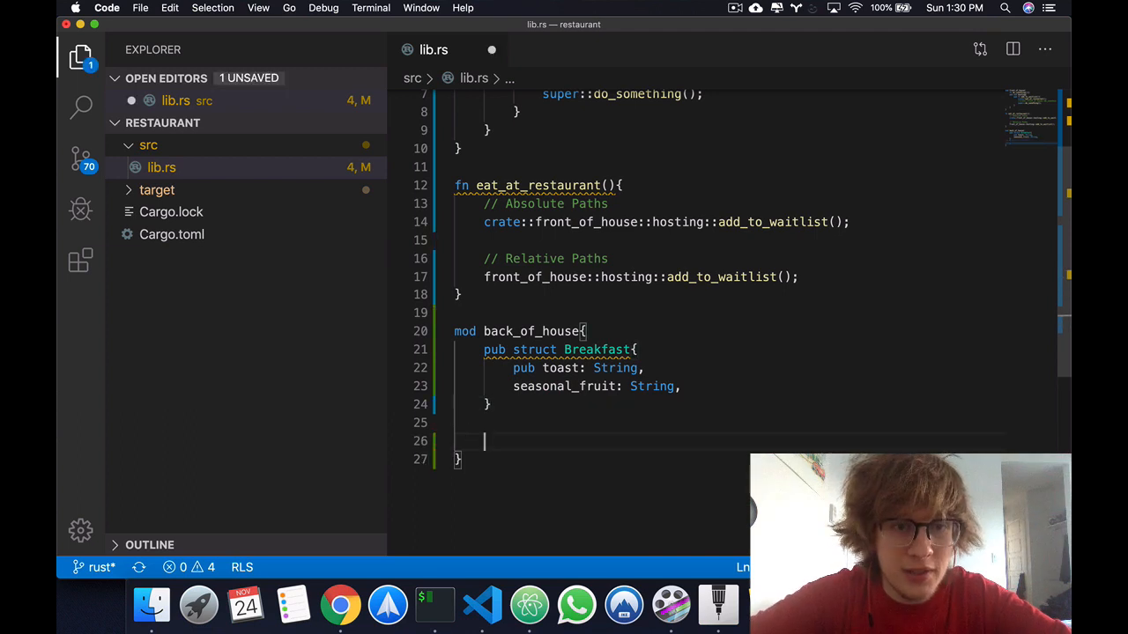
{"action": "type", "text": "impl Breakfast"}
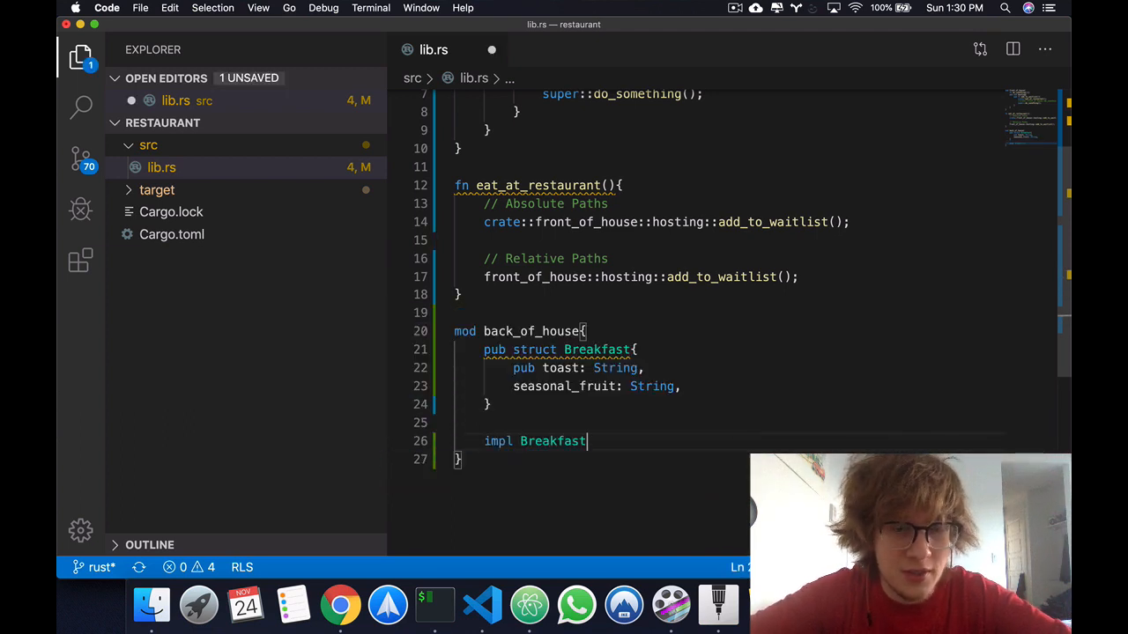
{"action": "type", "text": "{"}
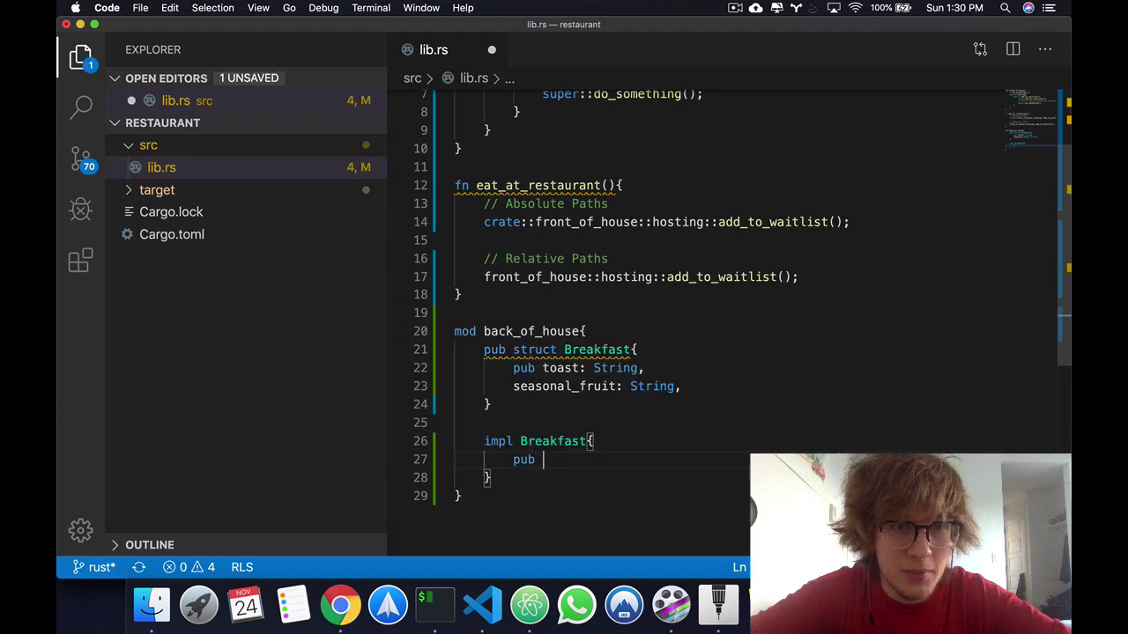
{"action": "type", "text": "fn summer()"}
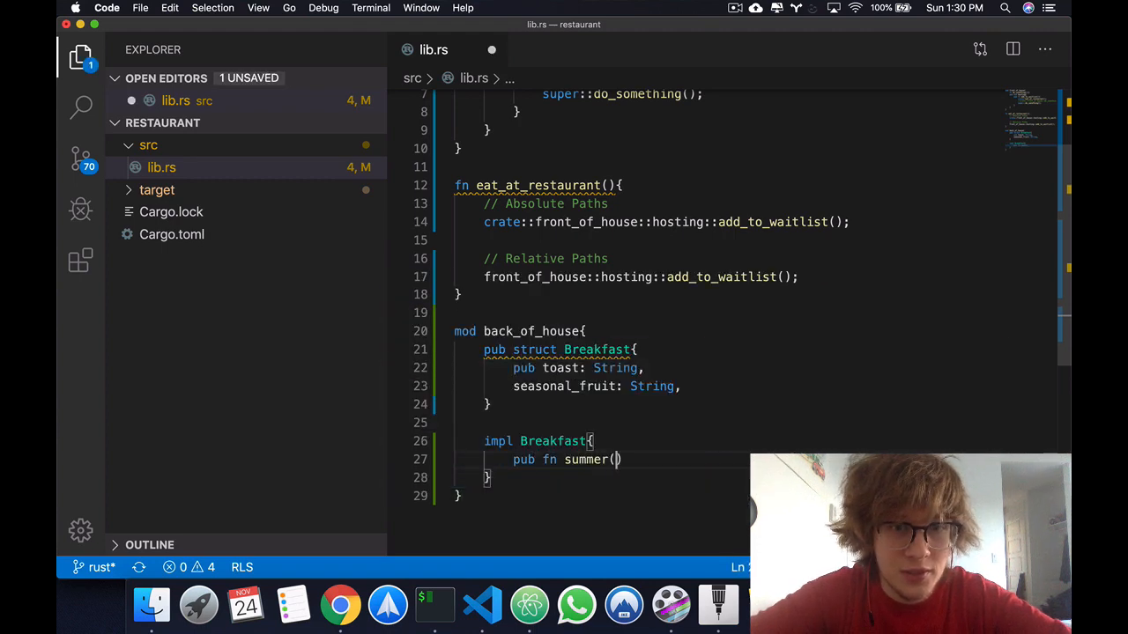
{"action": "type", "text": "toa"}
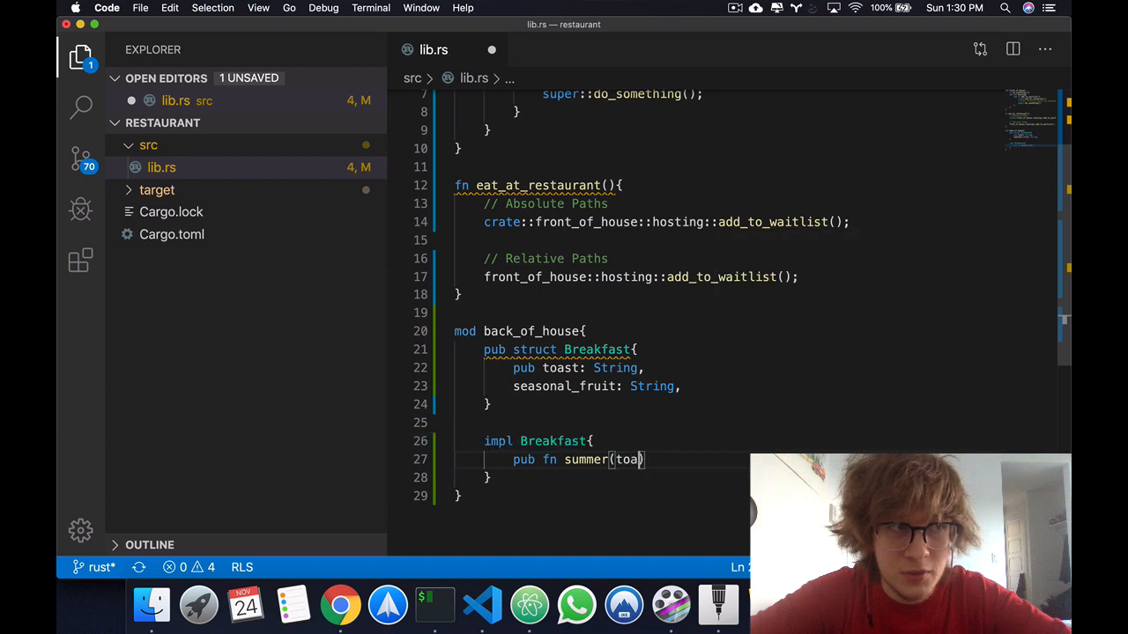
{"action": "type", "text": "st:"}
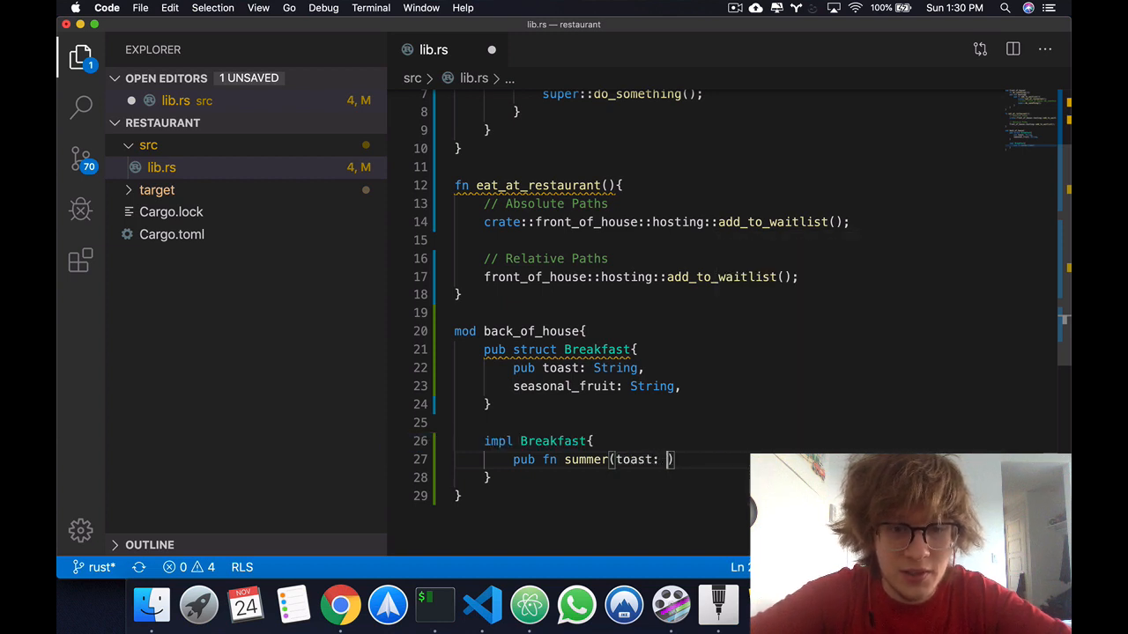
{"action": "type", "text": "&str"}
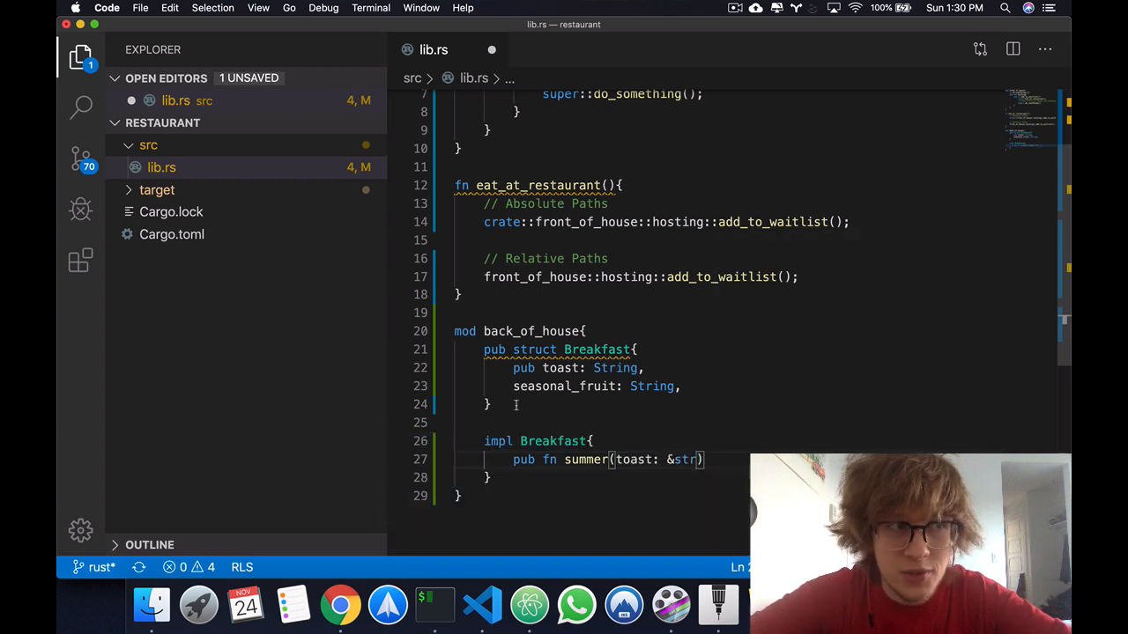
{"action": "type", "text": "-> Br"}
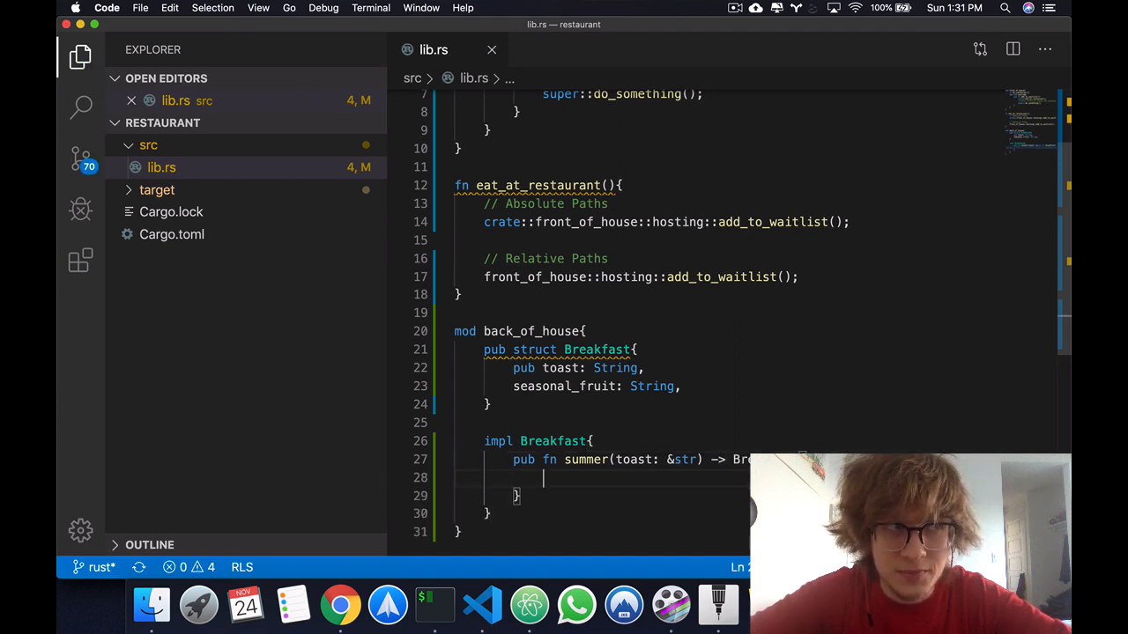
Return a Breakfast with toast and seasonal_fruit built via String::from.
{"action": "type", "text": "T"}
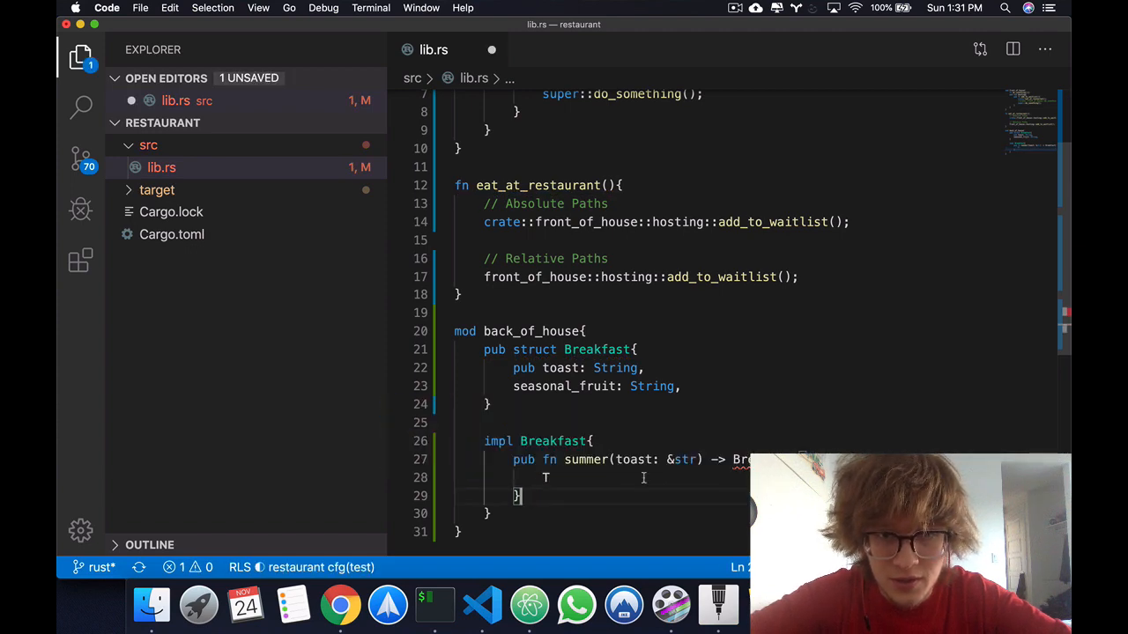
{"action": "type", "text": "Breakfast{"}
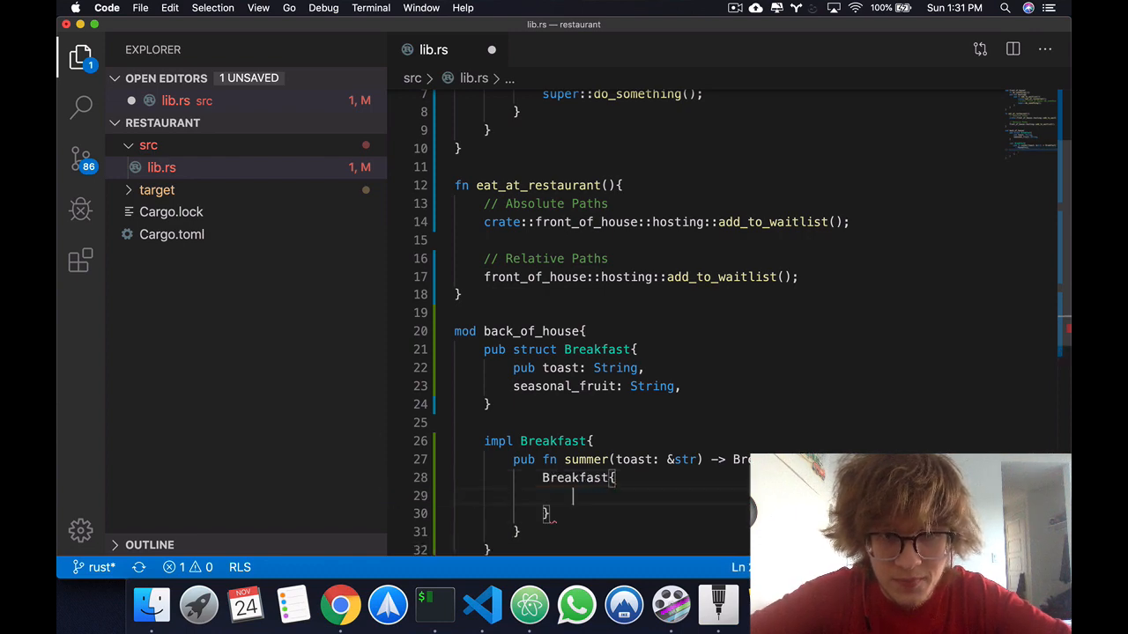
{"action": "type", "text": "toast:"}
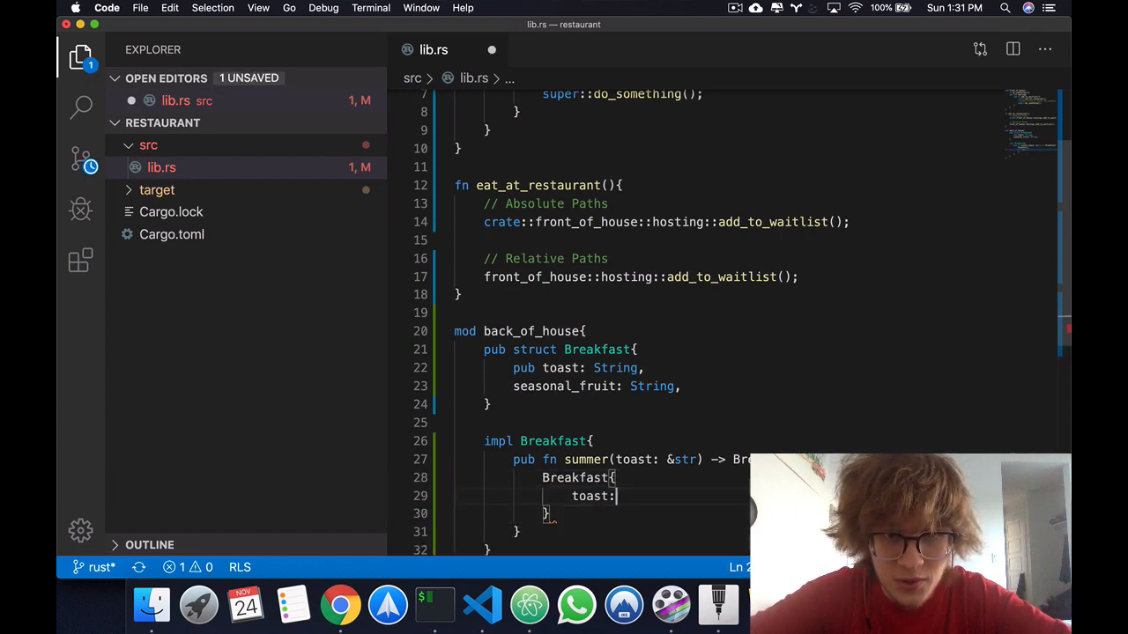
{"action": "type", "text": "toa"}
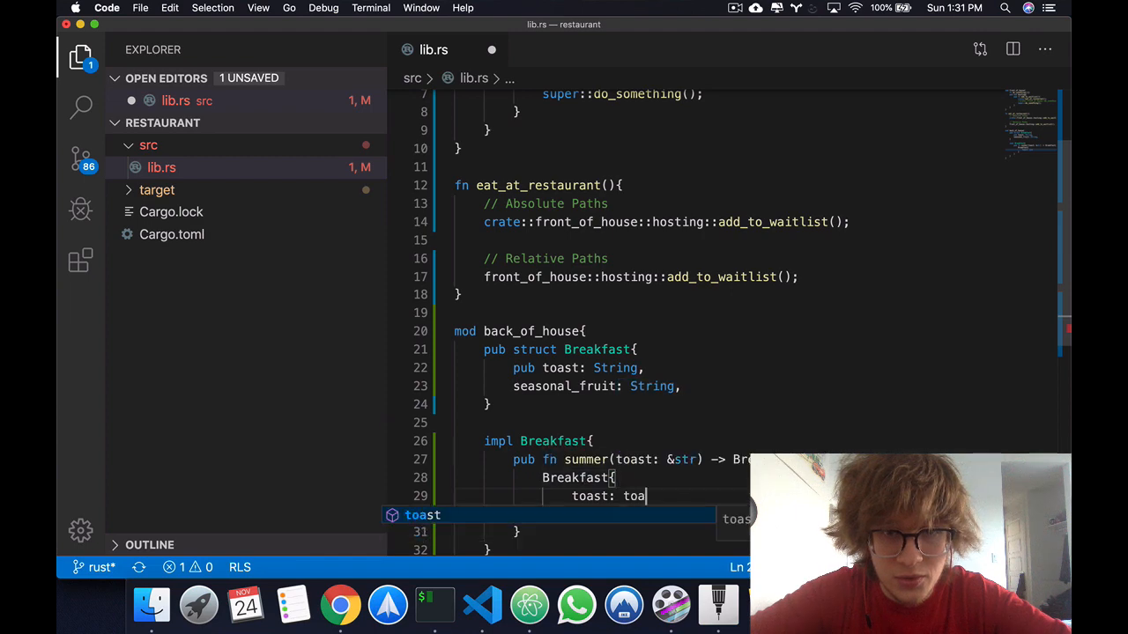
{"action": "type", "text": "st"}
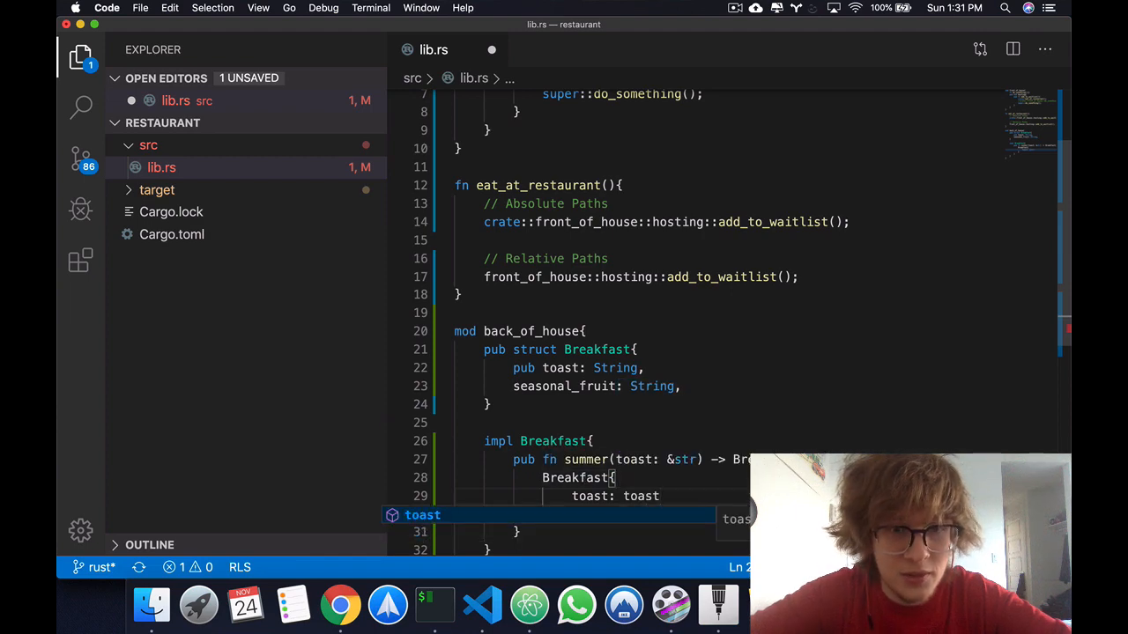
{"action": "type", "text": "StringFr"}
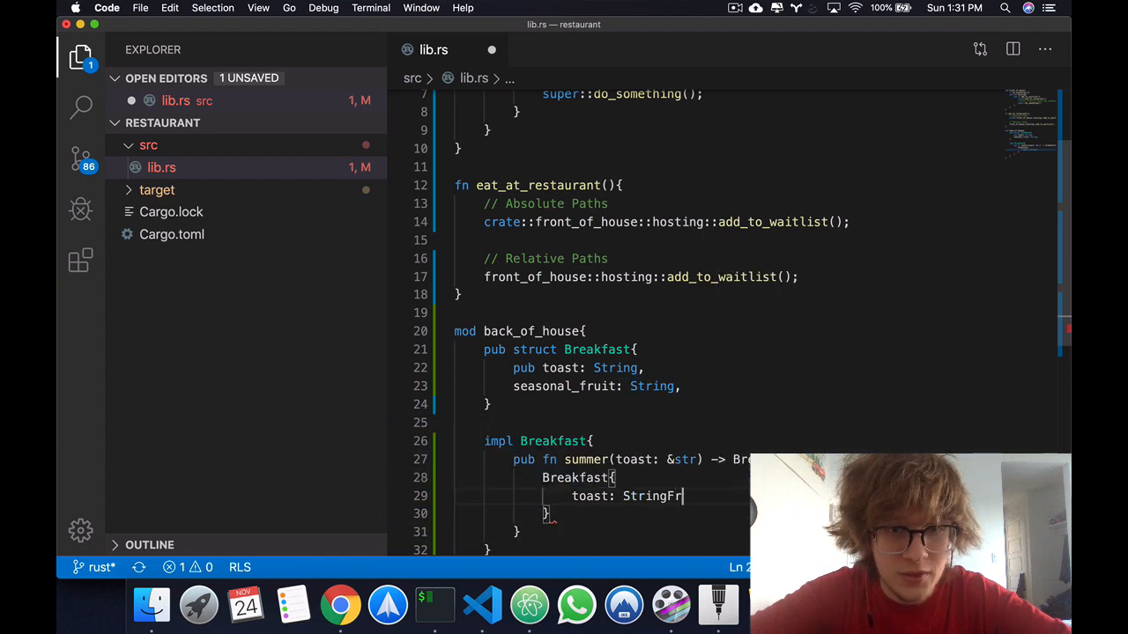
{"action": "type", "text": "::from()"}
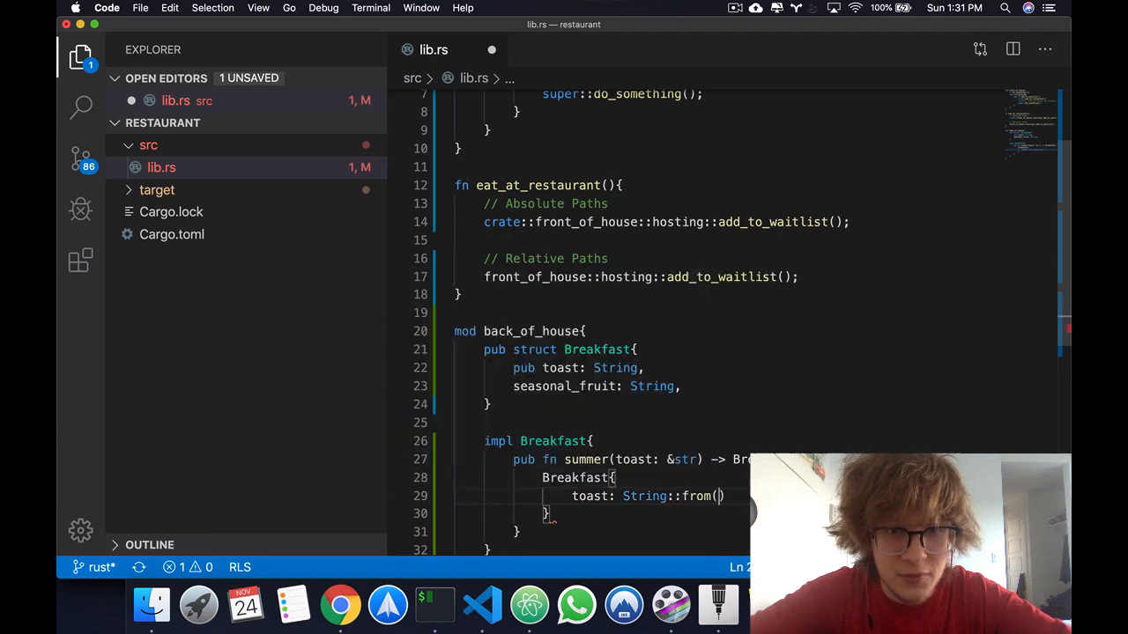
{"action": "type", "text": "\"\""}
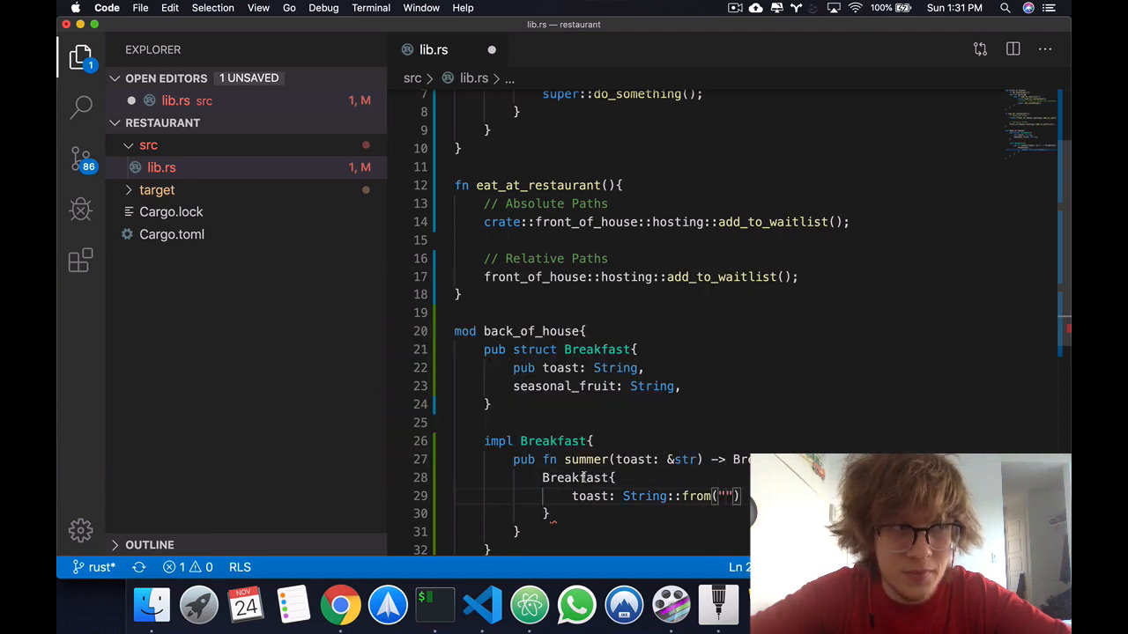
{"action": "type", "text": "toast"}
{"action": "type", "text": "seasonal_fruit: String::"}
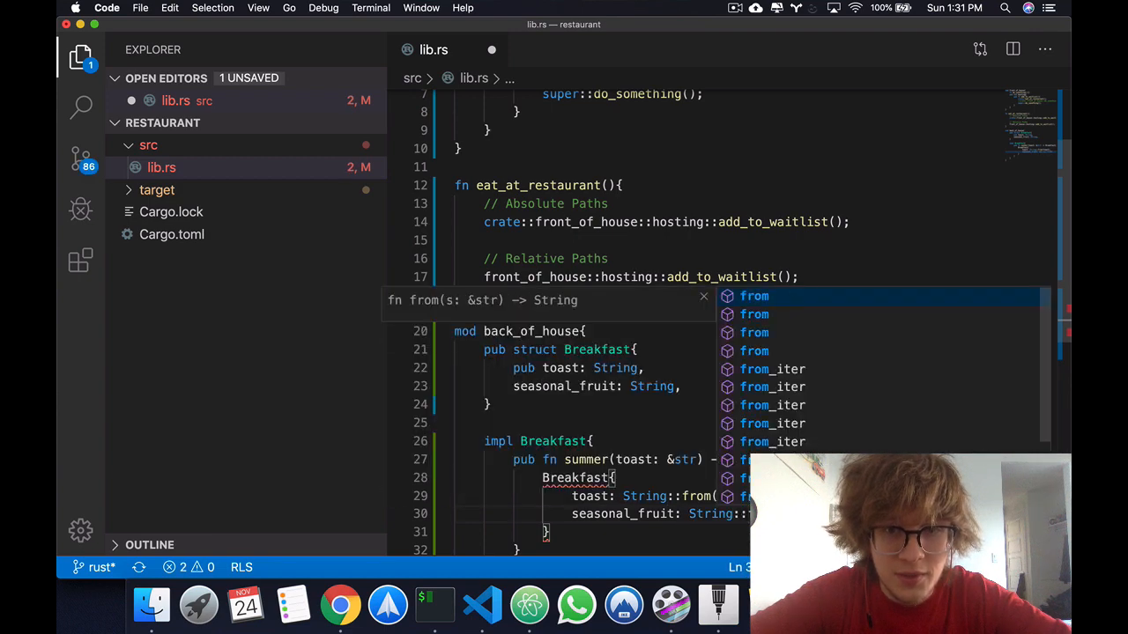
{"action": "key", "text": "Escape"}
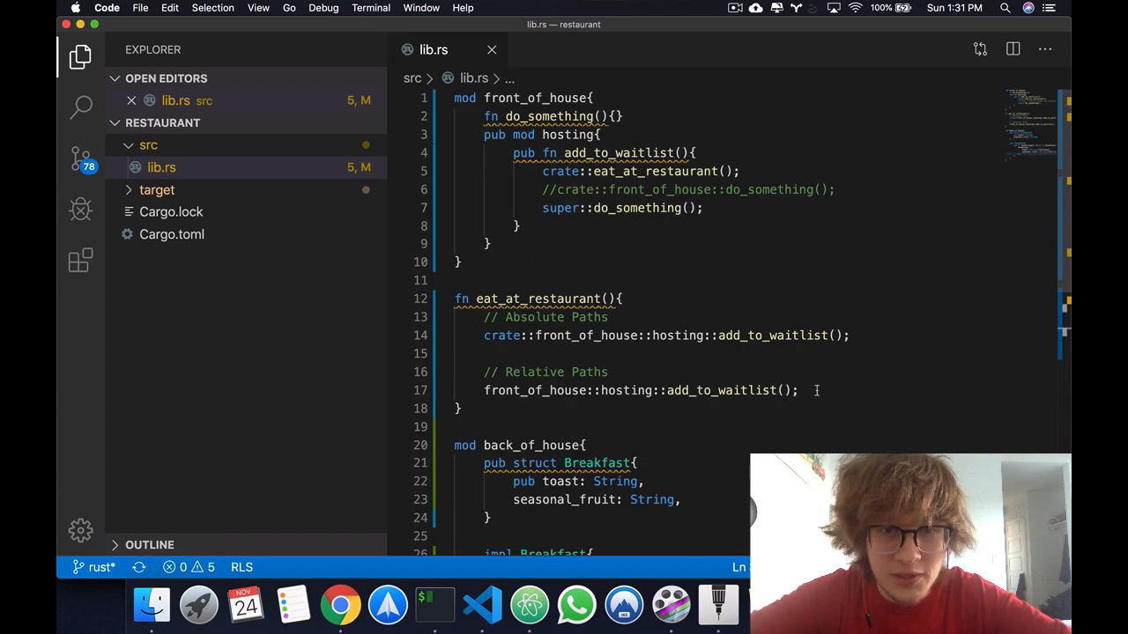
Add let mut meal = back_of_house::Breakfast::summer("Rye"); in eat_at_restaurant.
{"action": "key", "text": "Enter"}
{"action": "type", "text": "let mut"}
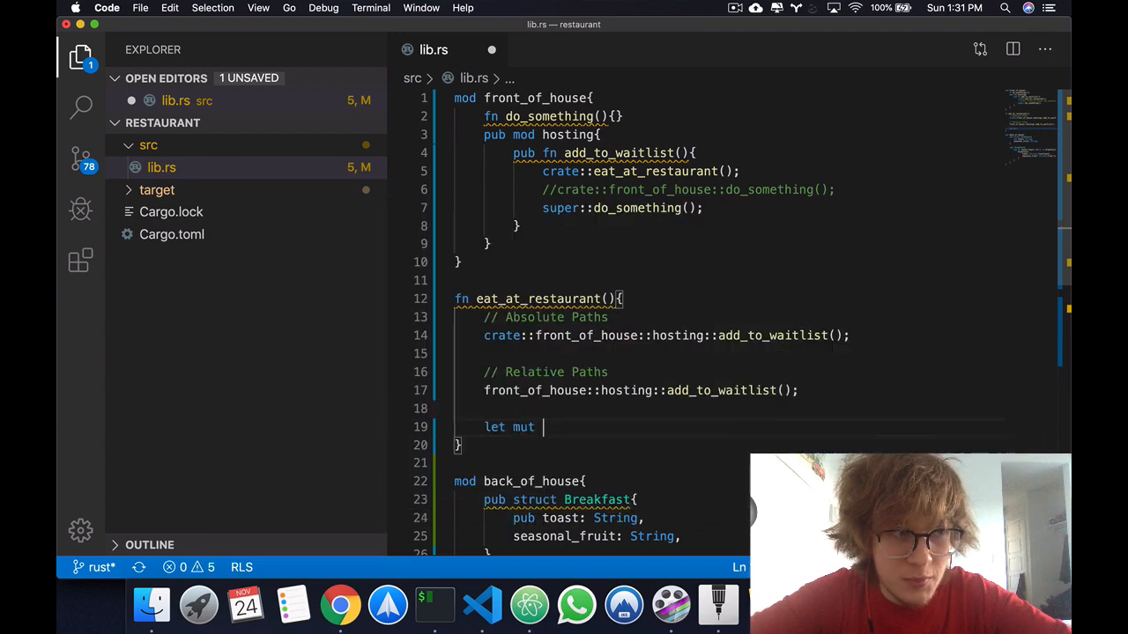
{"action": "type", "text": "meal = b"}
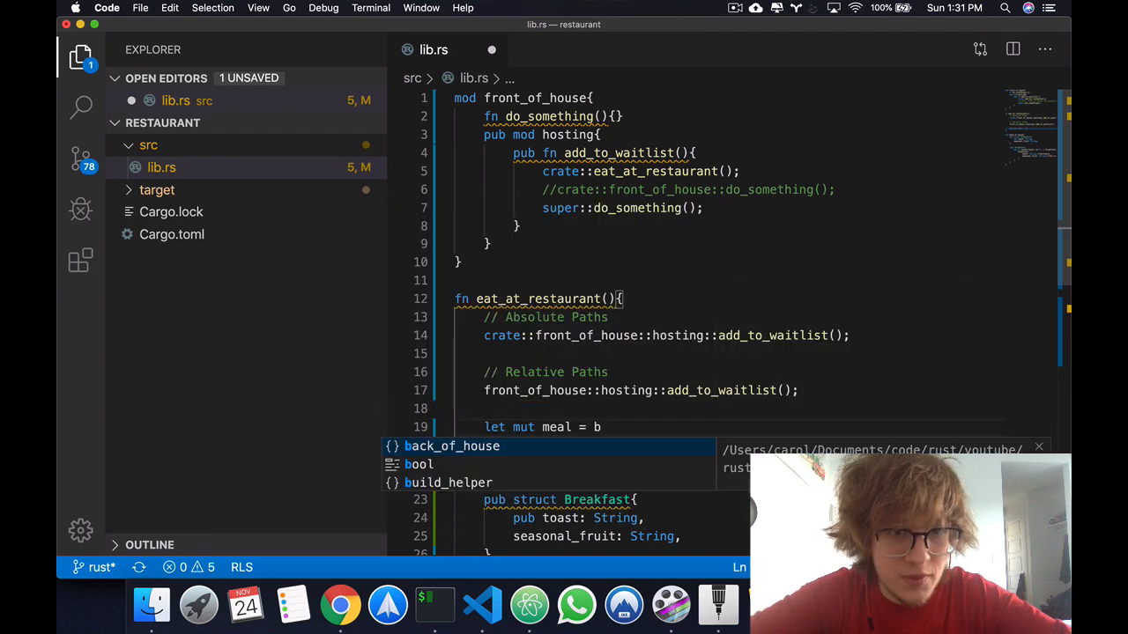
{"action": "type", "text": "back_of_house::Breakfast"}
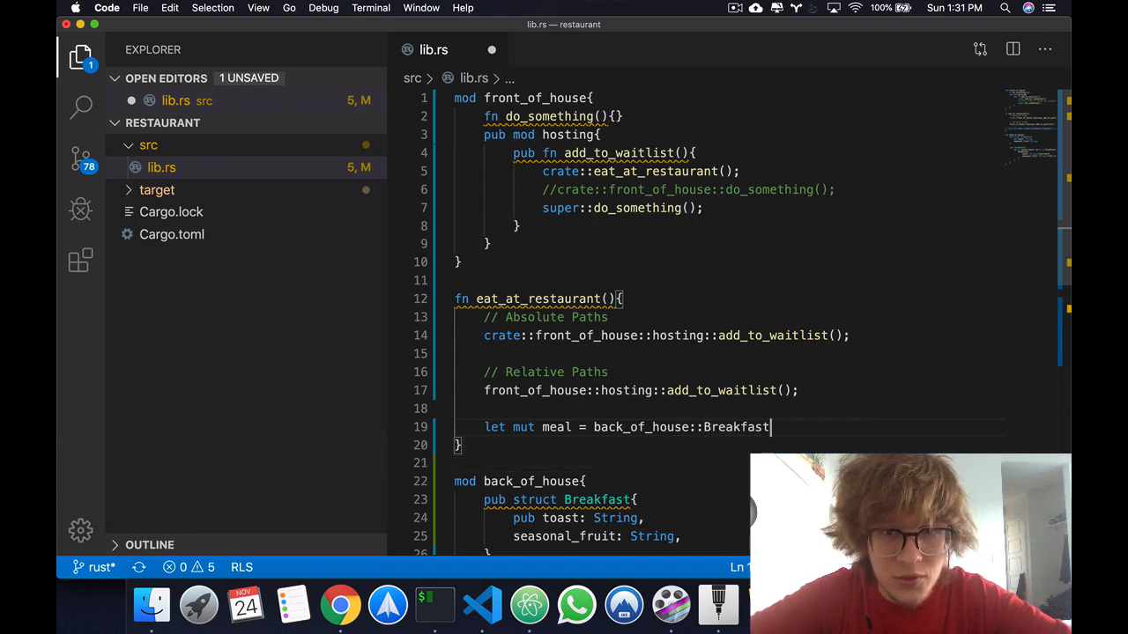
{"action": "type", "text": "::summer(toast: &str"}
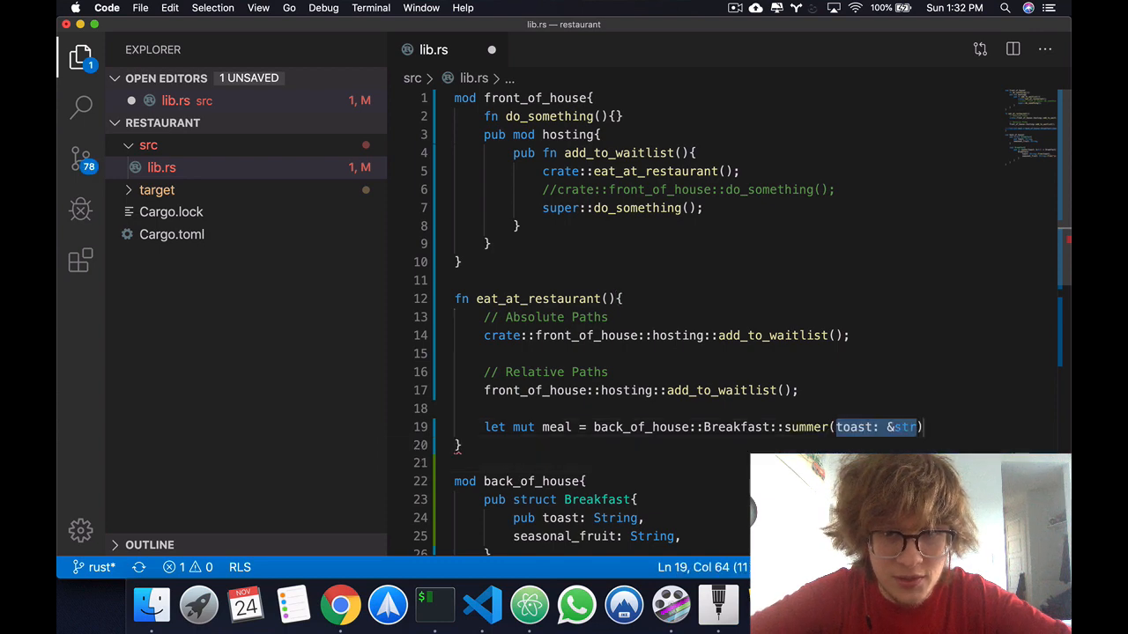
{"action": "type", "text": "\"T\""}
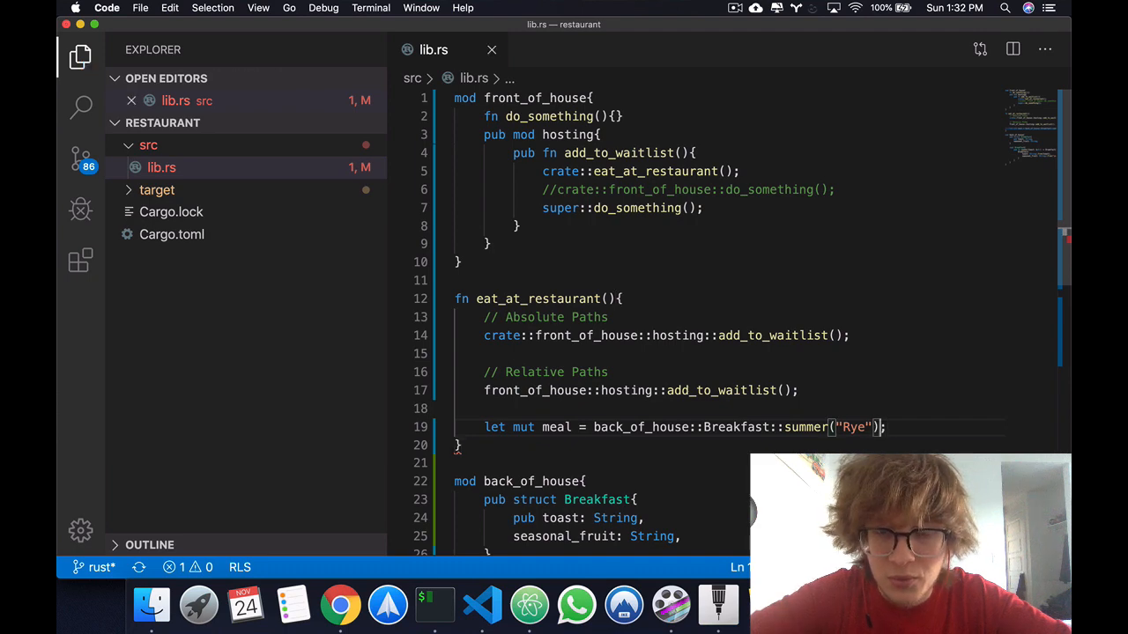
Check the seasonal_fruit field name and start a new line below the meal declaration.
{"action": "scroll", "scroll_direction": "down", "scroll_amount": 3}
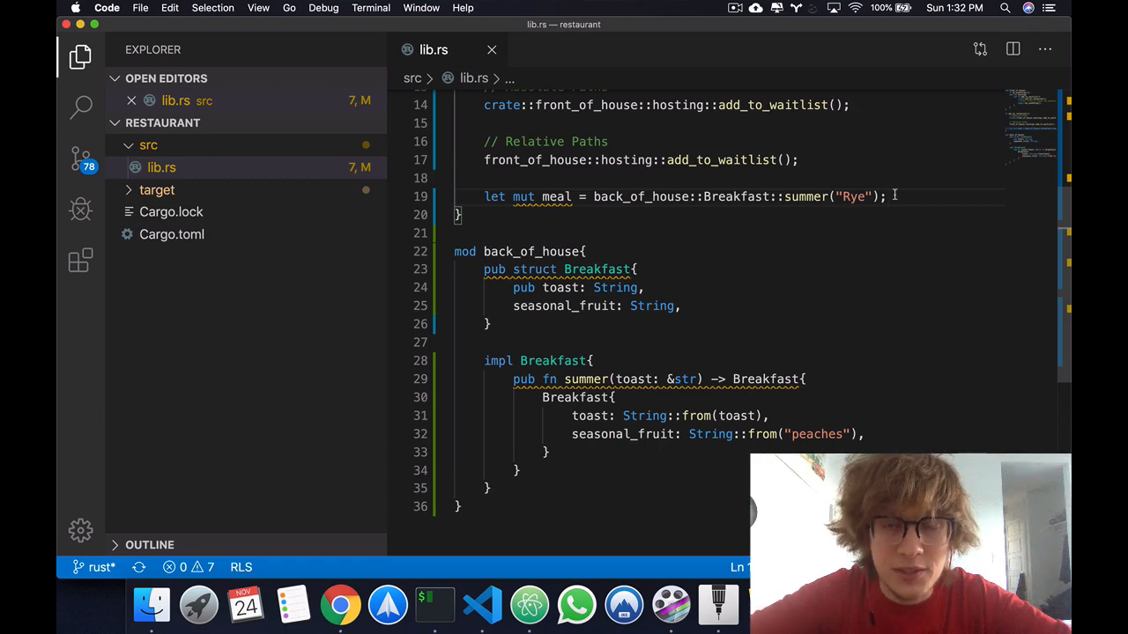
{"action": "double_click", "coordinate": [624, 434]}
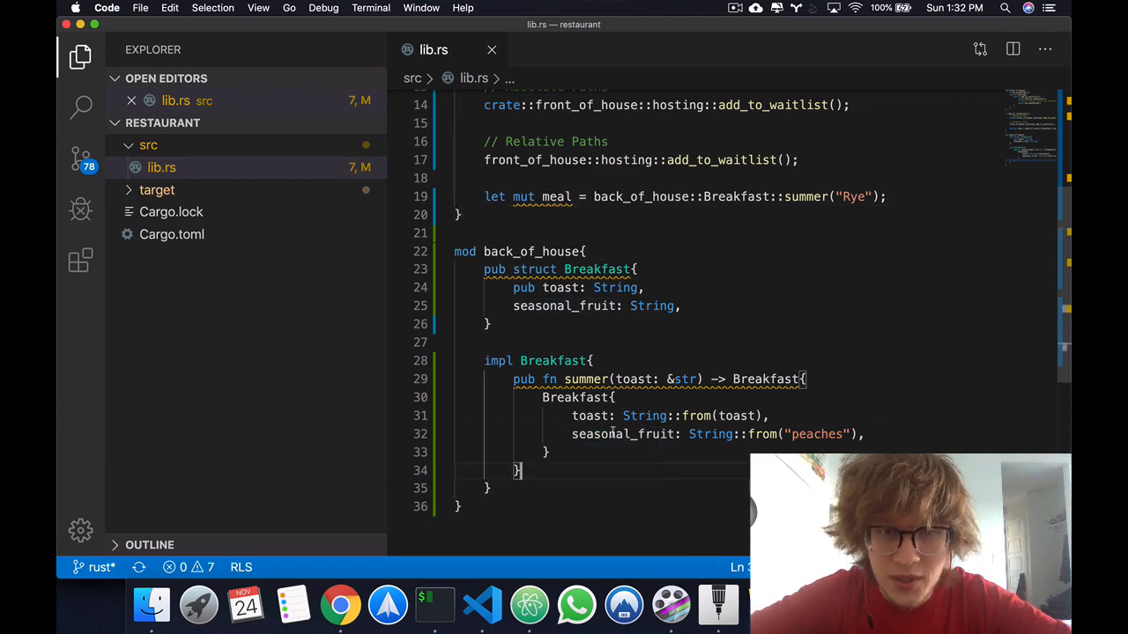
{"action": "double_click", "coordinate": [624, 433]}
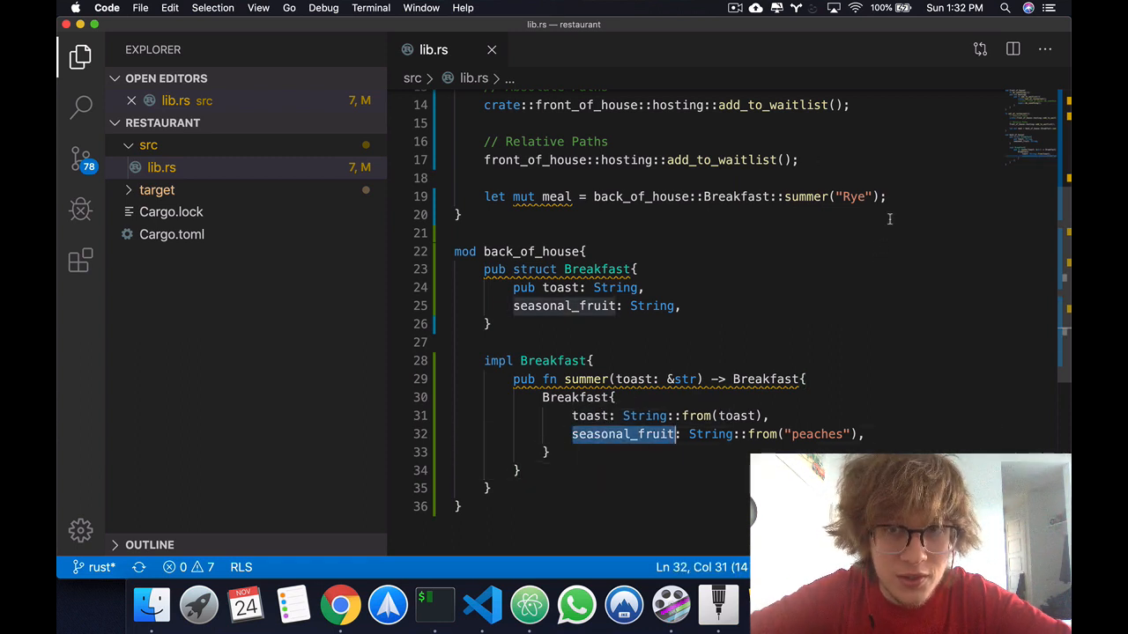
{"action": "left_click", "coordinate": [890, 197]}
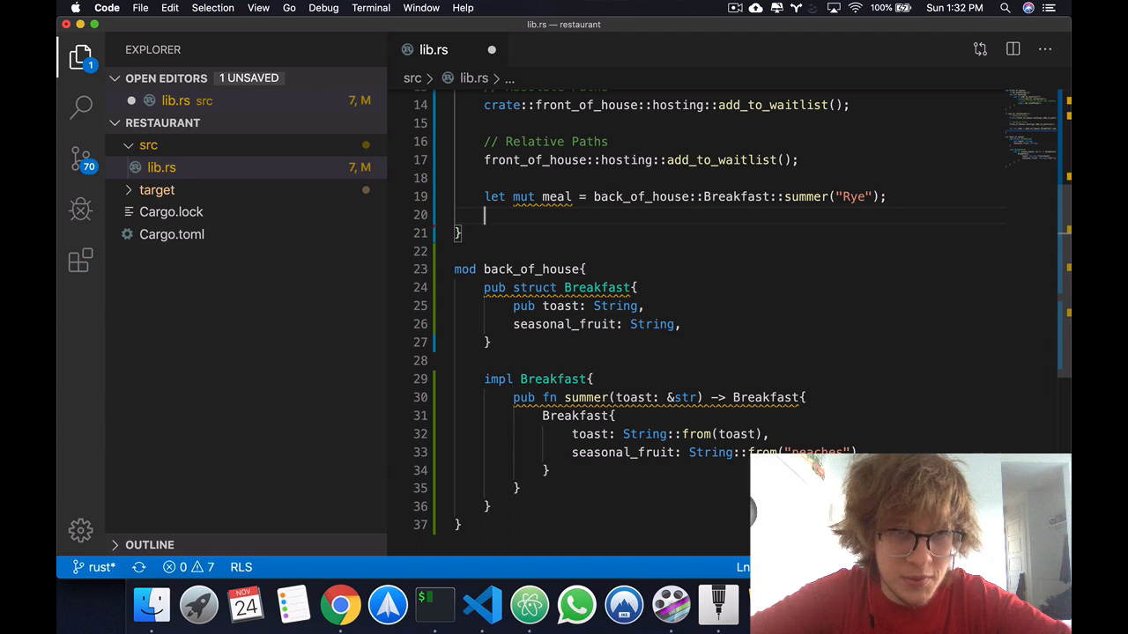
Set meal.toast = String::from("Wheat");.
{"action": "type", "text": "meal.toast ="}
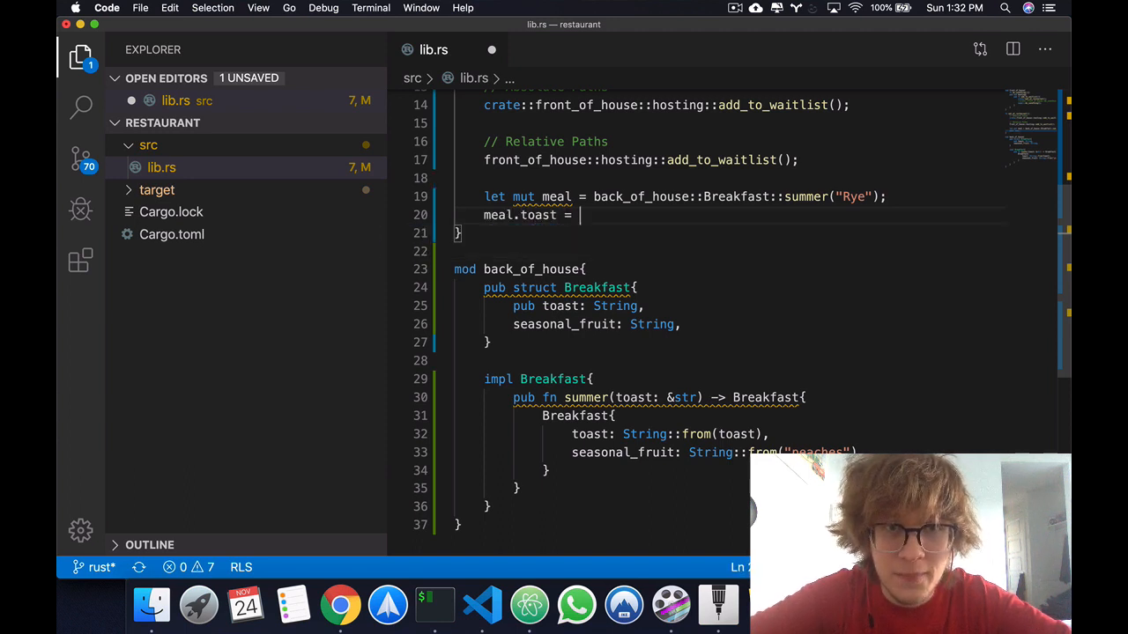
{"action": "type", "text": "String"}
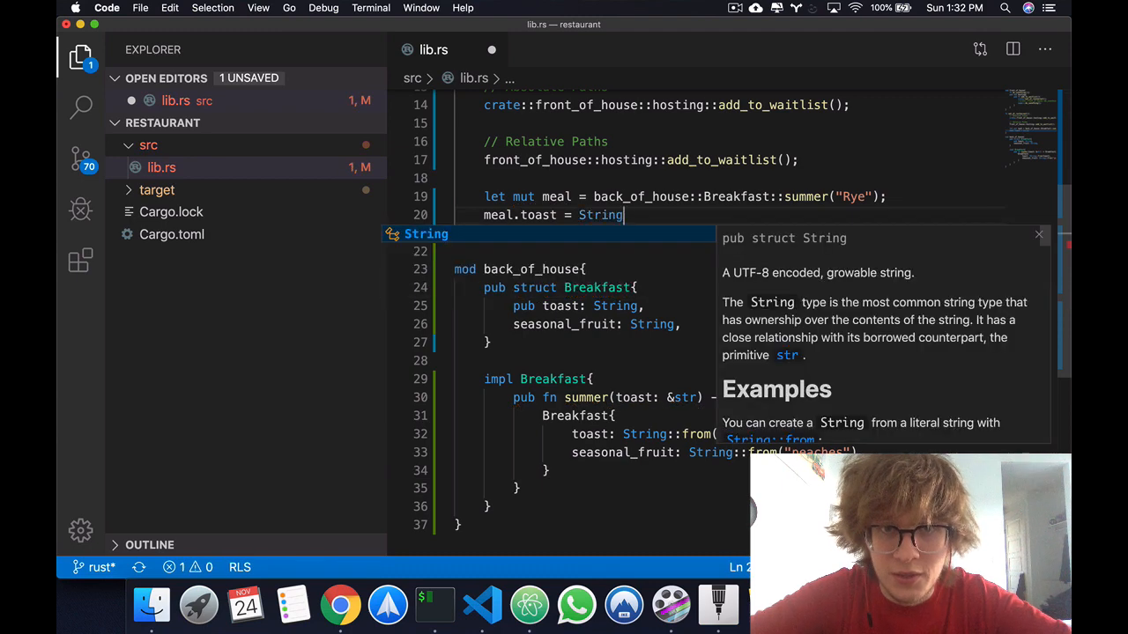
{"action": "type", "text": "::from()"}
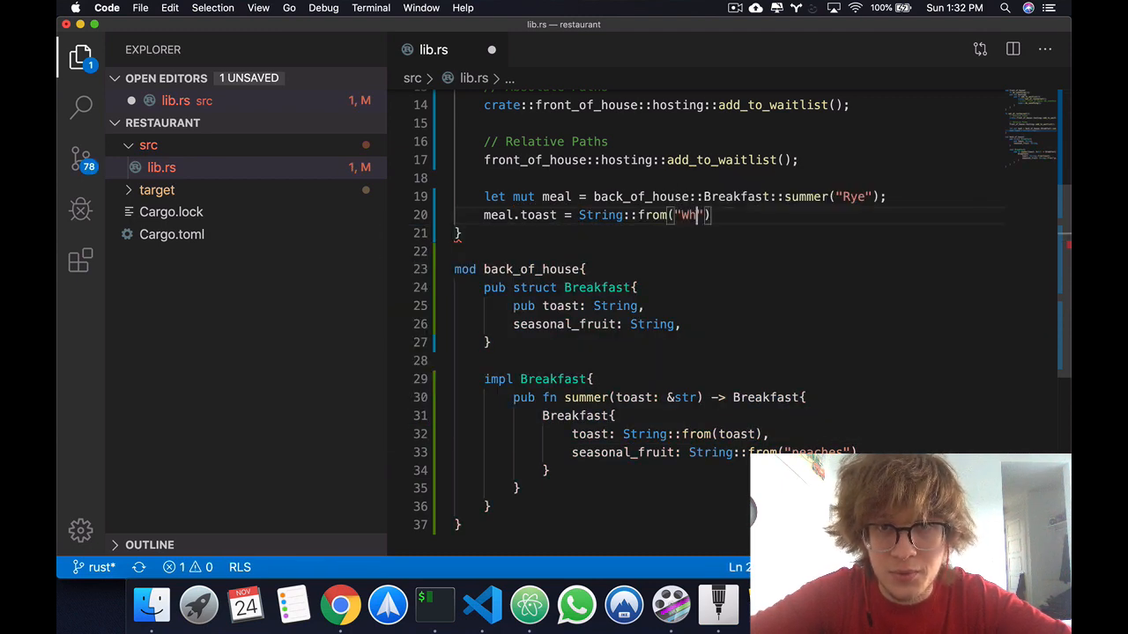
{"action": "type", "text": "eat"}
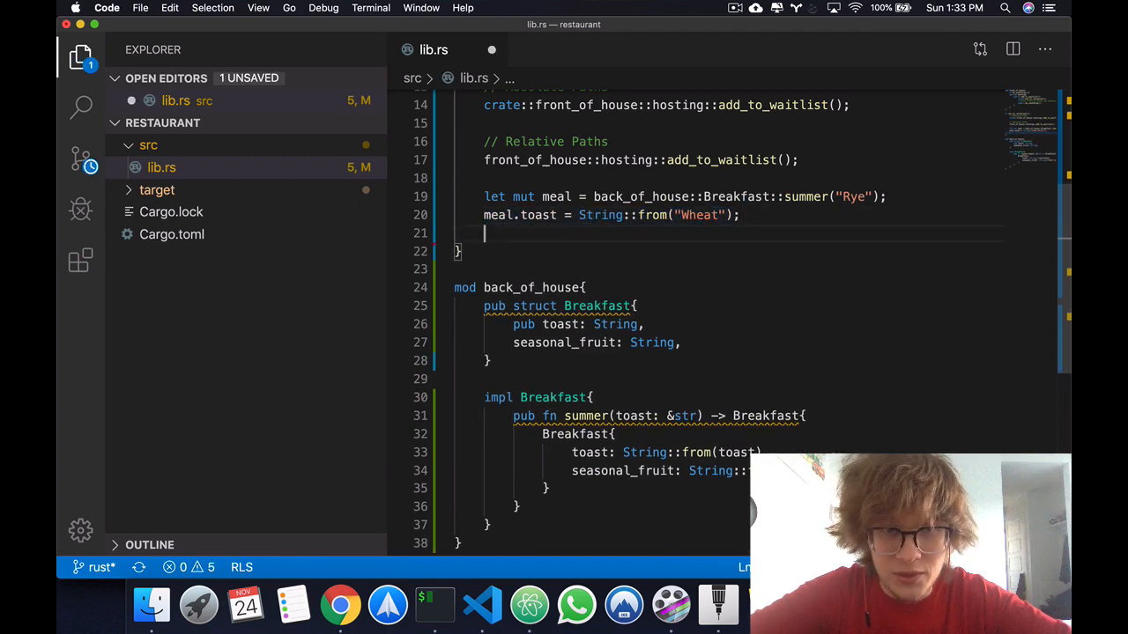
Add the comment //meal.seasonal_fruint -> NOP! noting the private field.
{"action": "type", "text": "//meal.se"}
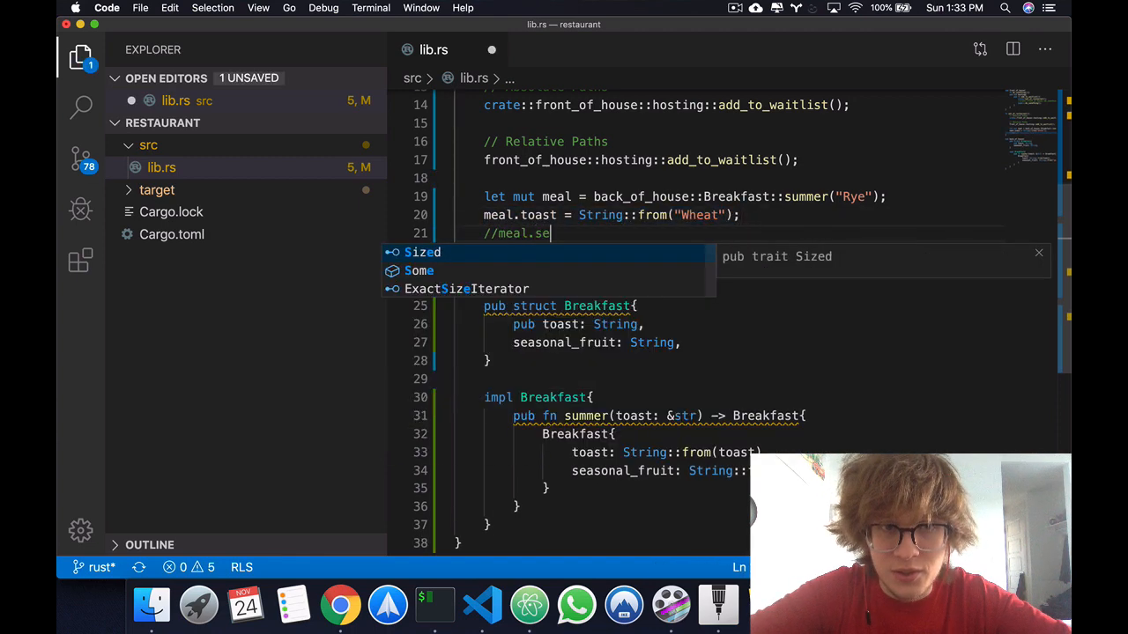
{"action": "type", "text": "asonal_fruint -> NOP!"}
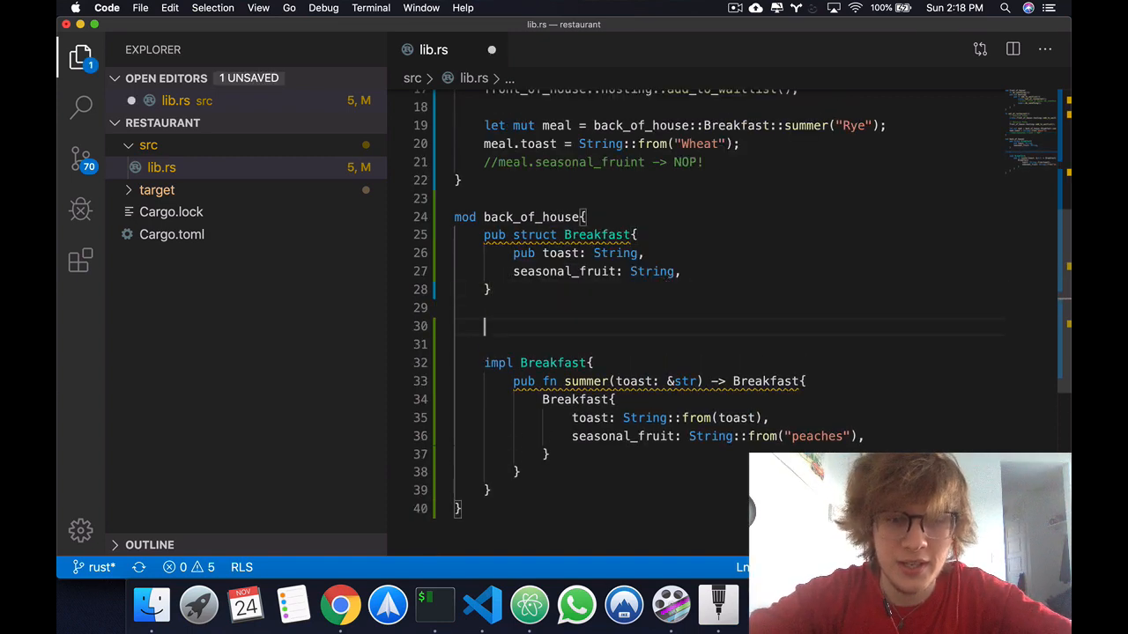
Declare pub enum Appetizer { Soup, Salad, } in back_of_house.
{"action": "type", "text": "pub e"}
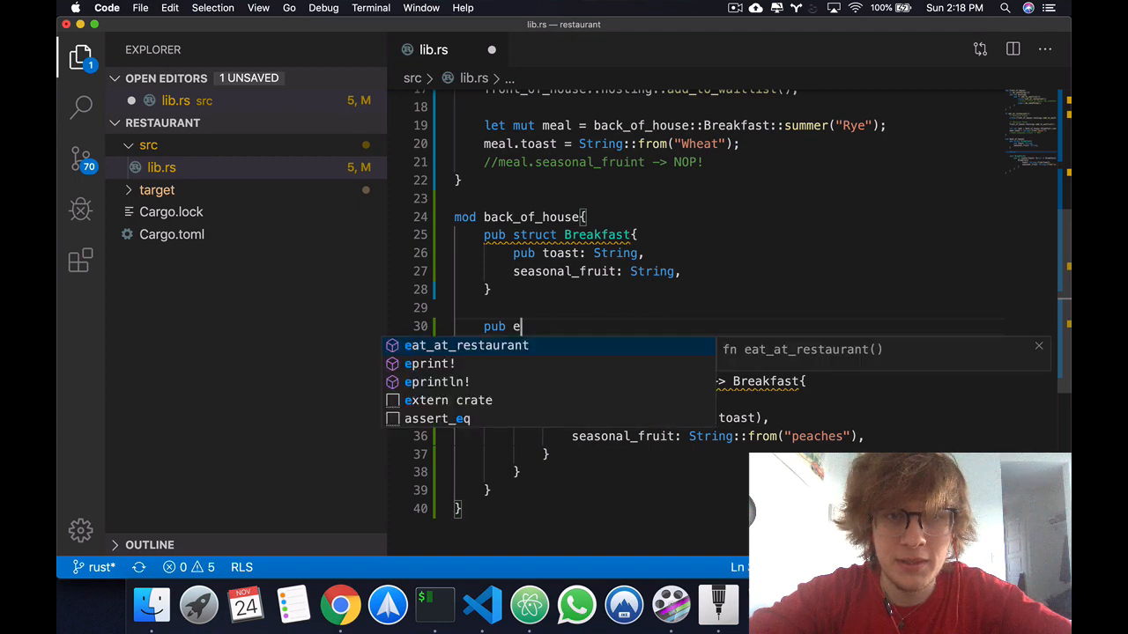
{"action": "type", "text": "num Appet"}
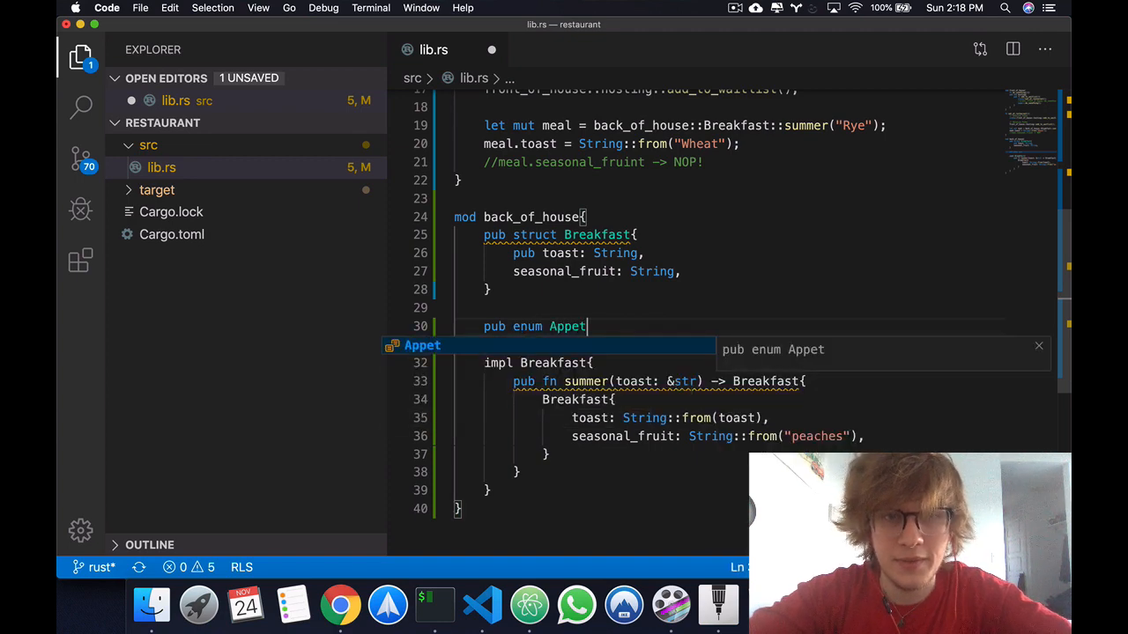
{"action": "type", "text": "izer{"}
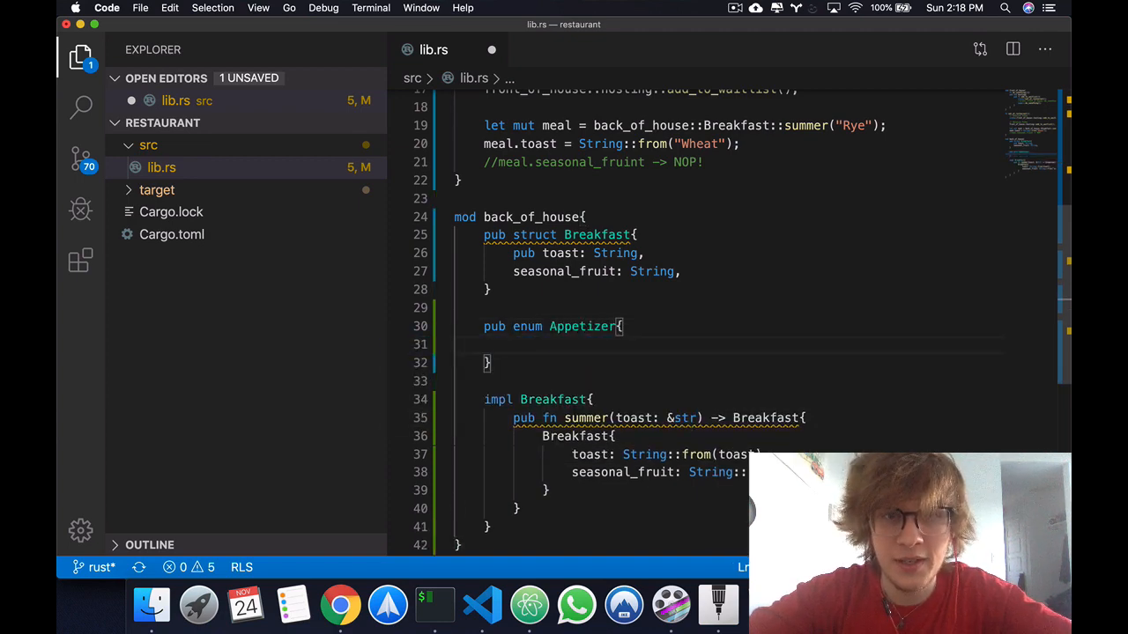
{"action": "type", "text": "Soup,"}
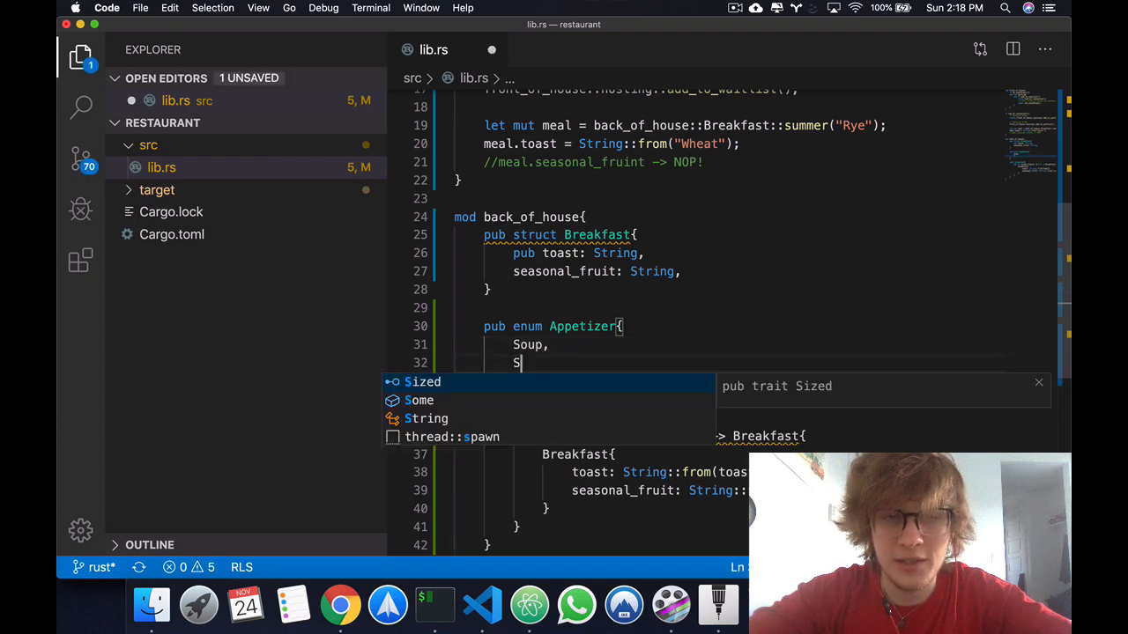
{"action": "type", "text": "alad,"}
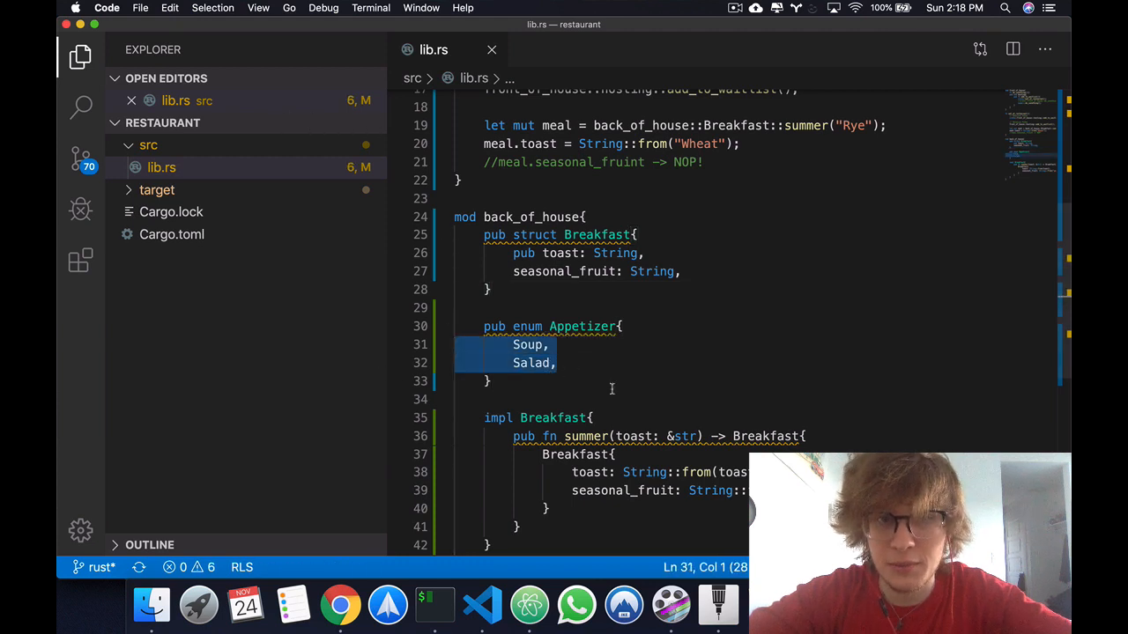
{"action": "left_click", "coordinate": [581, 363]}
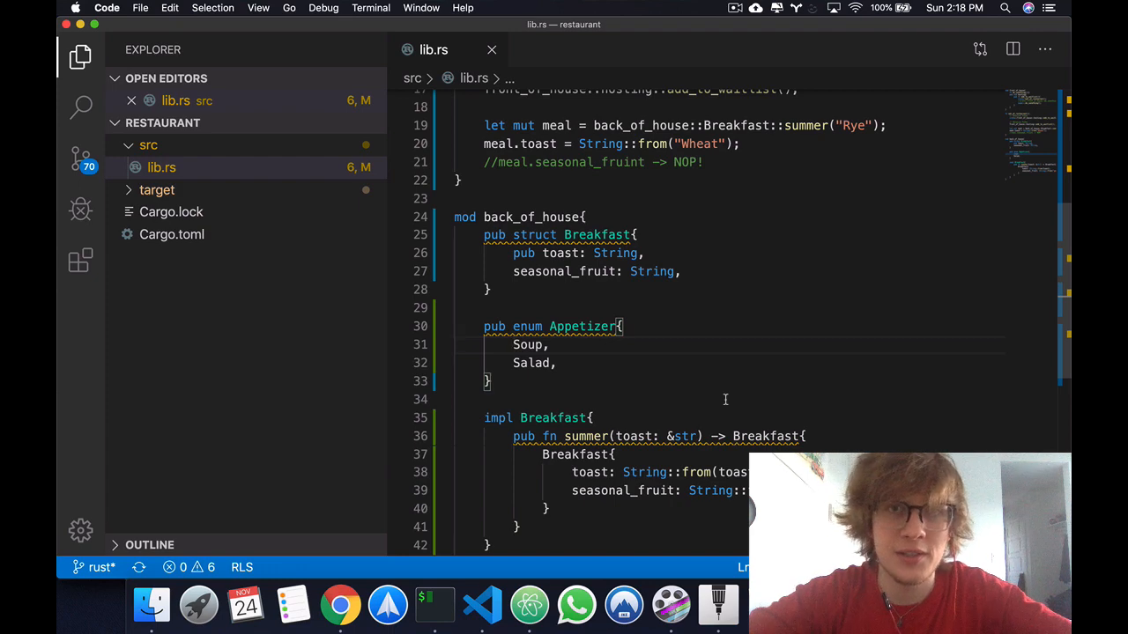
{"action": "mouse_move", "coordinate": [763, 353]}
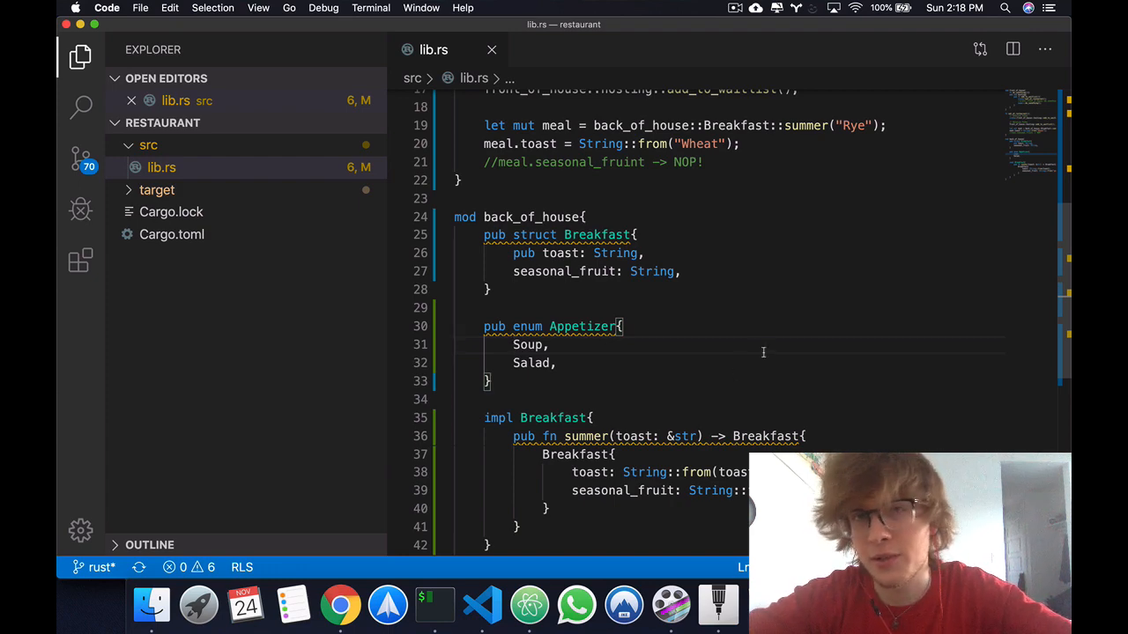